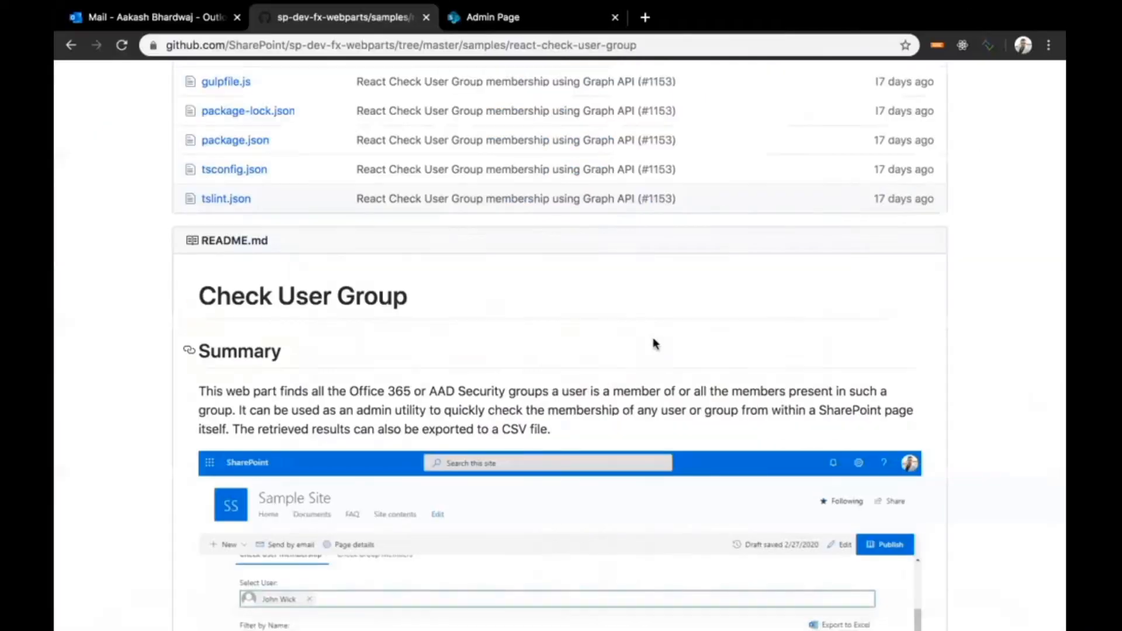
mouse_move(605, 330)
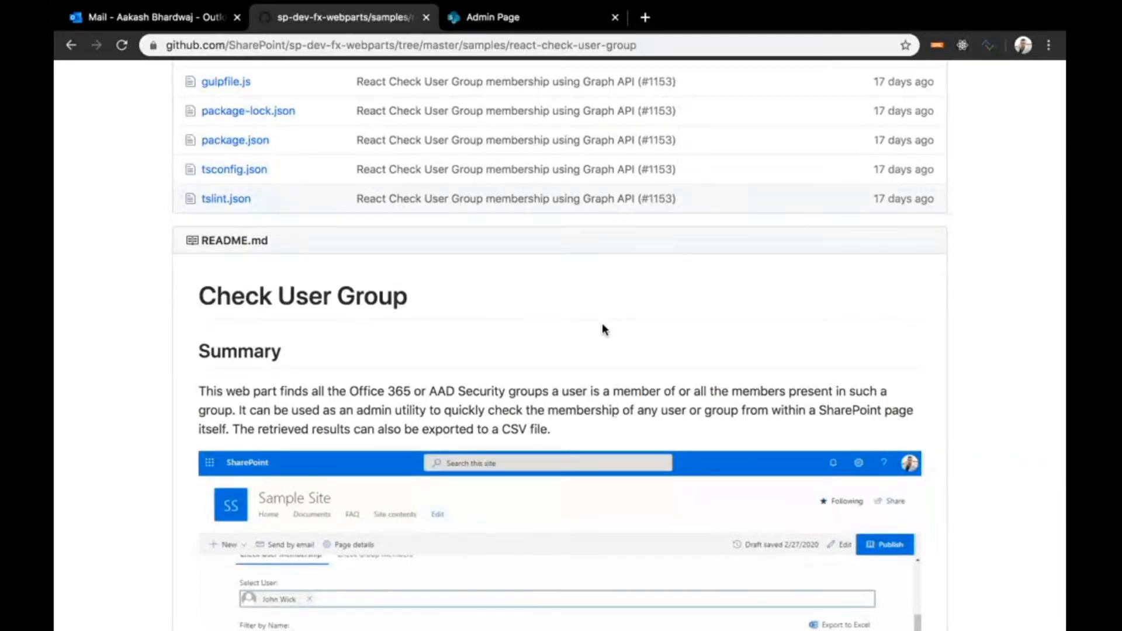
mouse_move(411, 327)
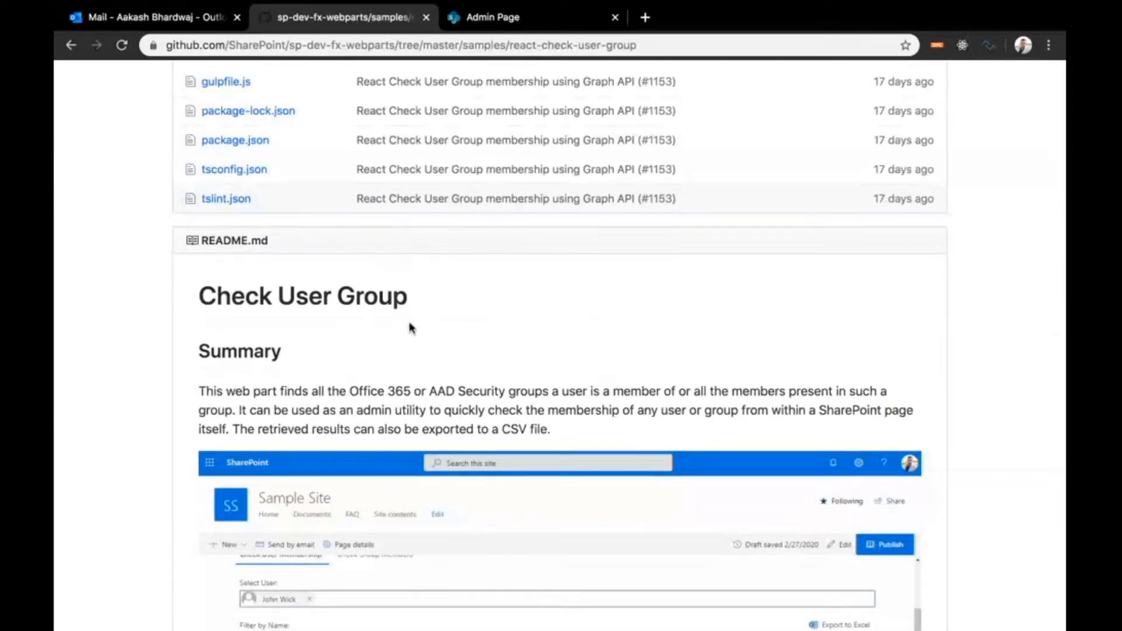
Scroll through the page, clicking several items along the way.
scroll(down, 3)
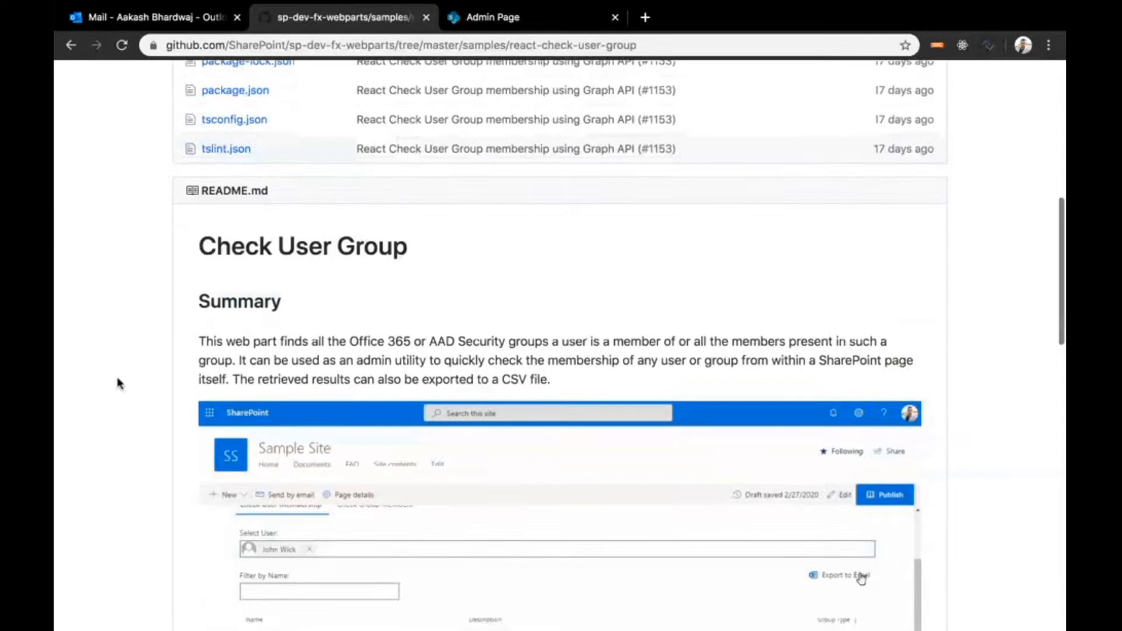
scroll(down, 3)
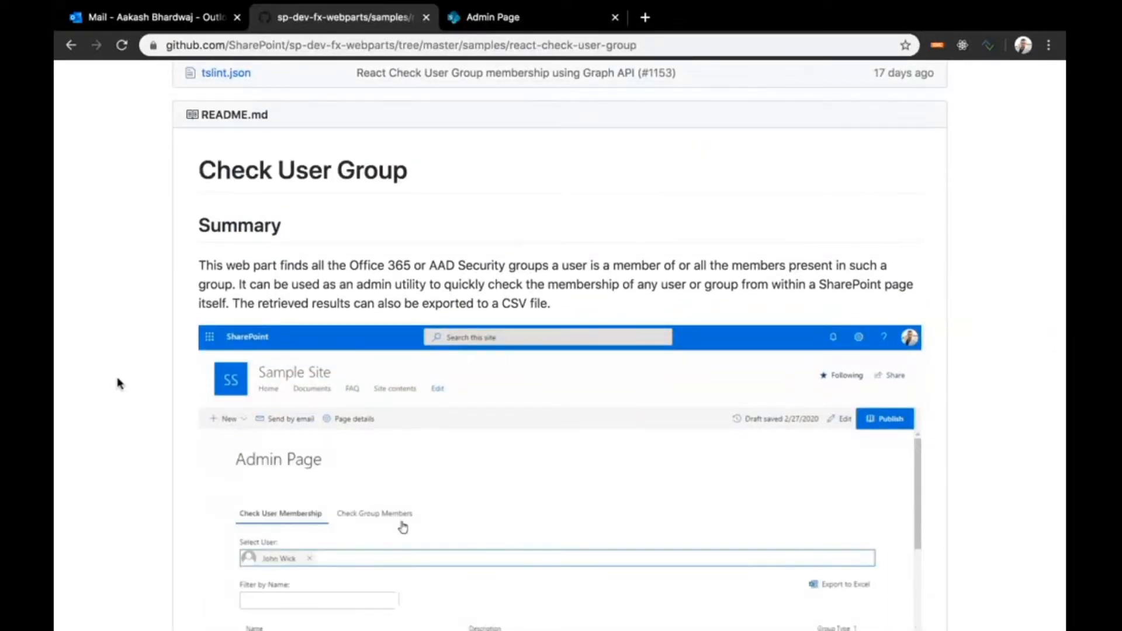
click(375, 514)
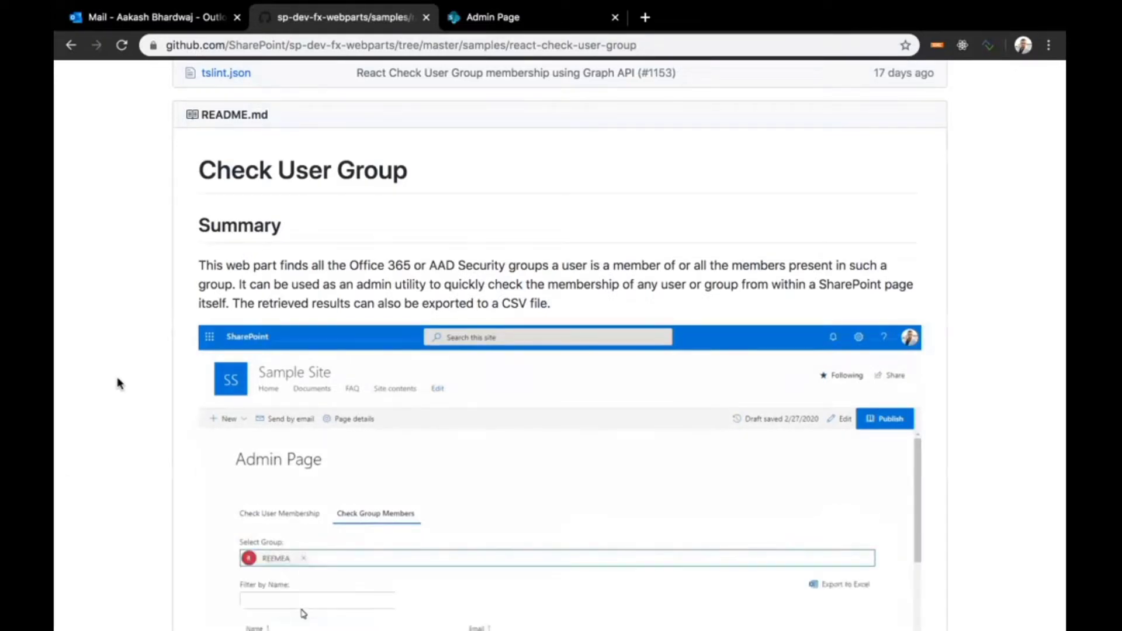
scroll(down, 3)
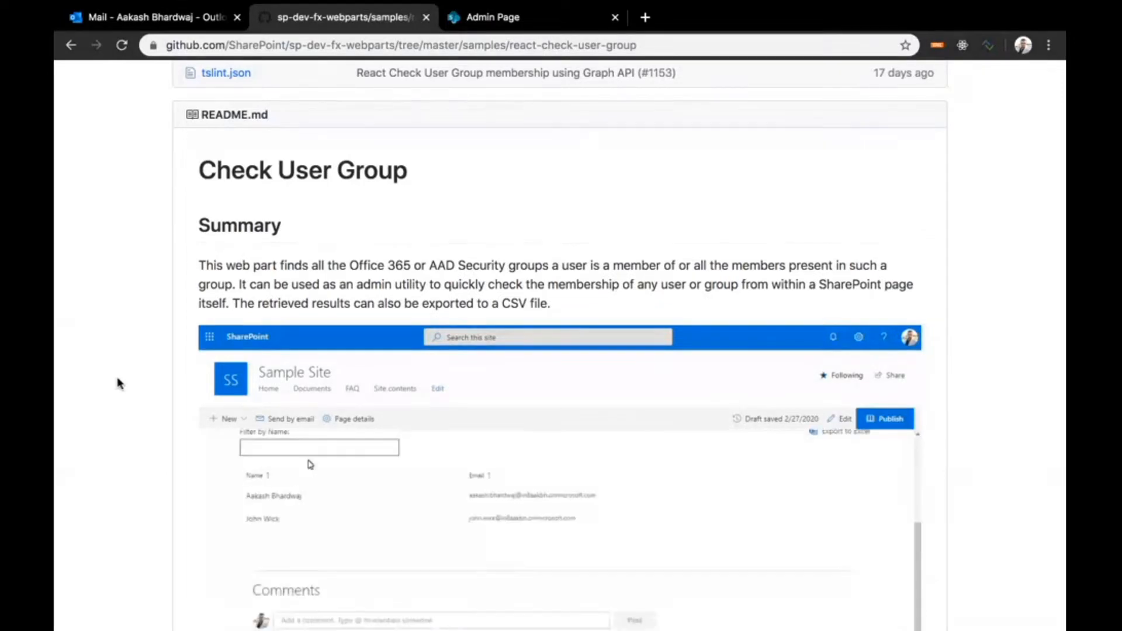
scroll(down, 3)
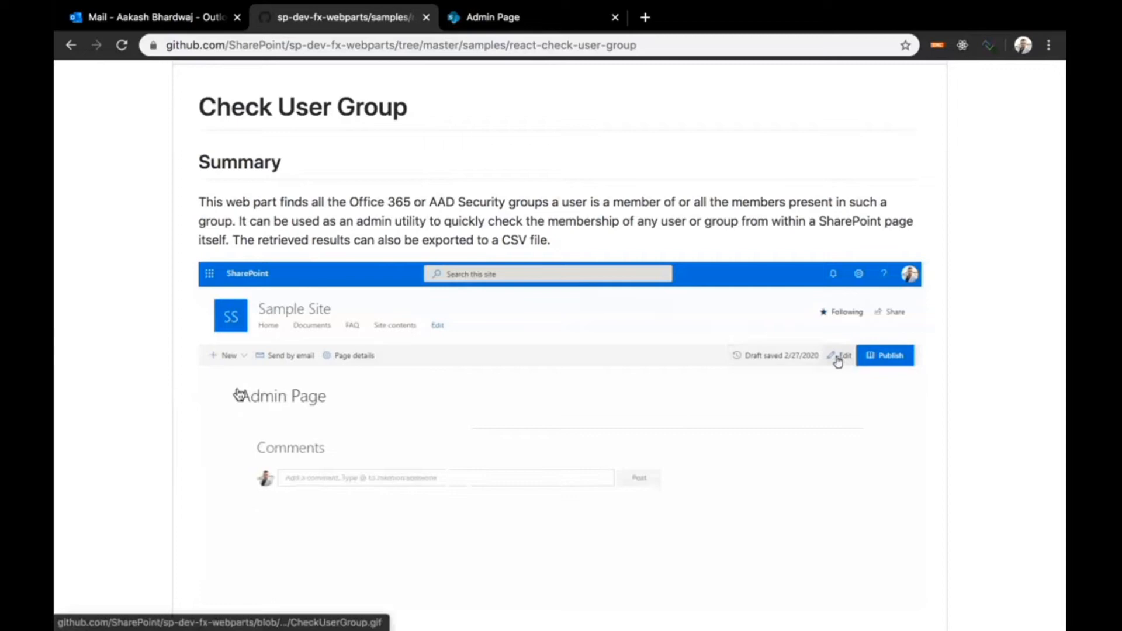
click(841, 356)
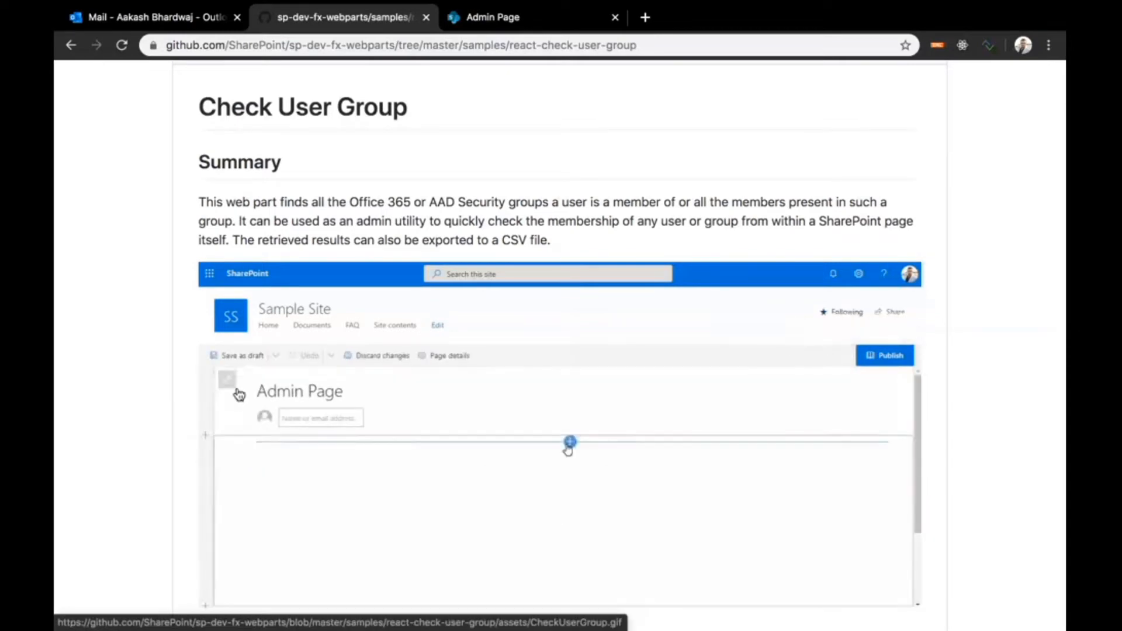
click(569, 441)
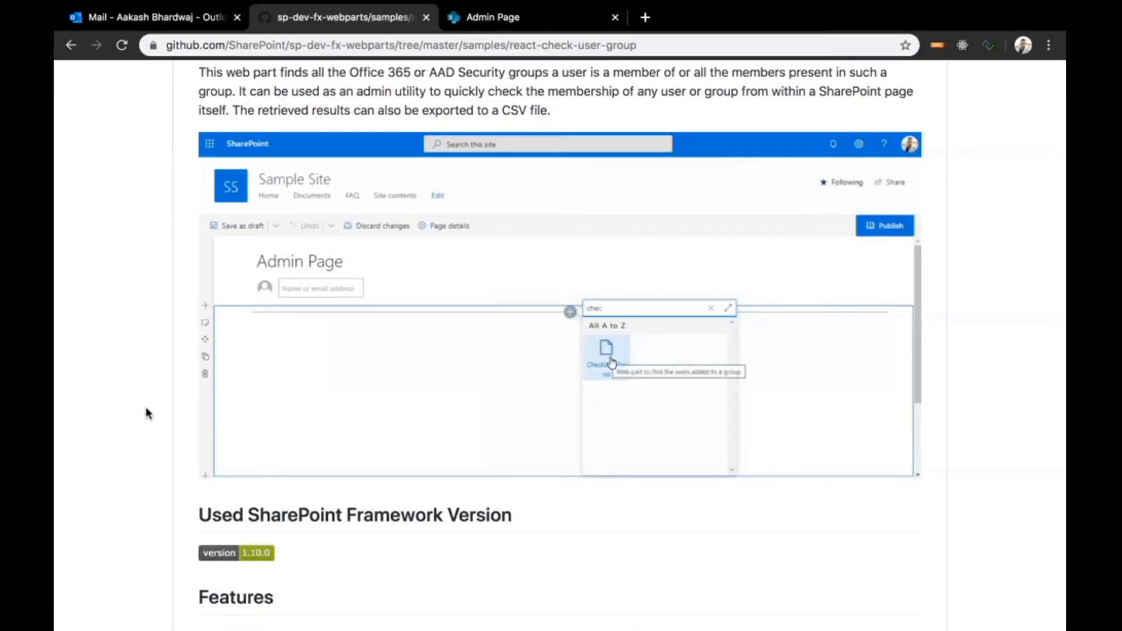
click(605, 353)
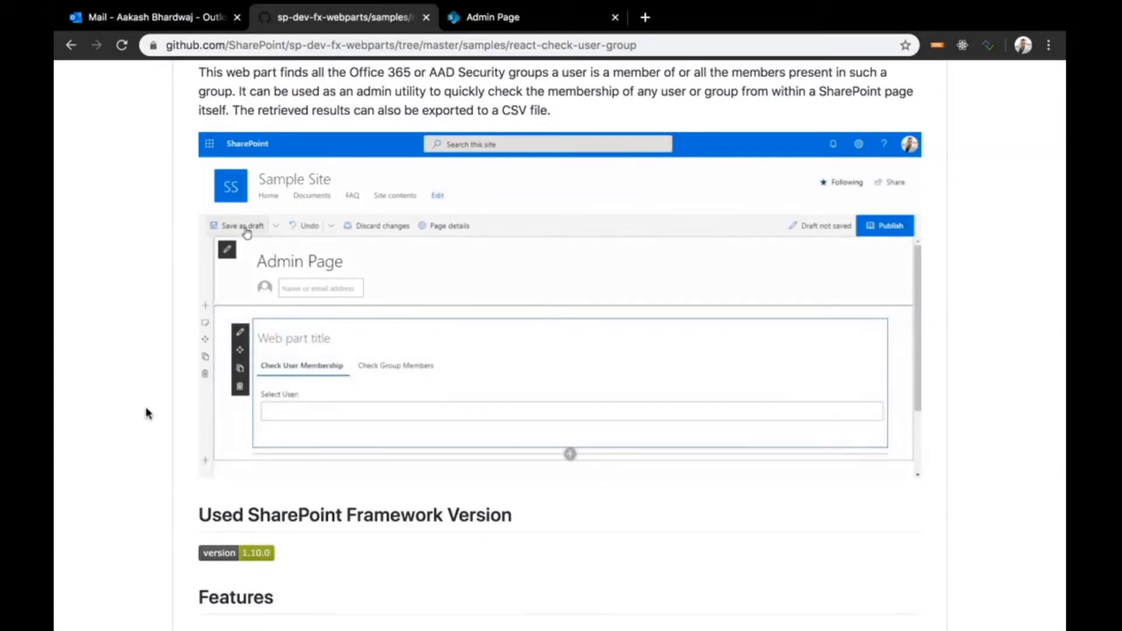
scroll(down, 3)
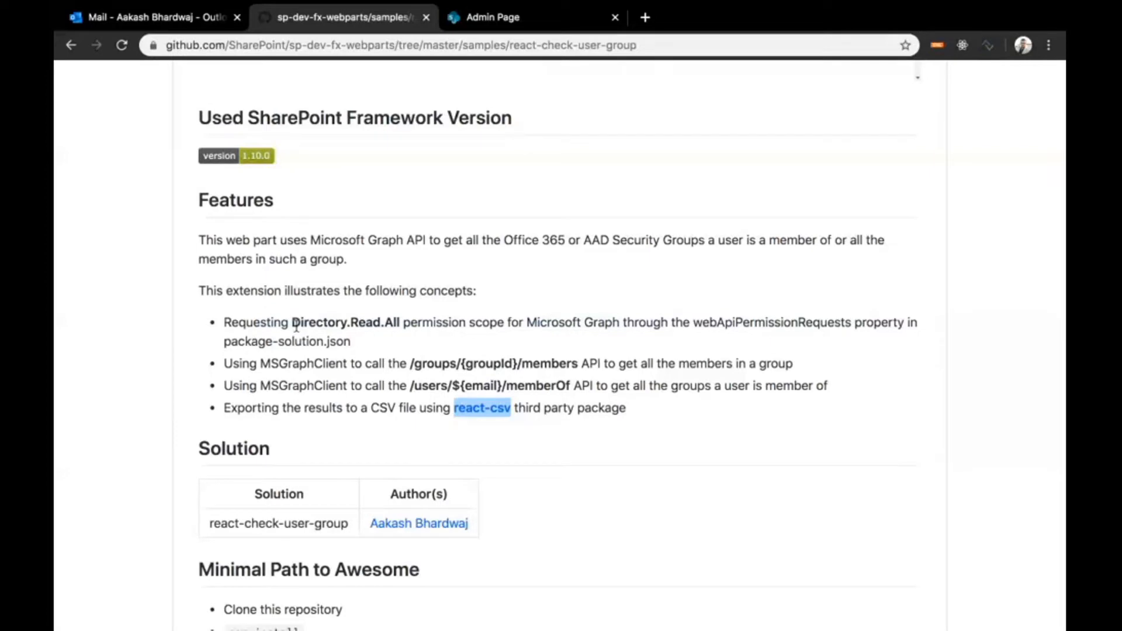
mouse_move(385, 352)
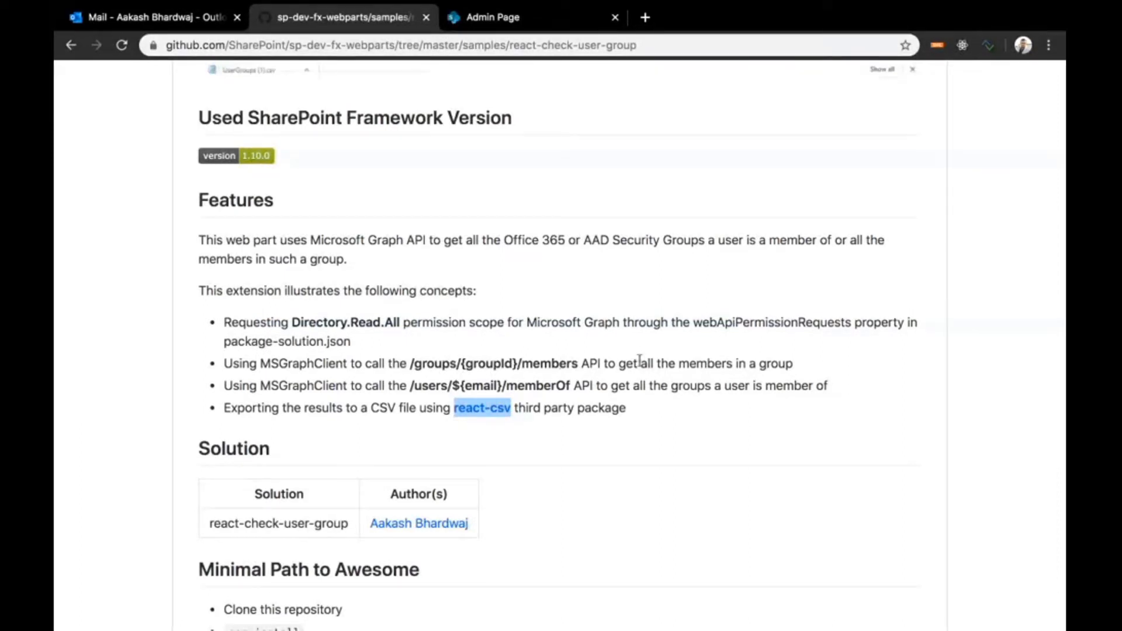
mouse_move(479, 374)
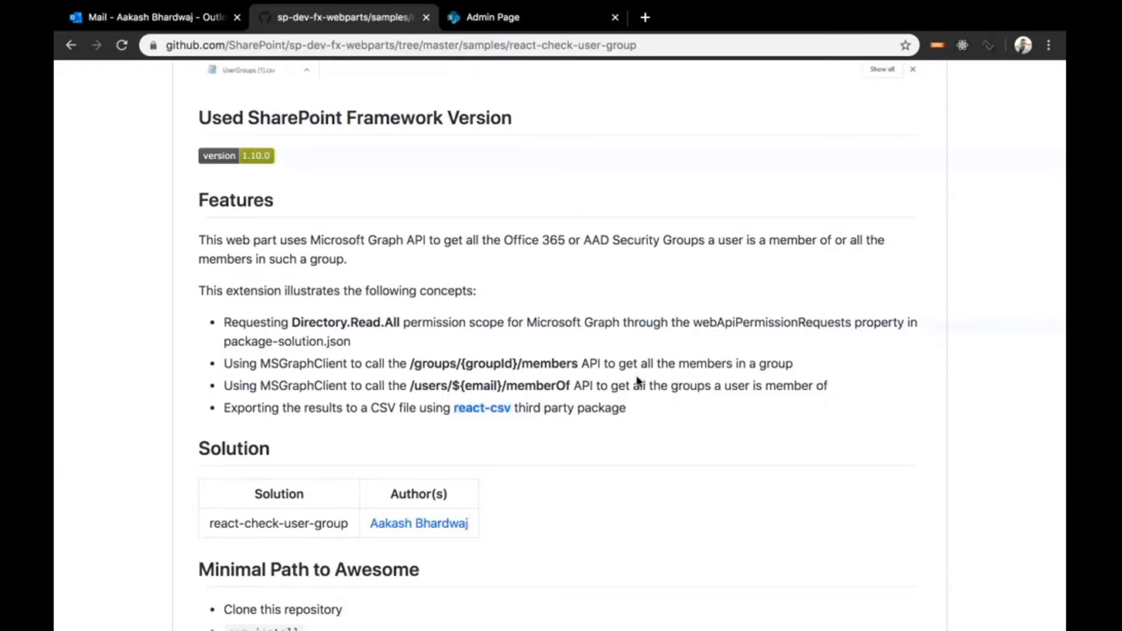
Open the react-csv package page and scroll through its details.
scroll(down, 3)
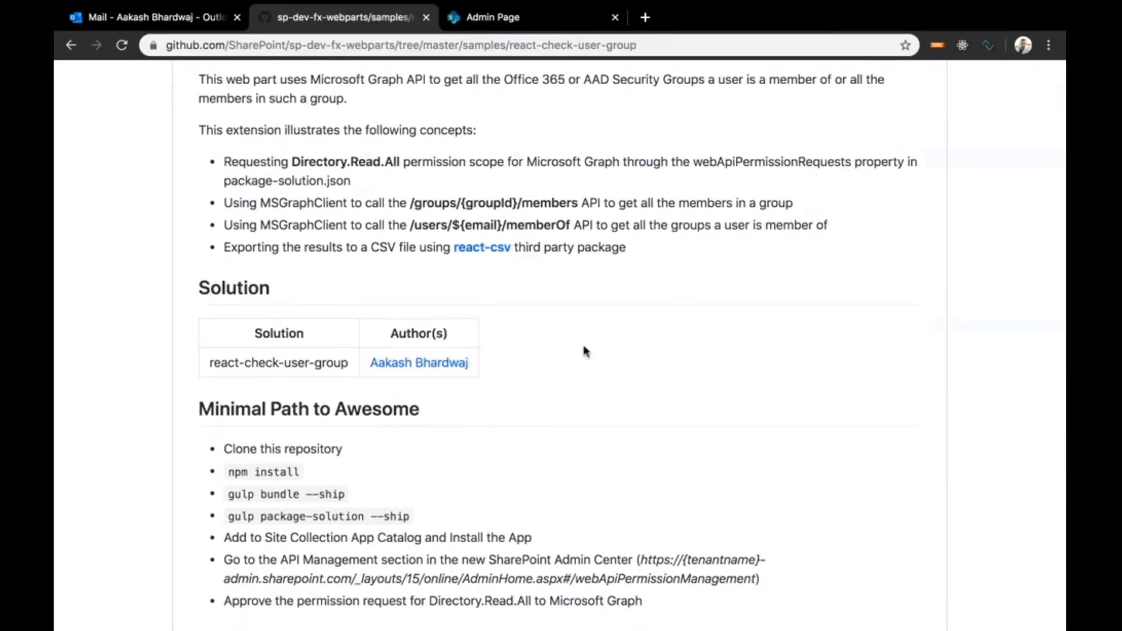
mouse_move(466, 249)
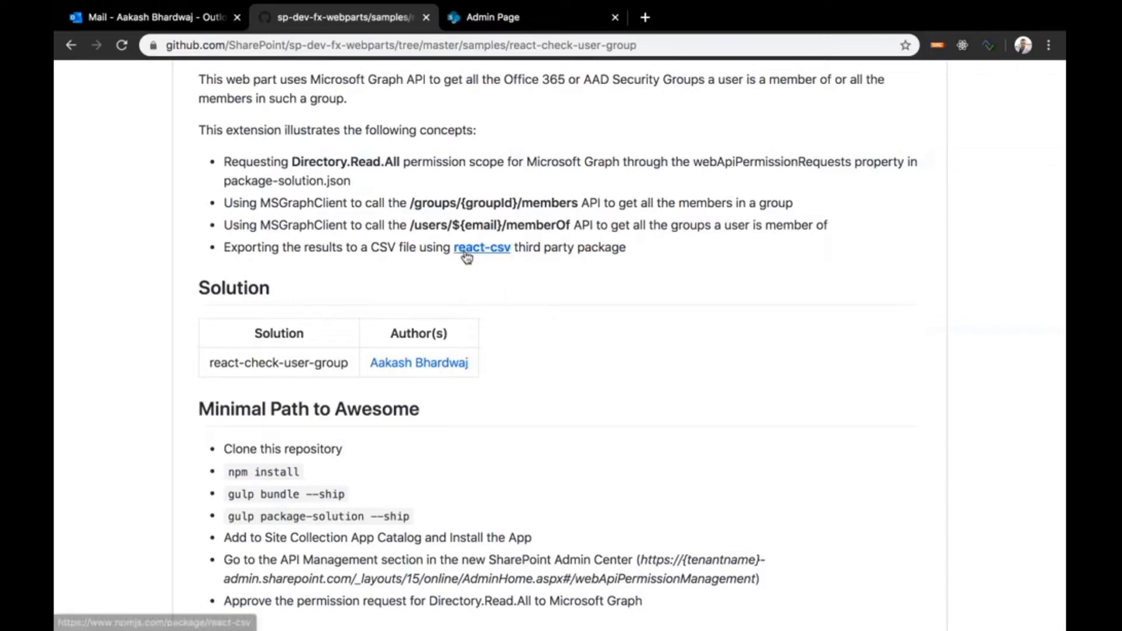
click(479, 247)
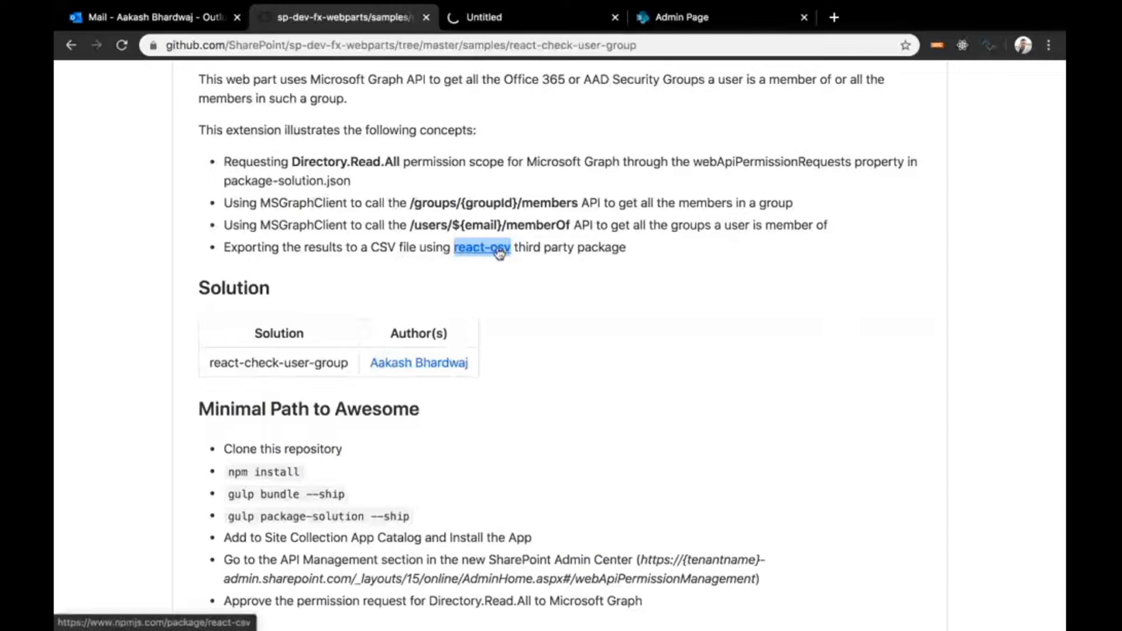
click(480, 248)
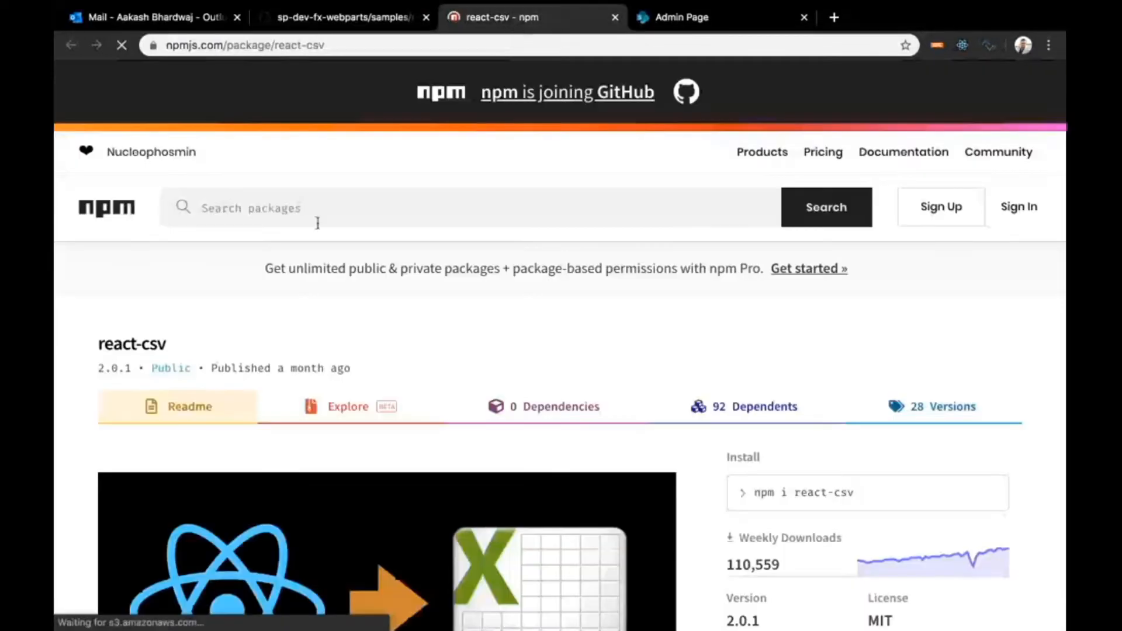
scroll(down, 3)
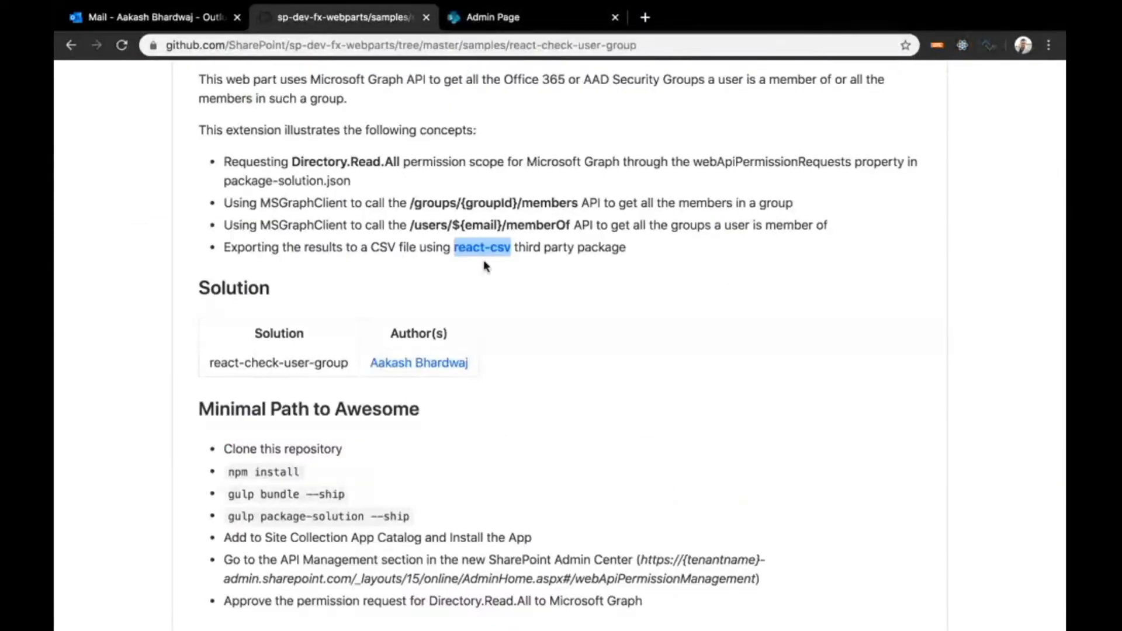
mouse_move(646, 326)
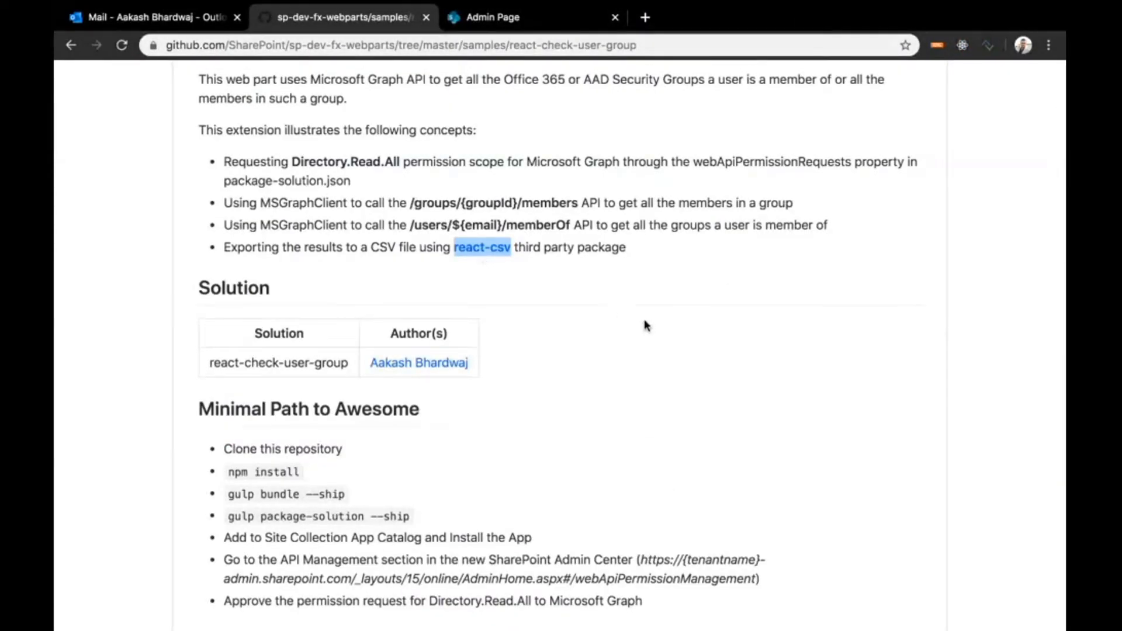
scroll(up, 3)
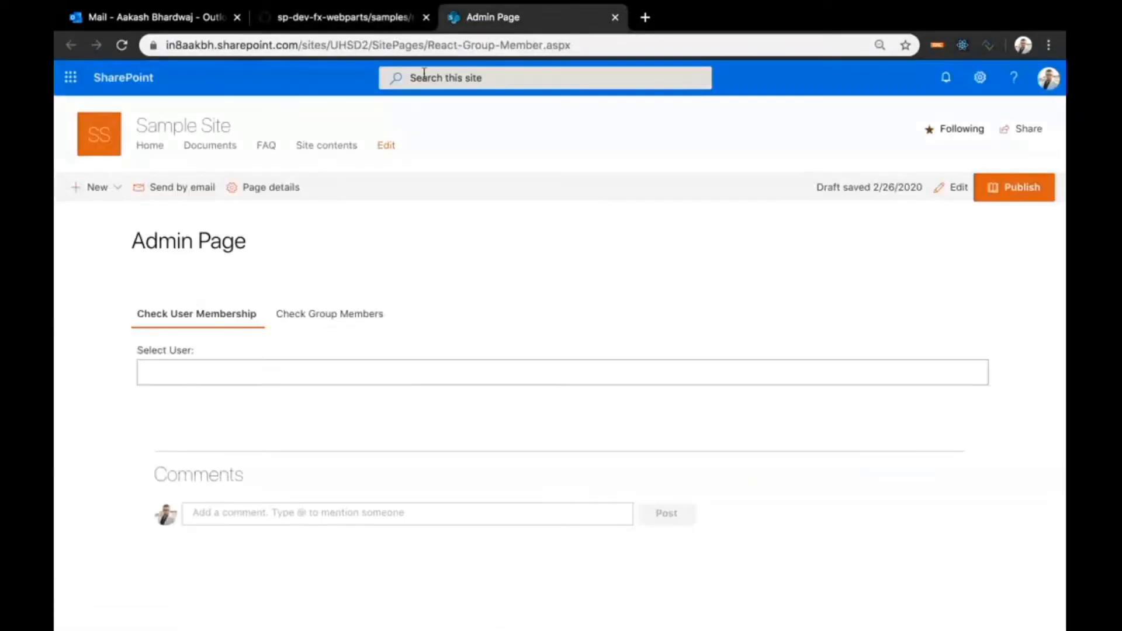
mouse_move(412, 289)
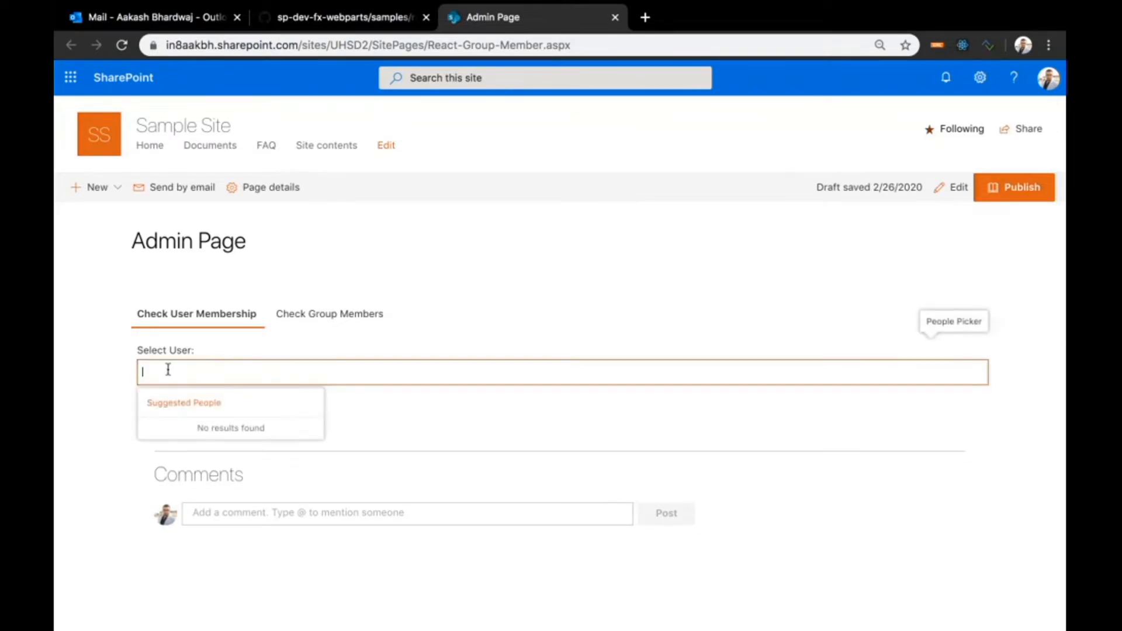
mouse_move(221, 345)
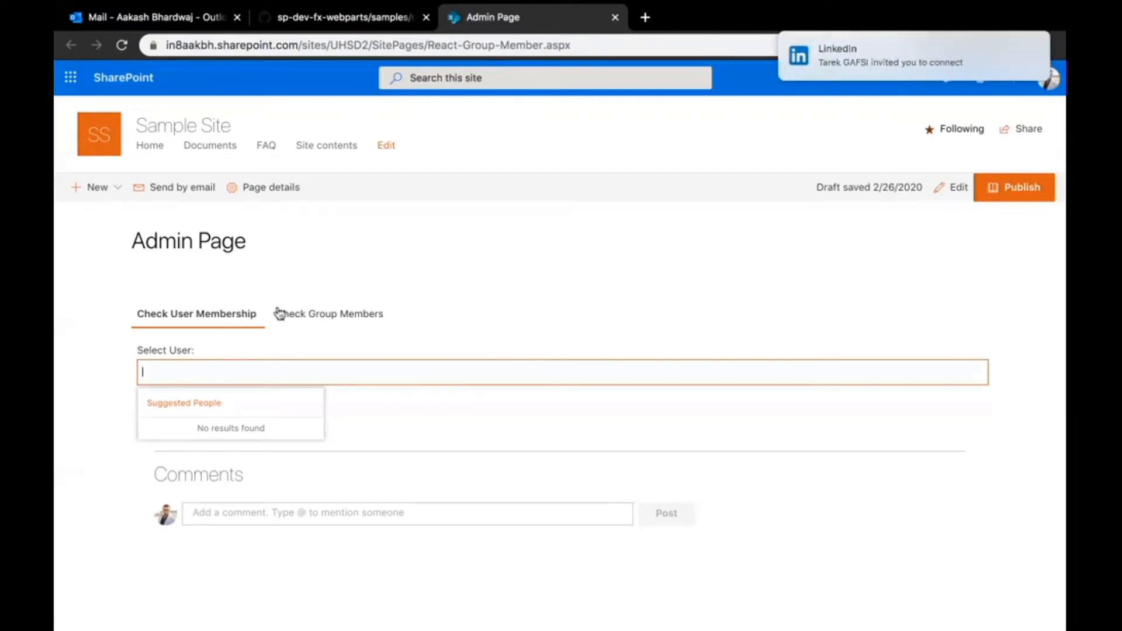
mouse_move(313, 314)
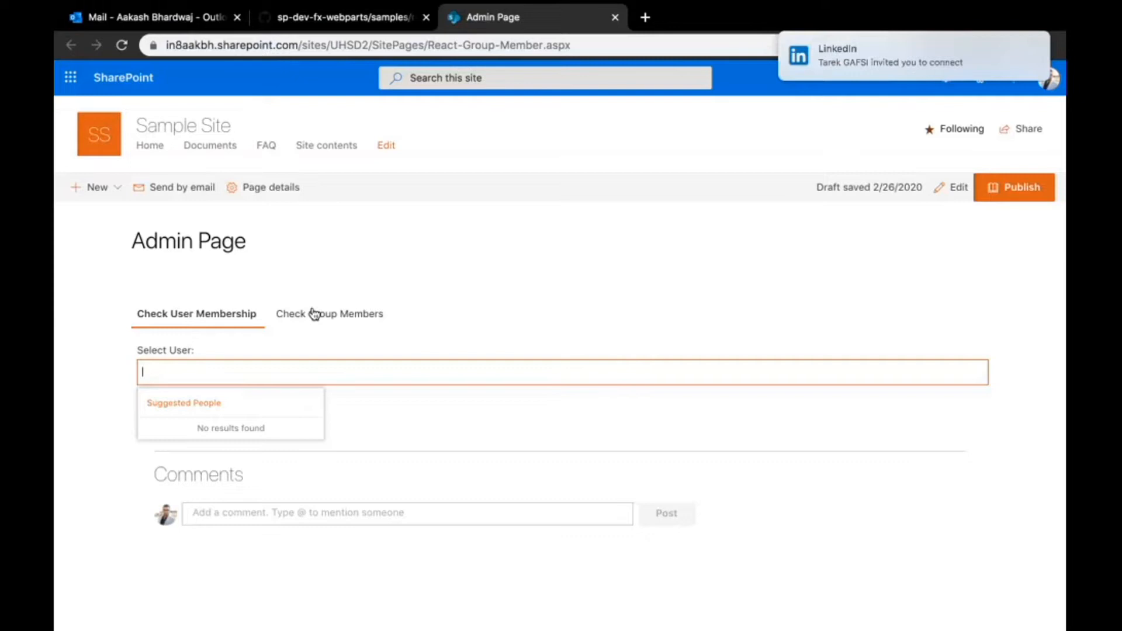
mouse_move(178, 318)
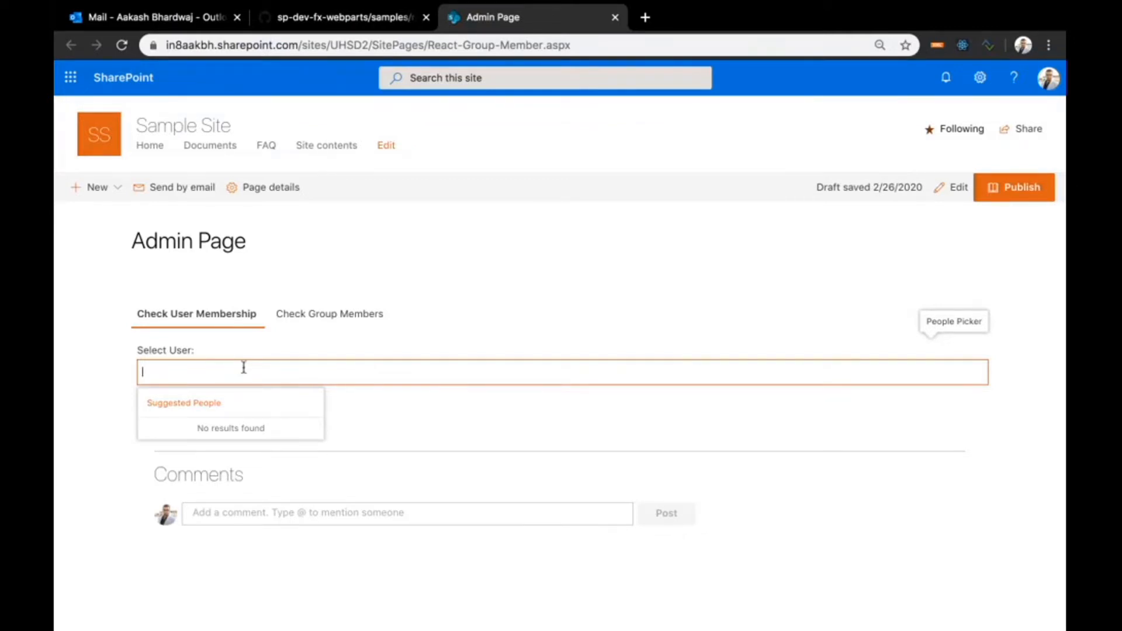
text(aaka)
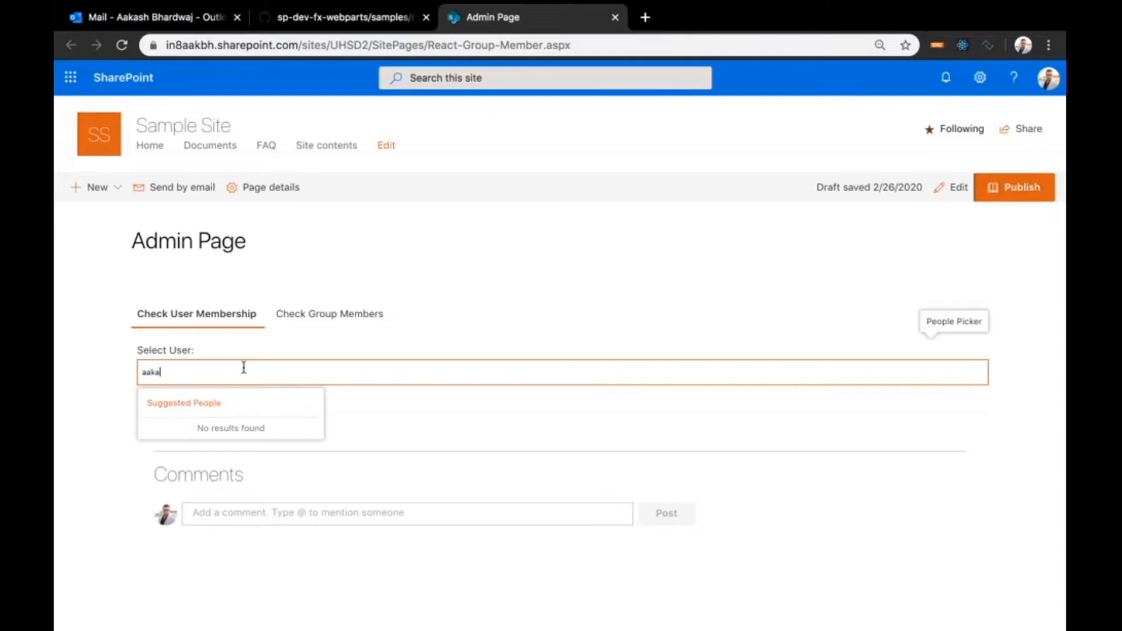
text(Aakash Bhardwaj)
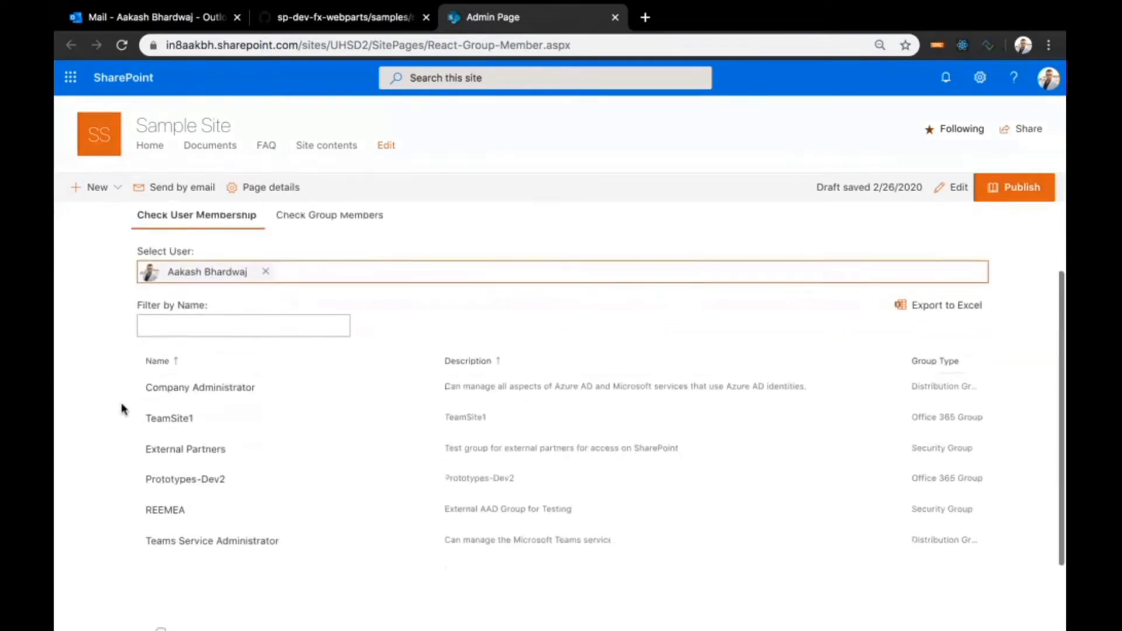
scroll(down, 3)
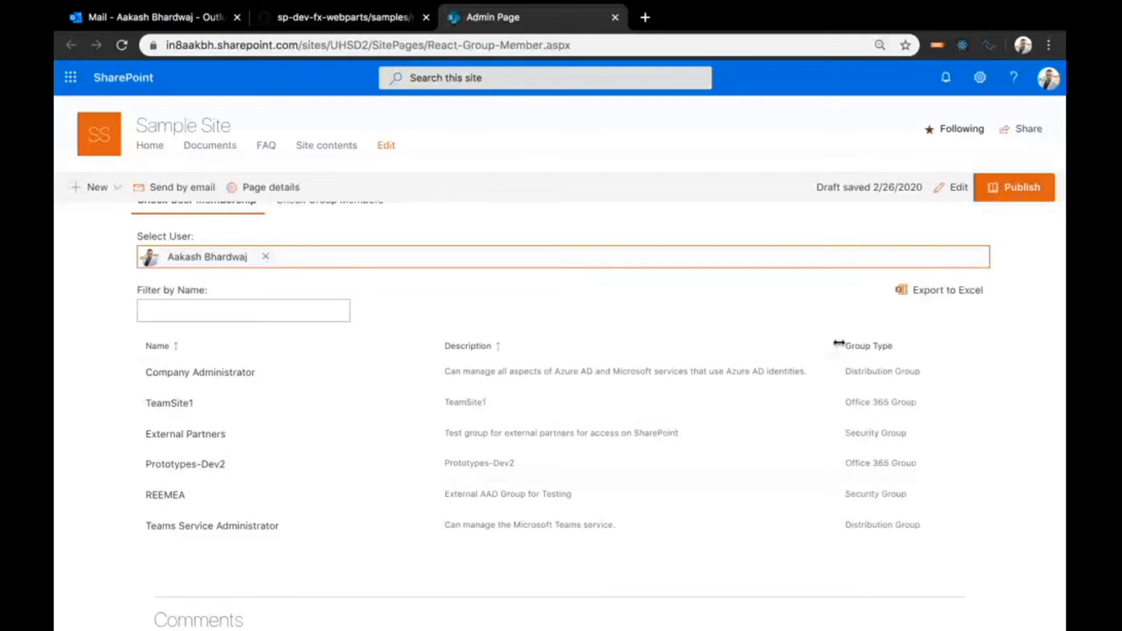
mouse_move(867, 402)
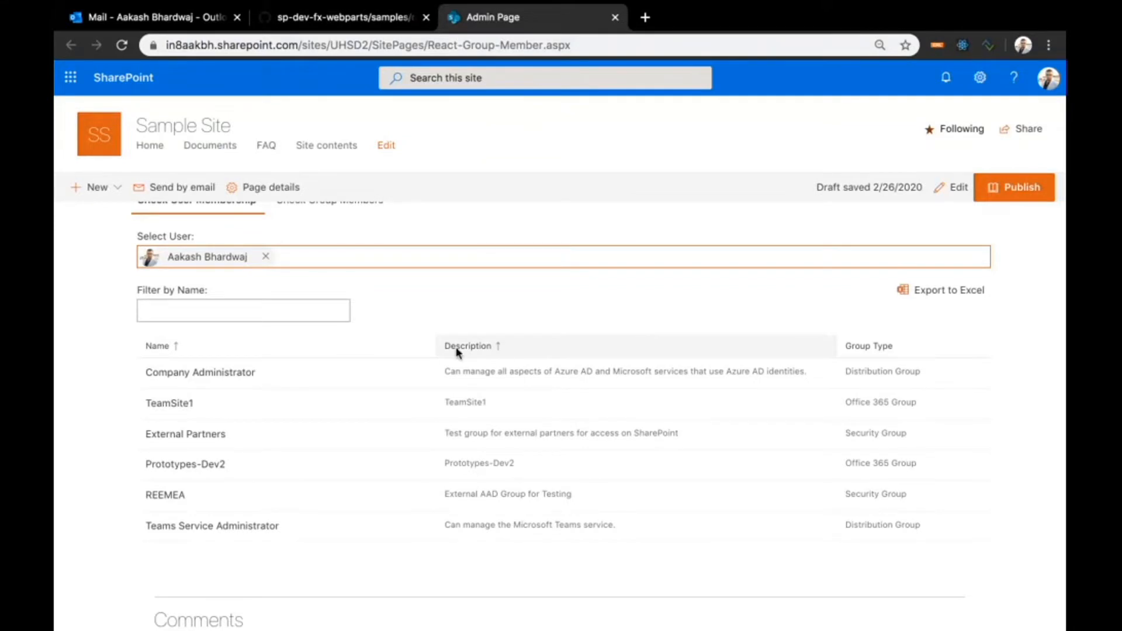
Sort the membership table by name, description, then group type in reverse order.
click(157, 346)
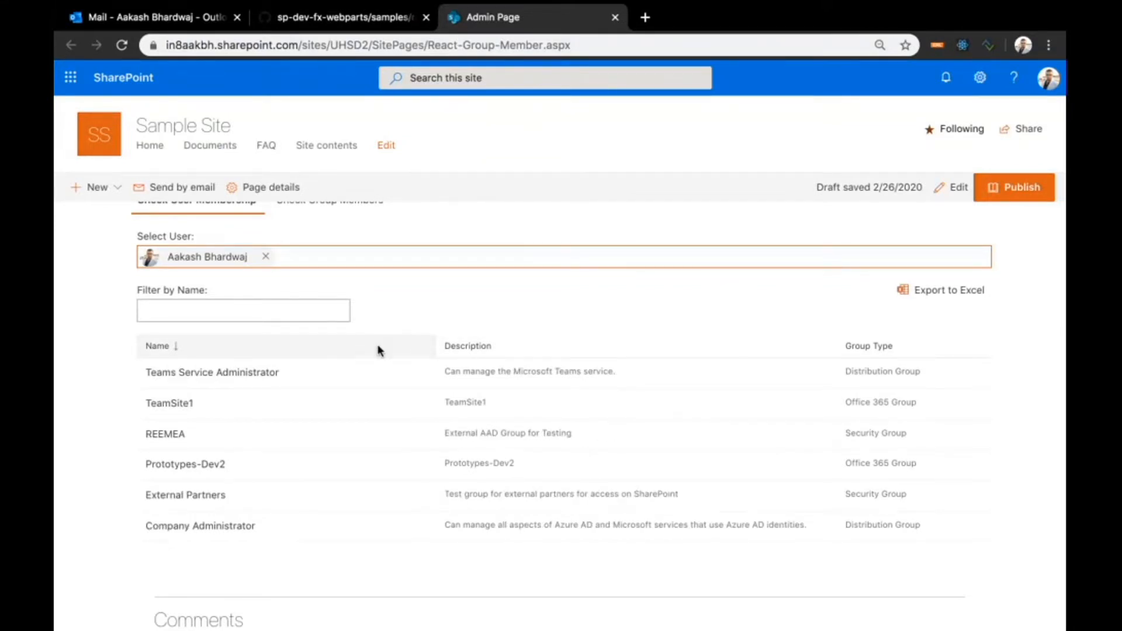
click(467, 346)
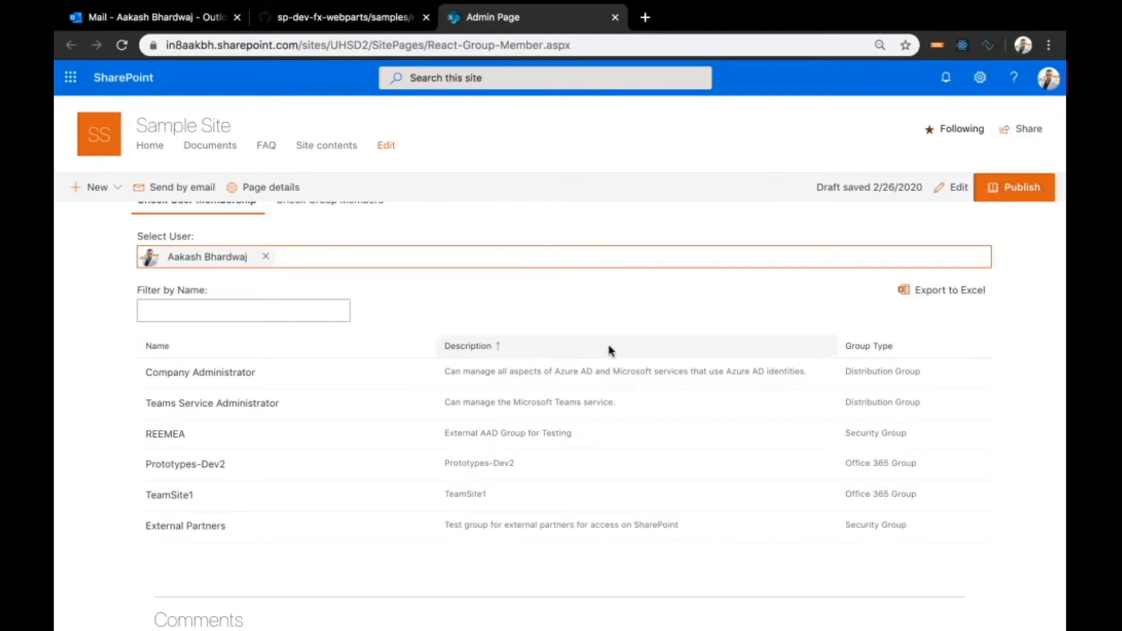
click(868, 346)
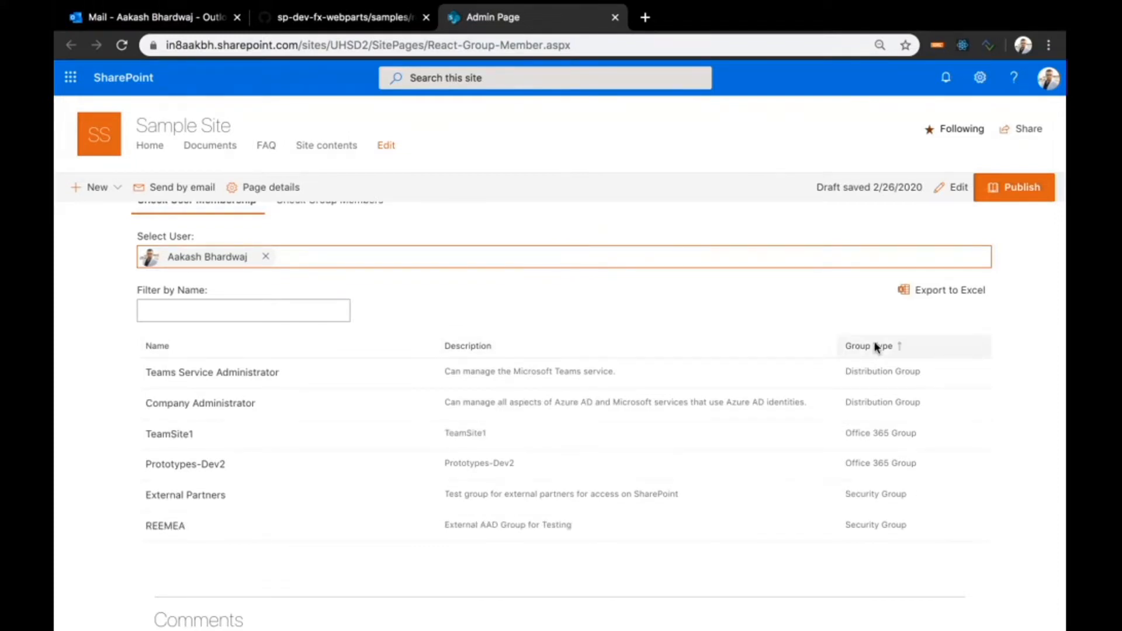
click(869, 345)
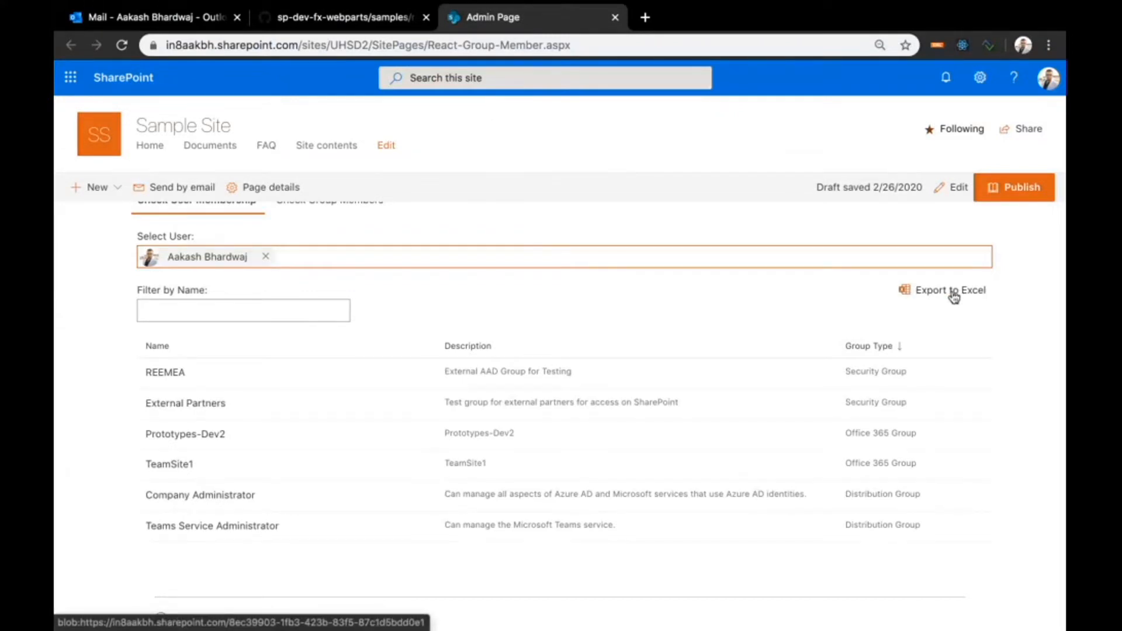
Export the group list to Excel and filter groups by name with 'team'.
click(950, 290)
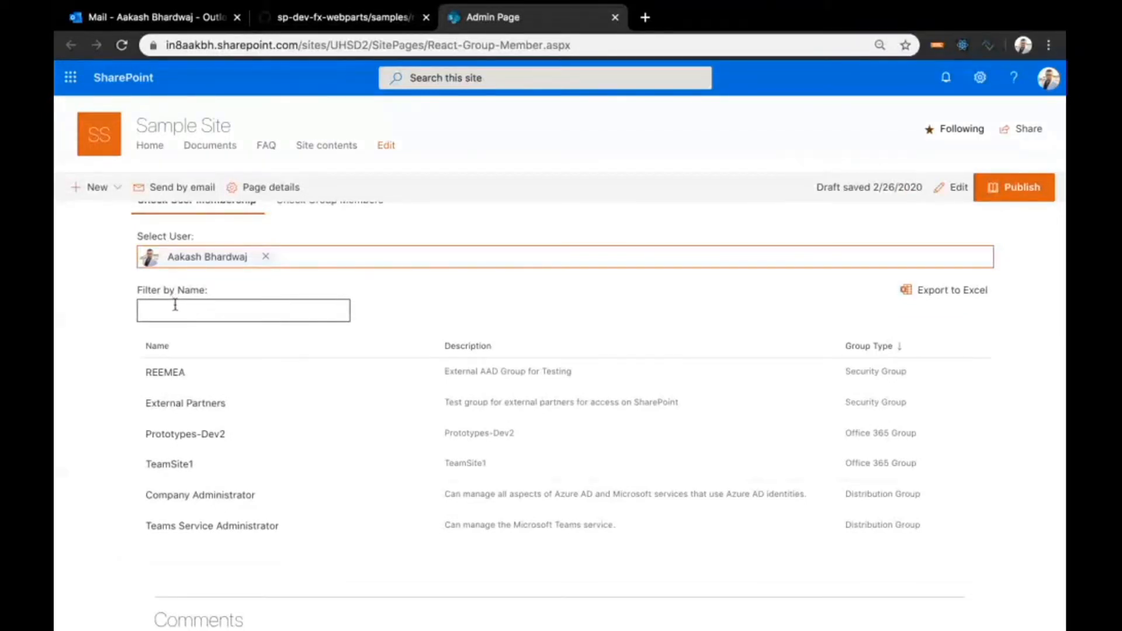
click(243, 310)
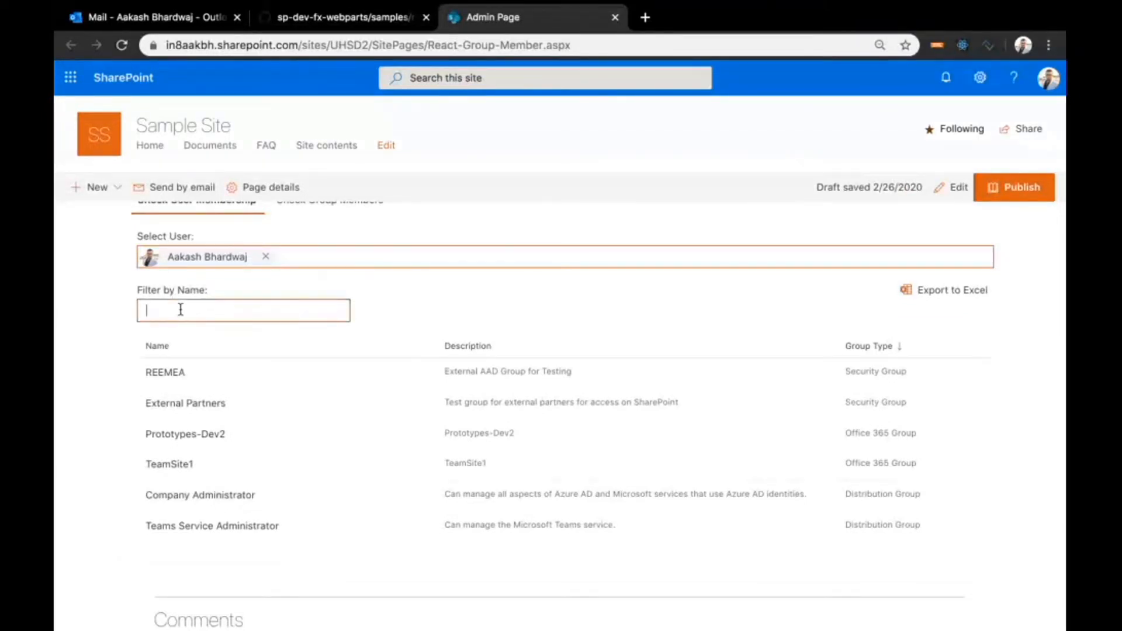
text(team)
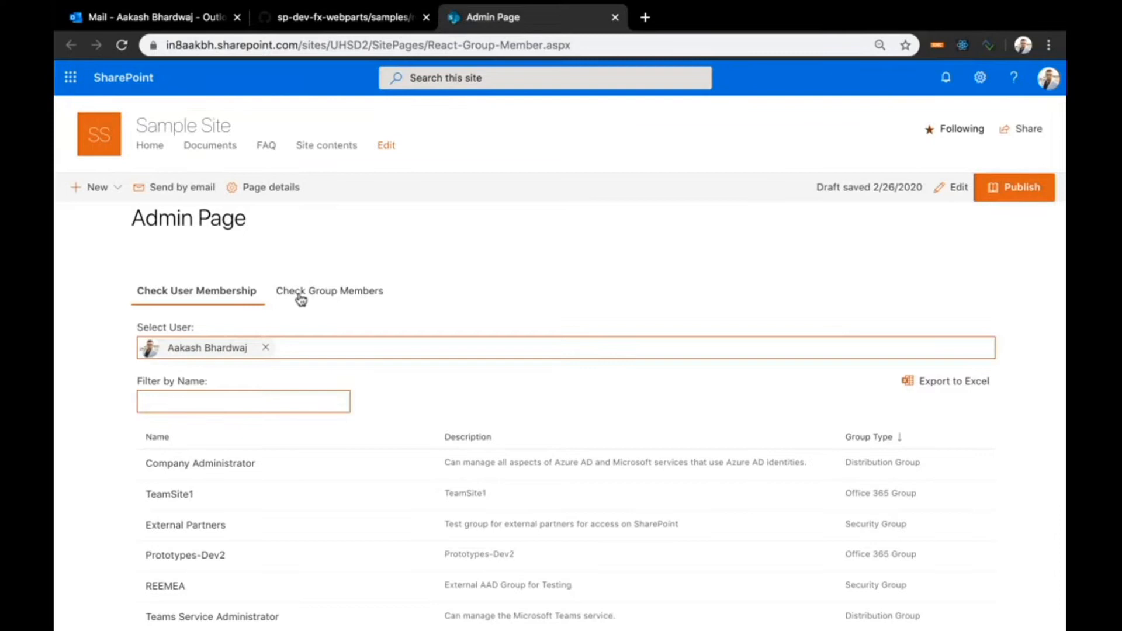
On Check Group Members, select the REEMEA group and filter its members by 'a'.
click(329, 291)
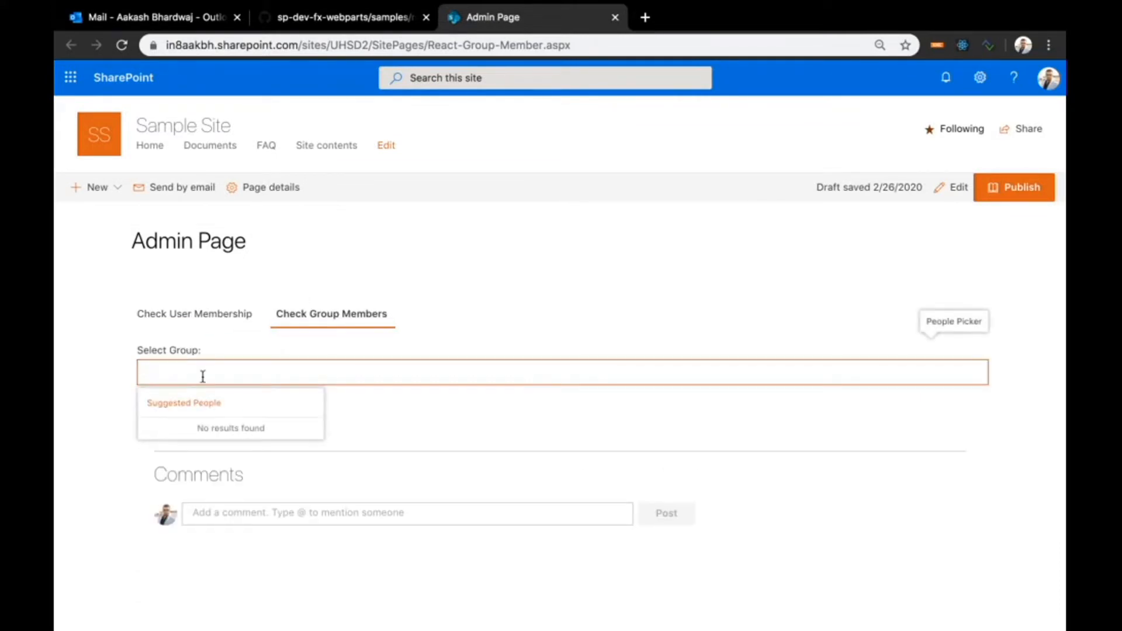
text(reem)
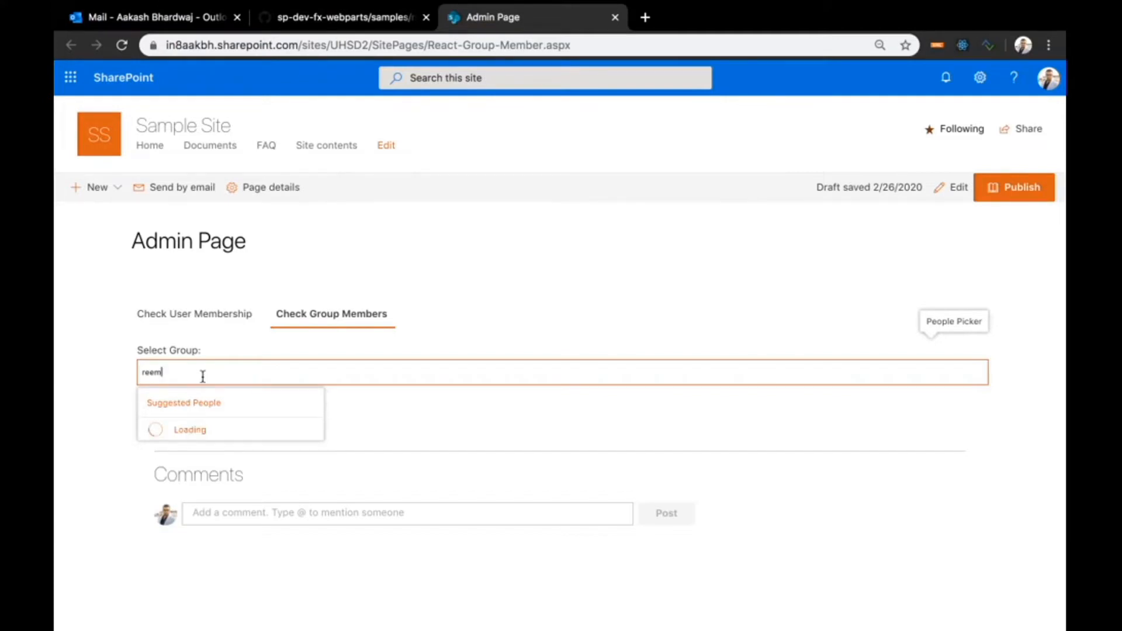
text(REEMEA)
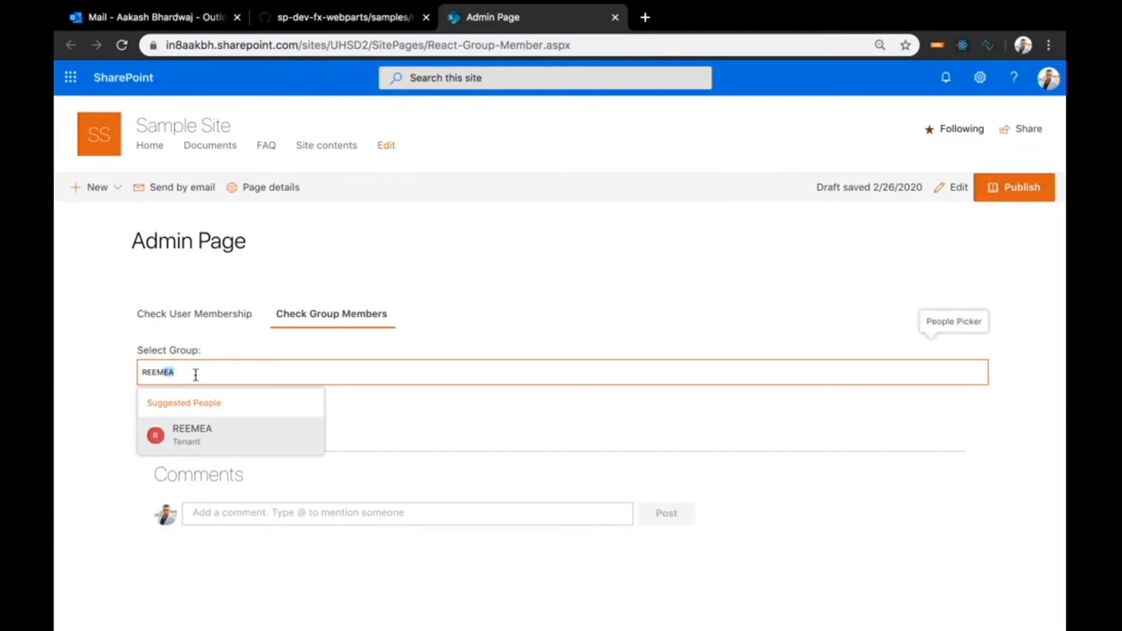
click(192, 435)
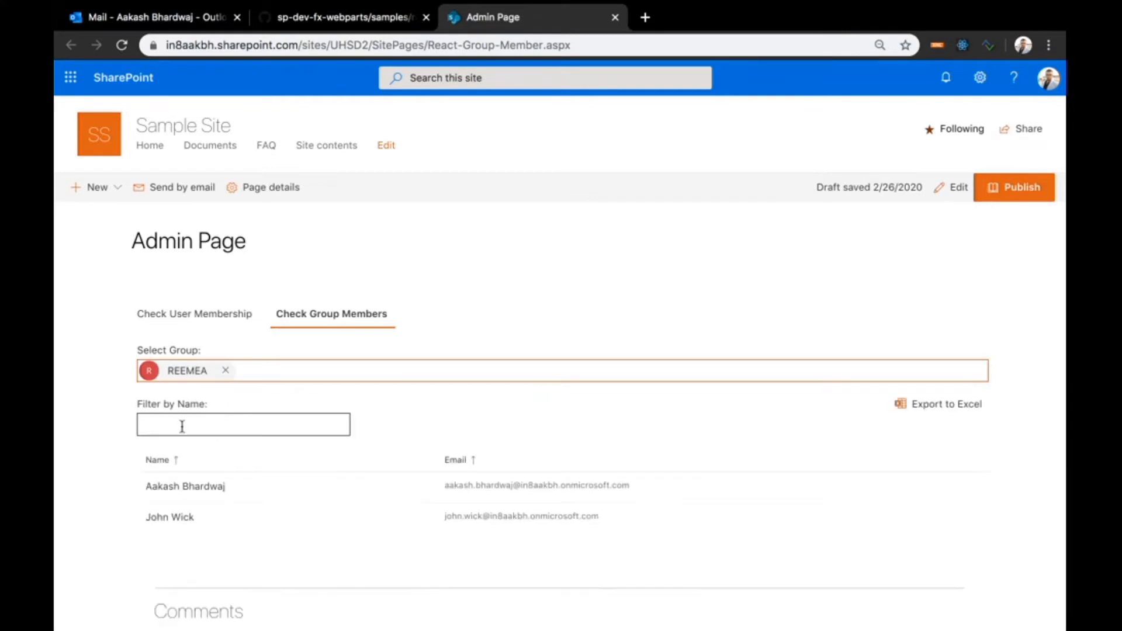
mouse_move(121, 432)
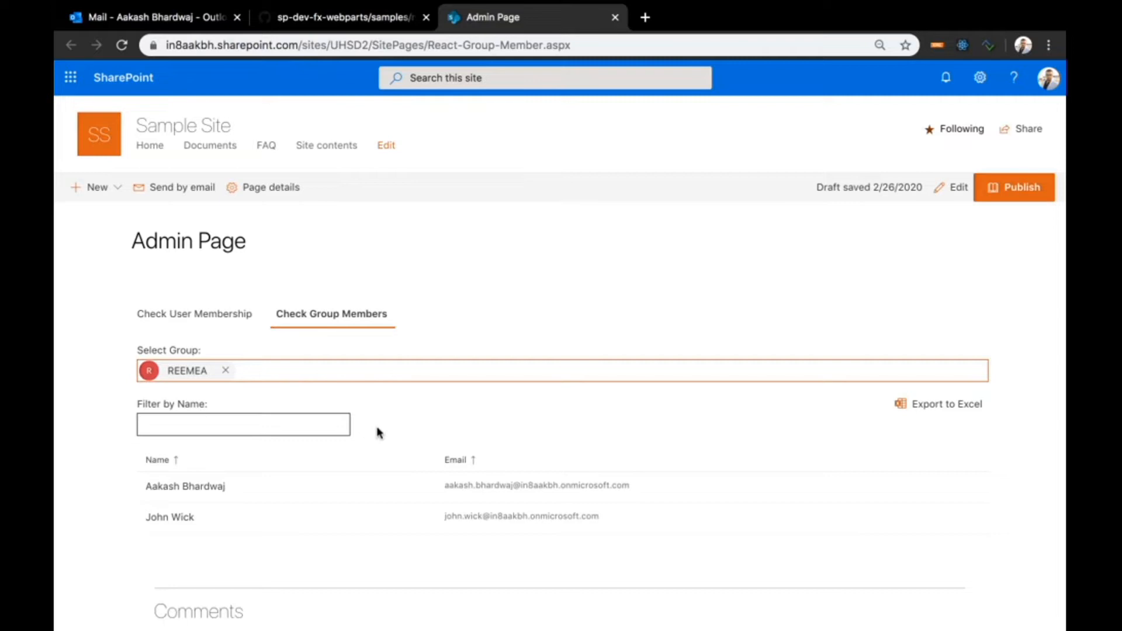
mouse_move(540, 442)
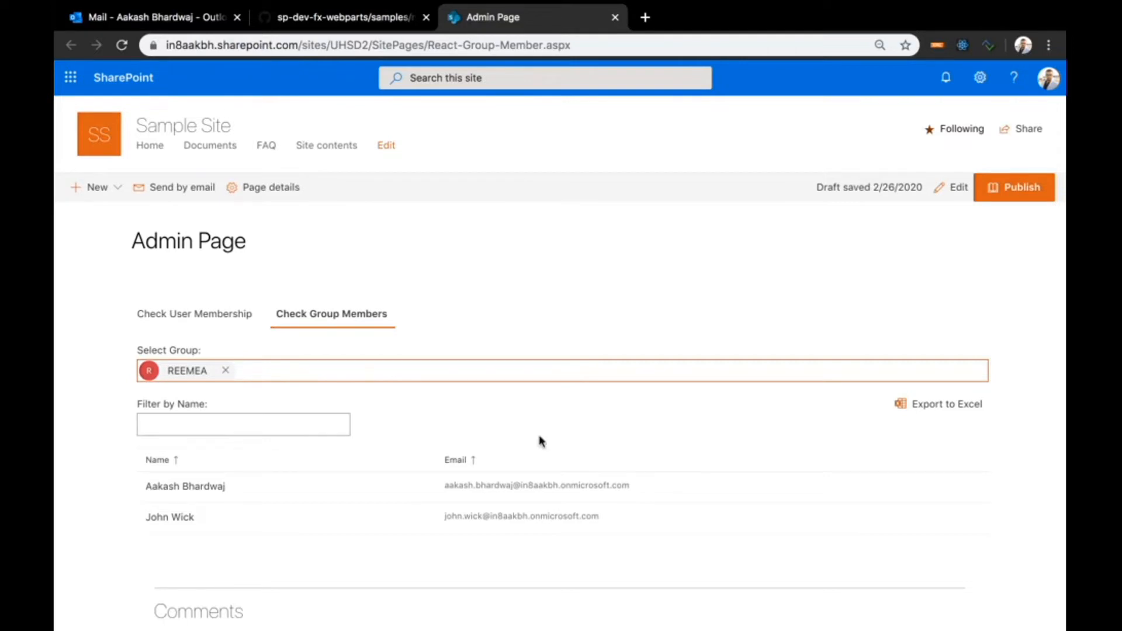
click(243, 424)
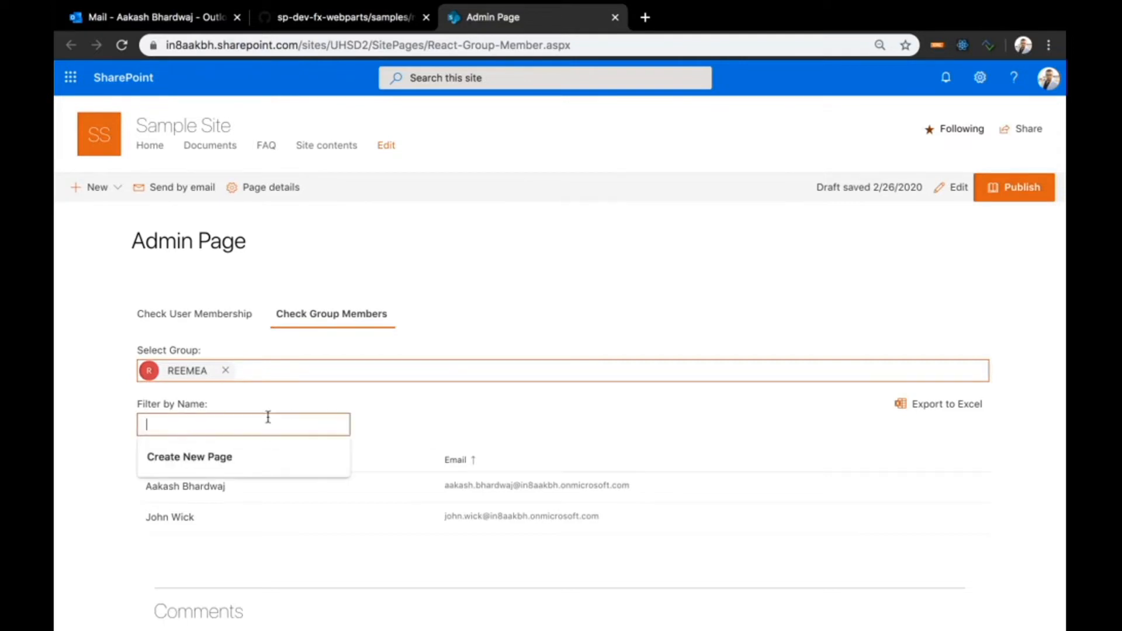
text(a)
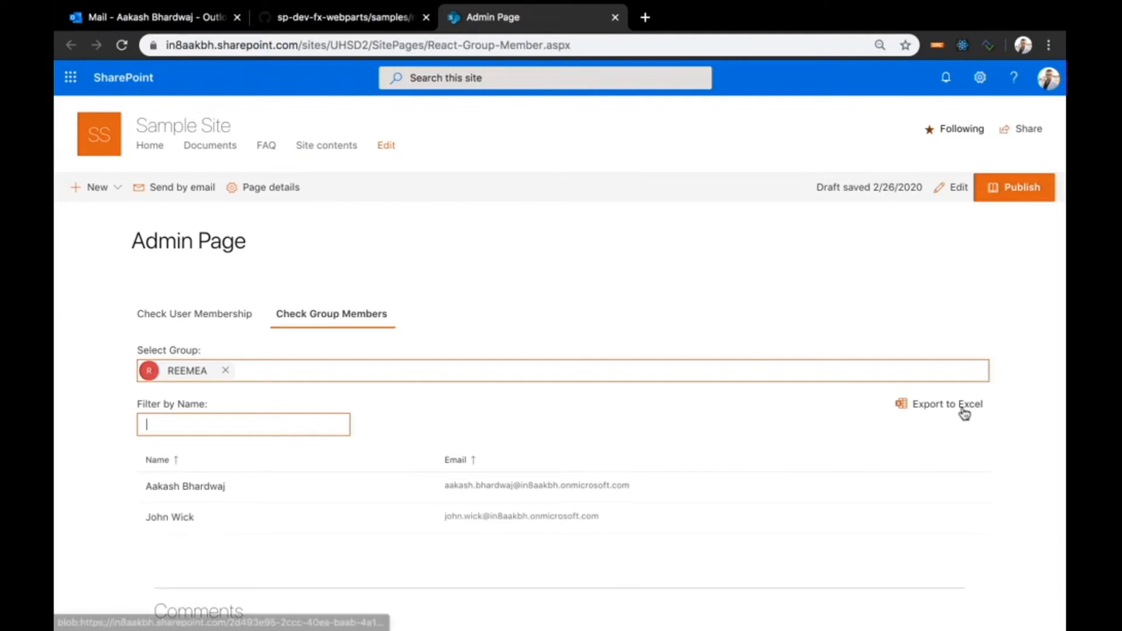
mouse_move(878, 415)
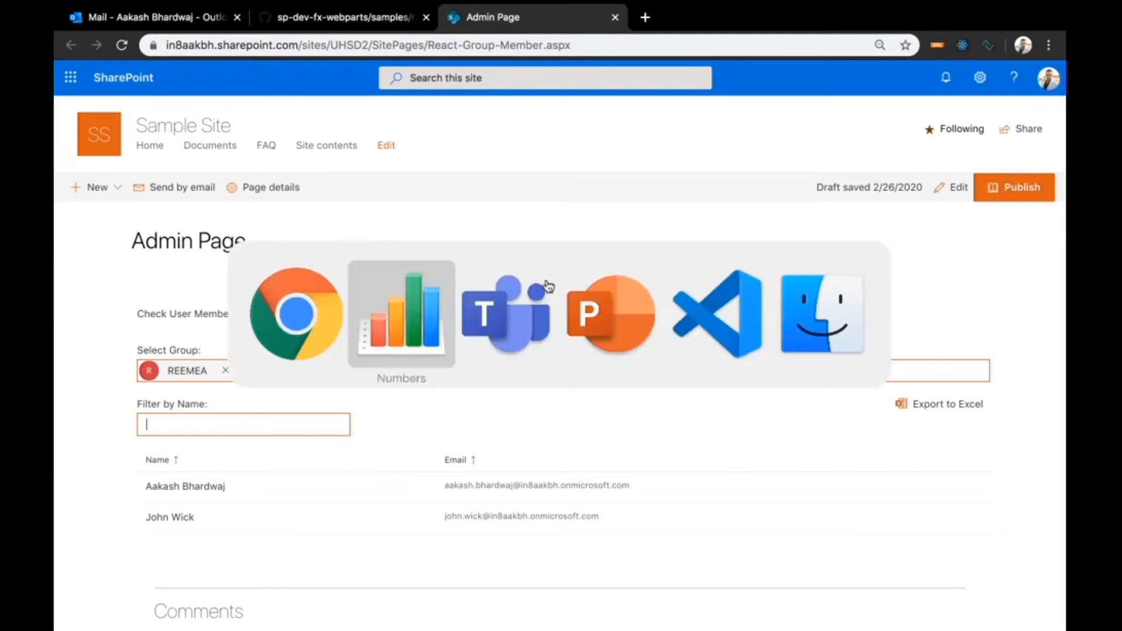
In VS Code, open CheckUserGroup.tsx under components, then CheckUserMembership.tsx.
click(717, 314)
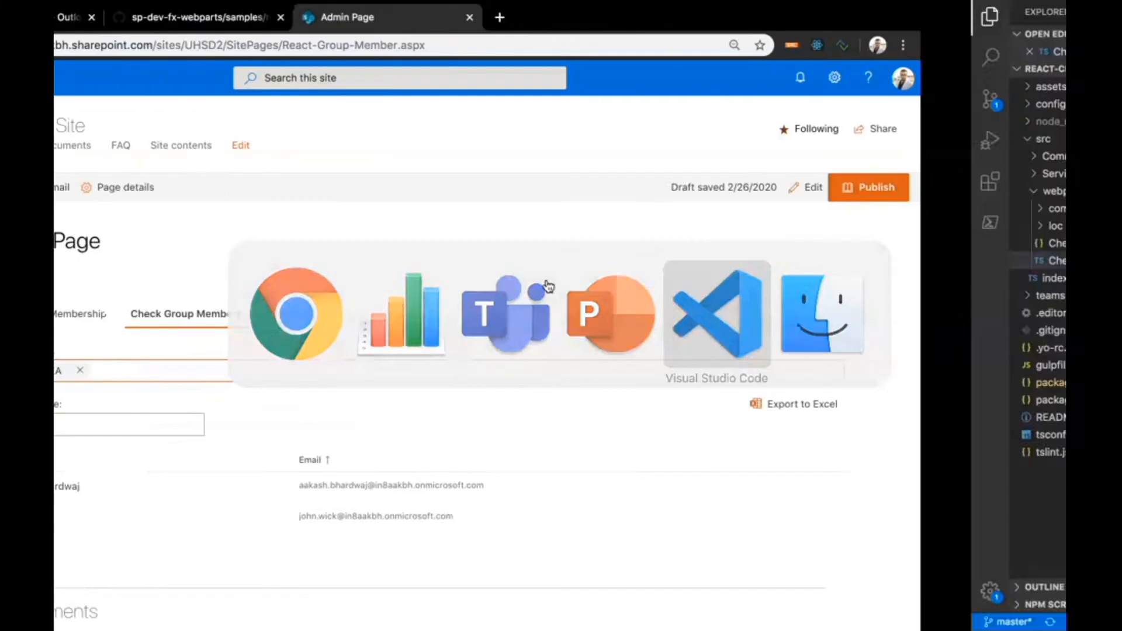
click(717, 315)
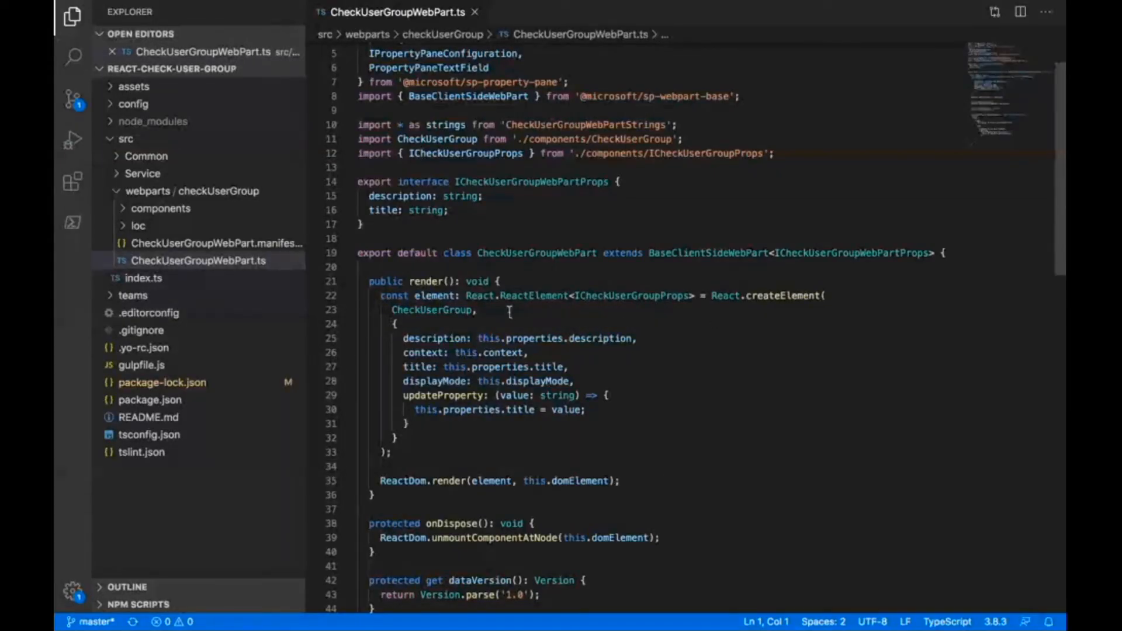
scroll(down, 3)
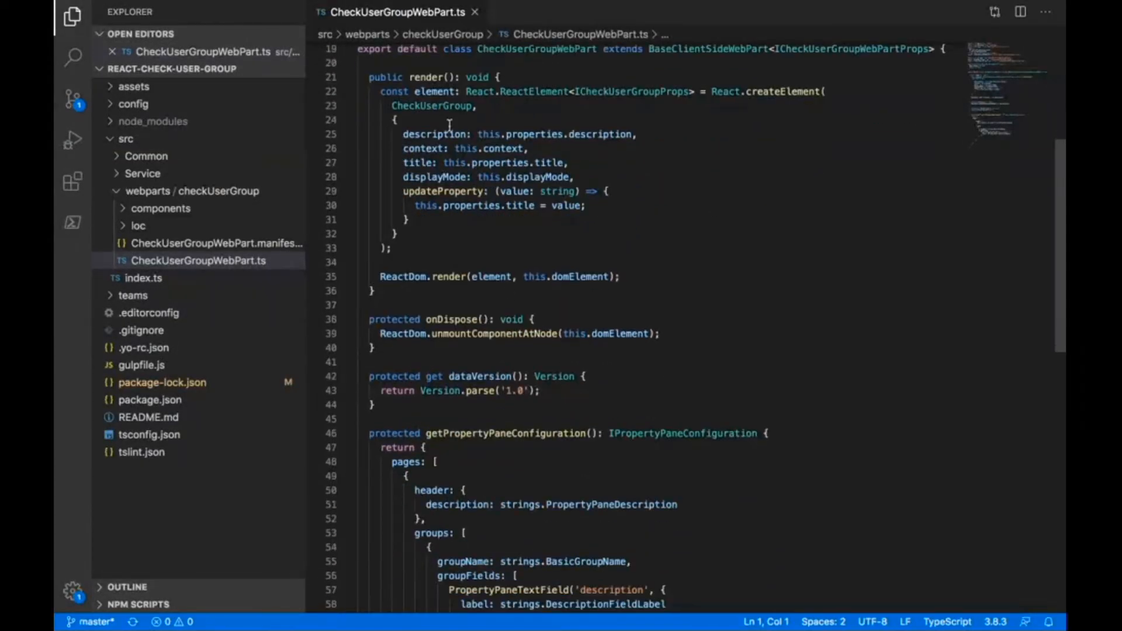
scroll(down, 3)
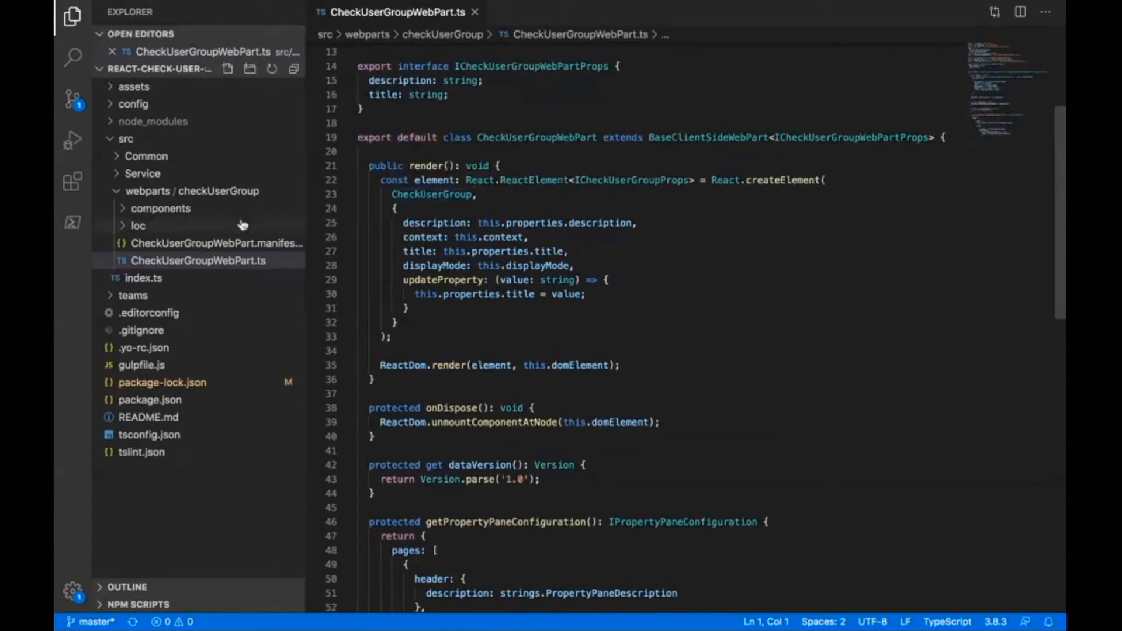
click(161, 208)
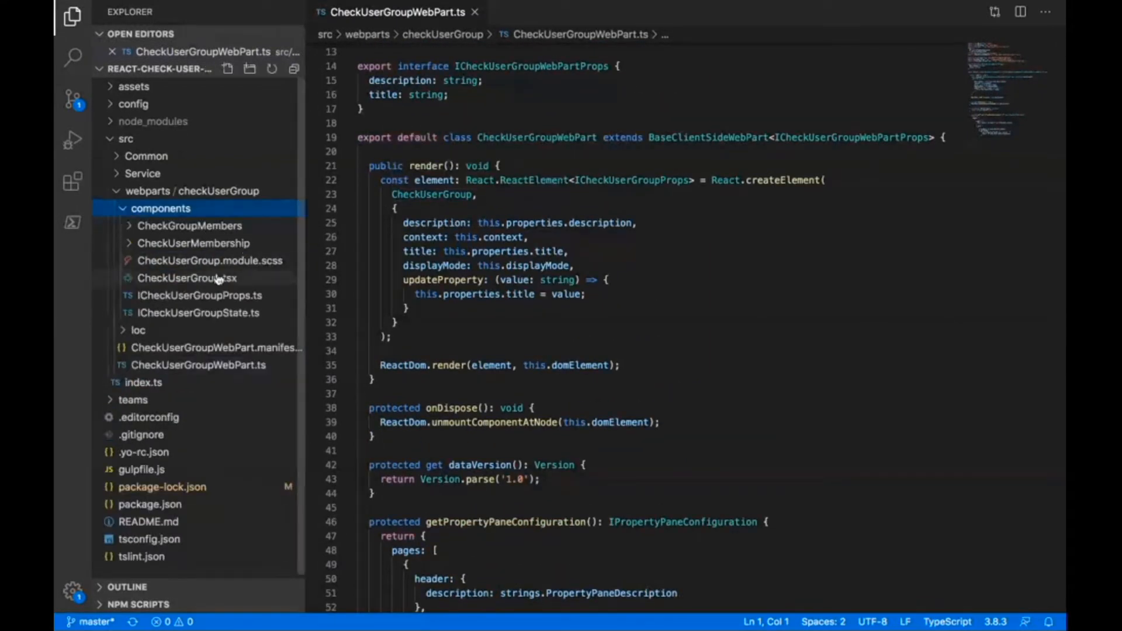
click(187, 279)
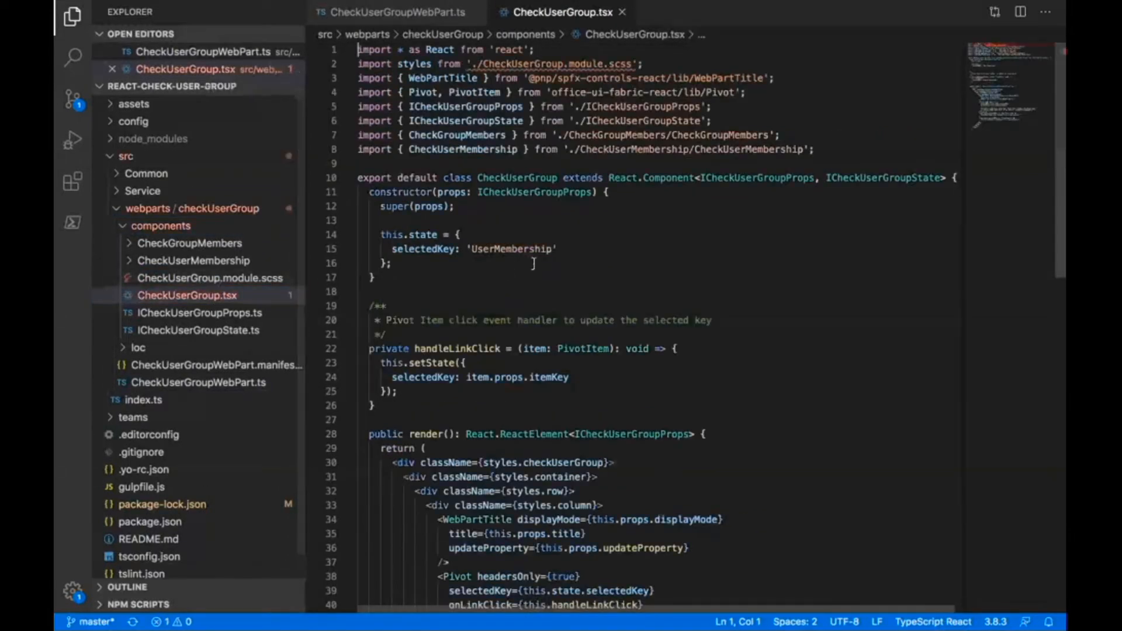
scroll(down, 3)
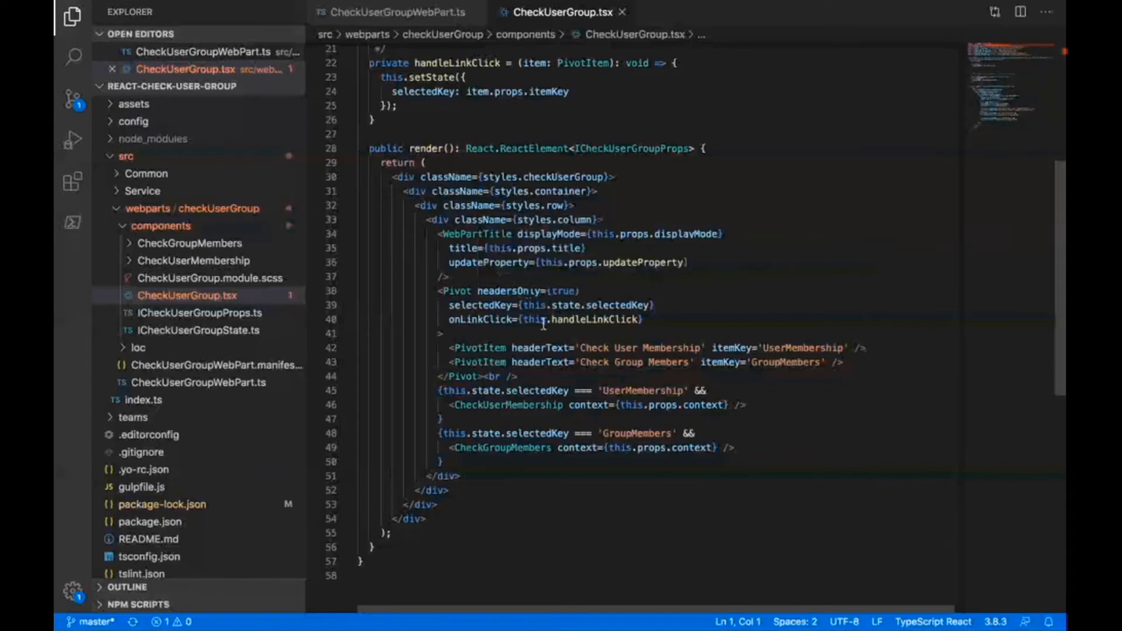
mouse_move(619, 363)
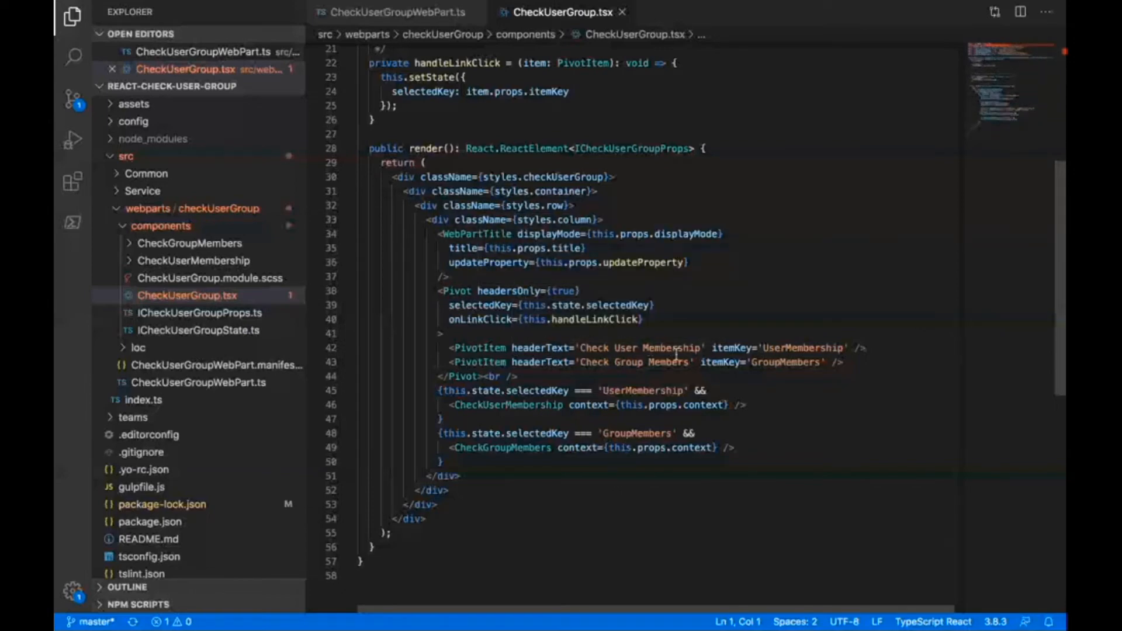
mouse_move(599, 362)
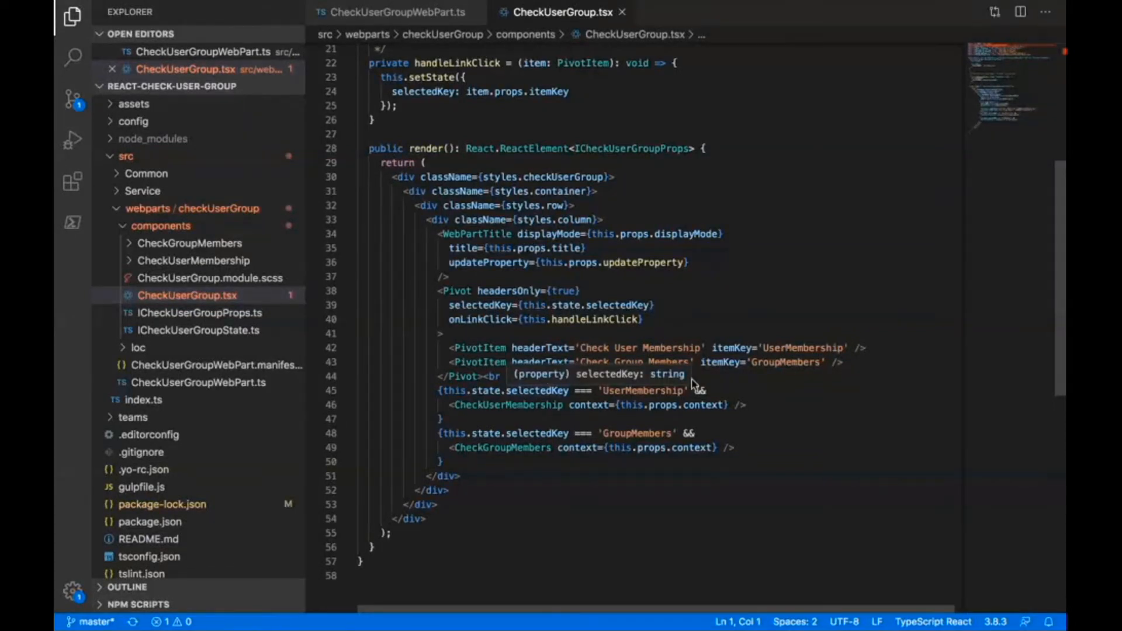
mouse_move(537, 402)
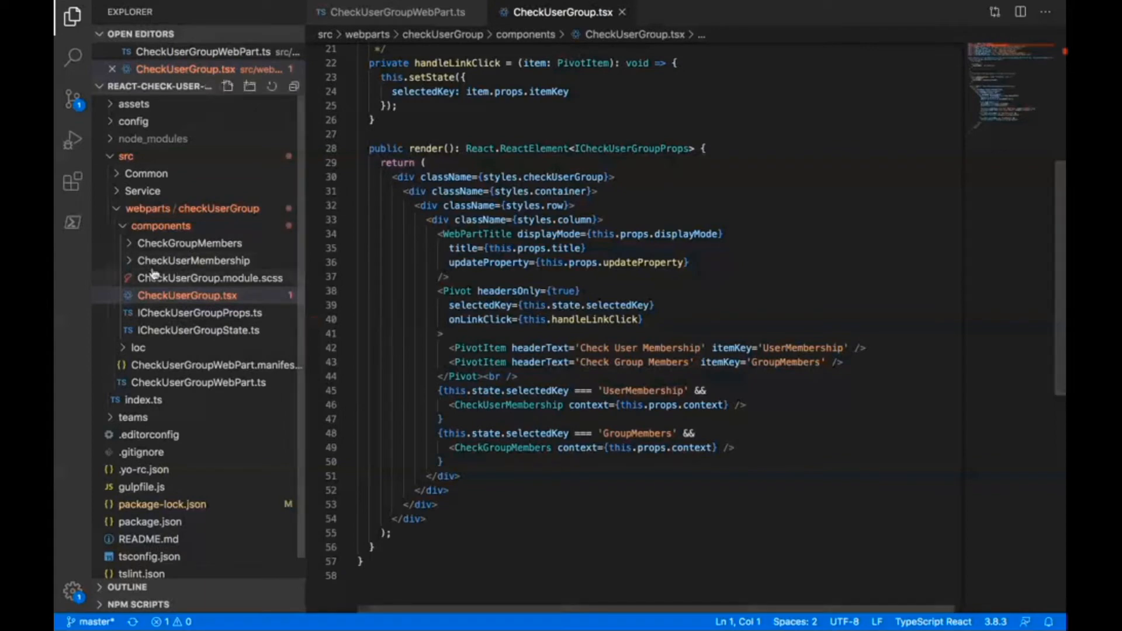
click(194, 260)
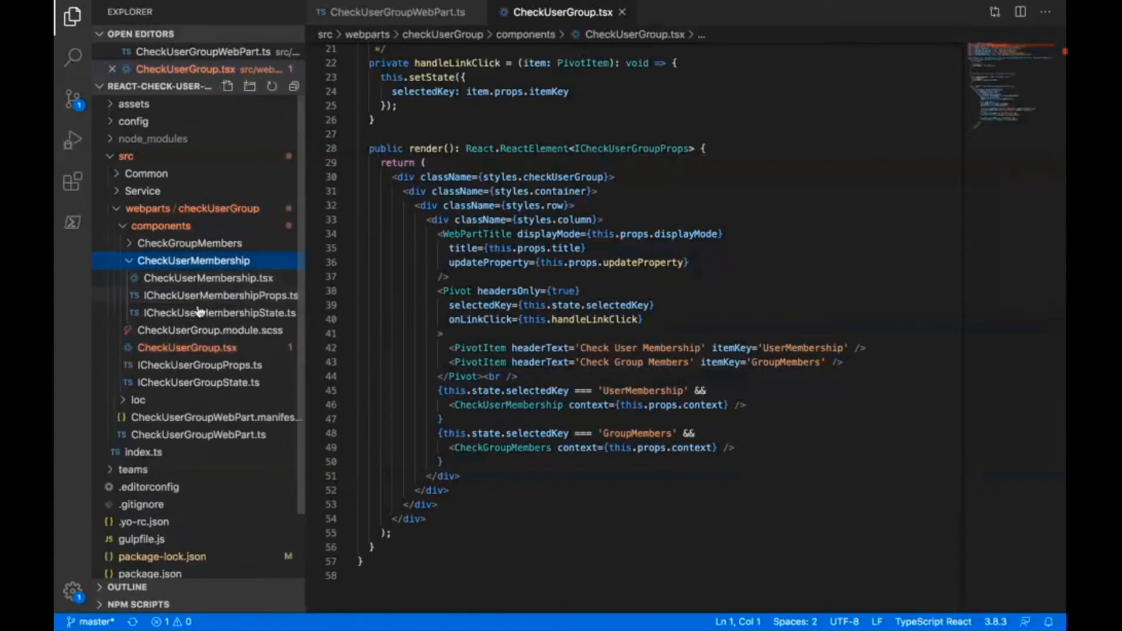
double_click(207, 295)
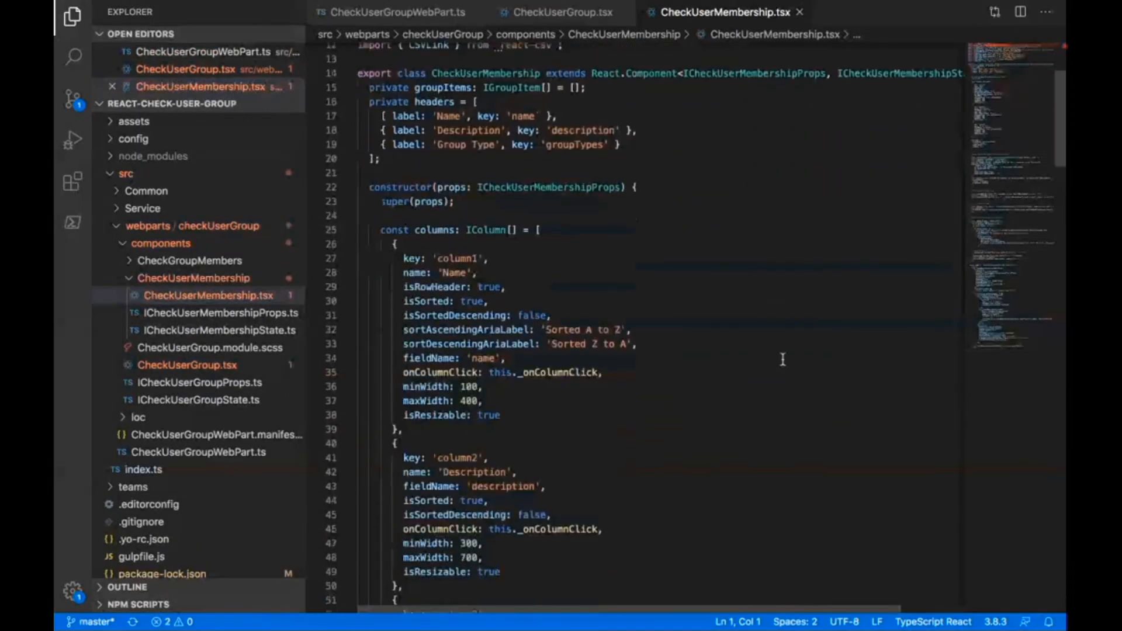
Collapse and re-expand the columns array, then point at the PeoplePicker in render.
click(348, 227)
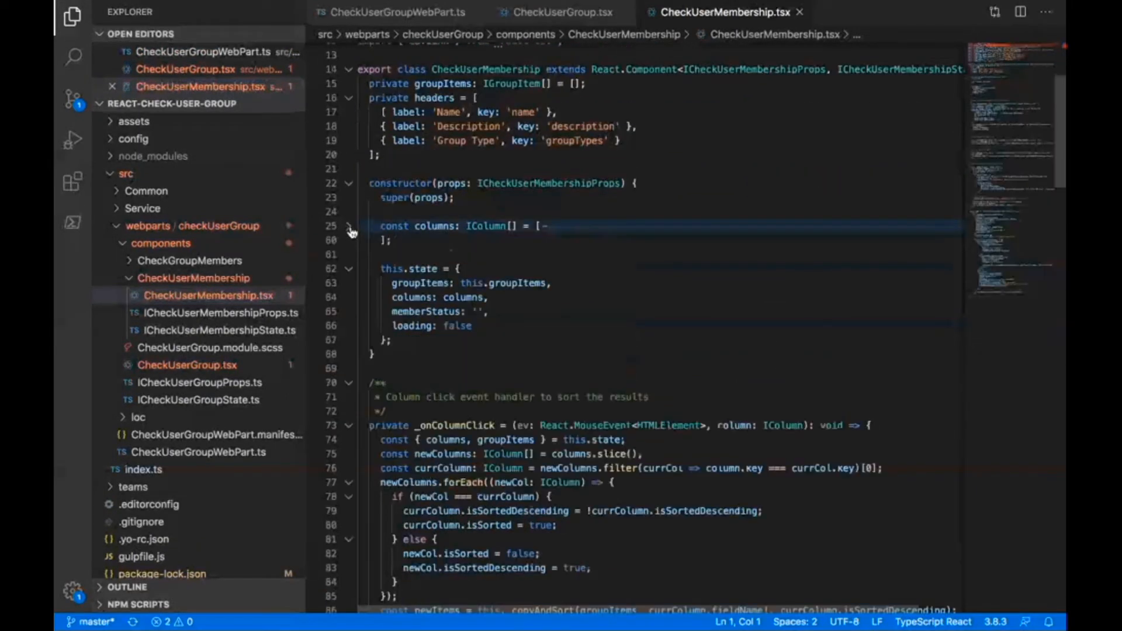
click(351, 225)
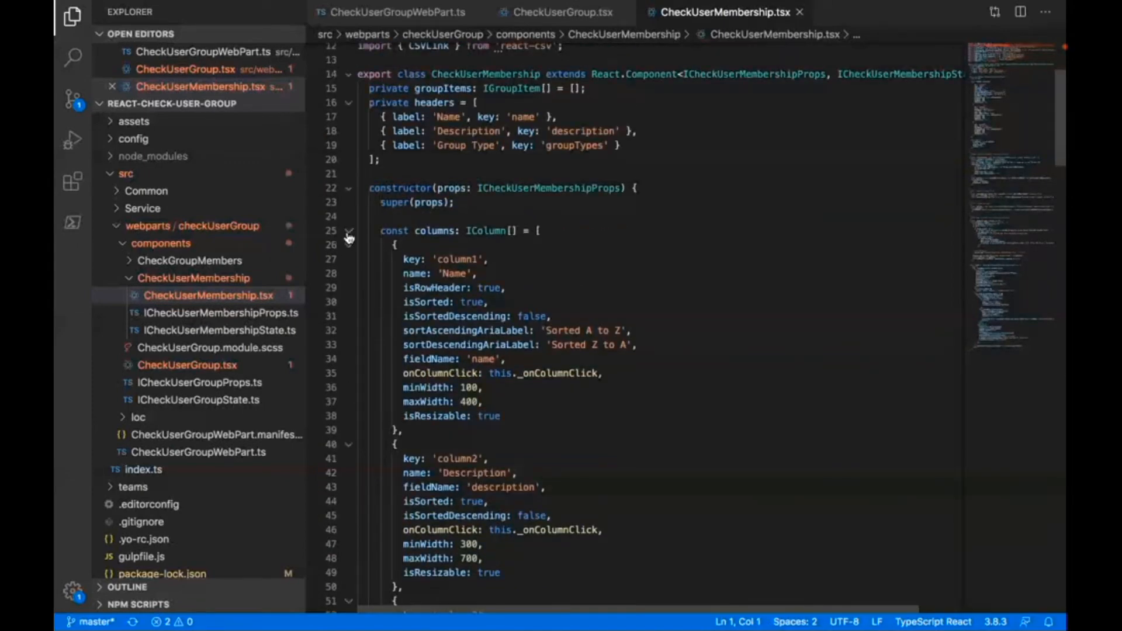
scroll(down, 3)
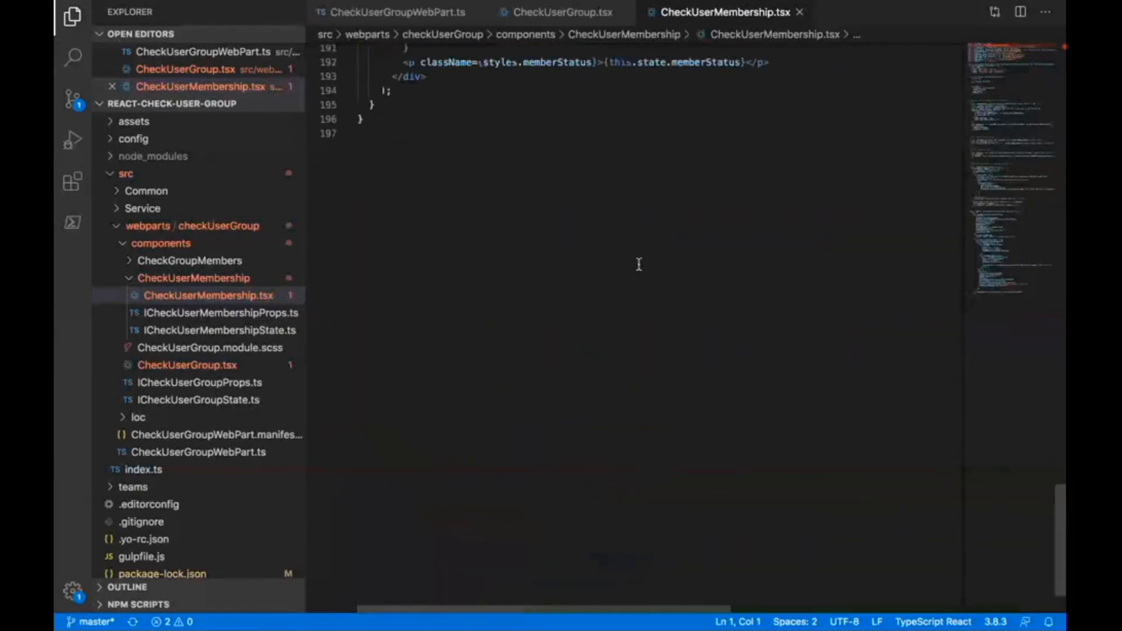
scroll(up, 3)
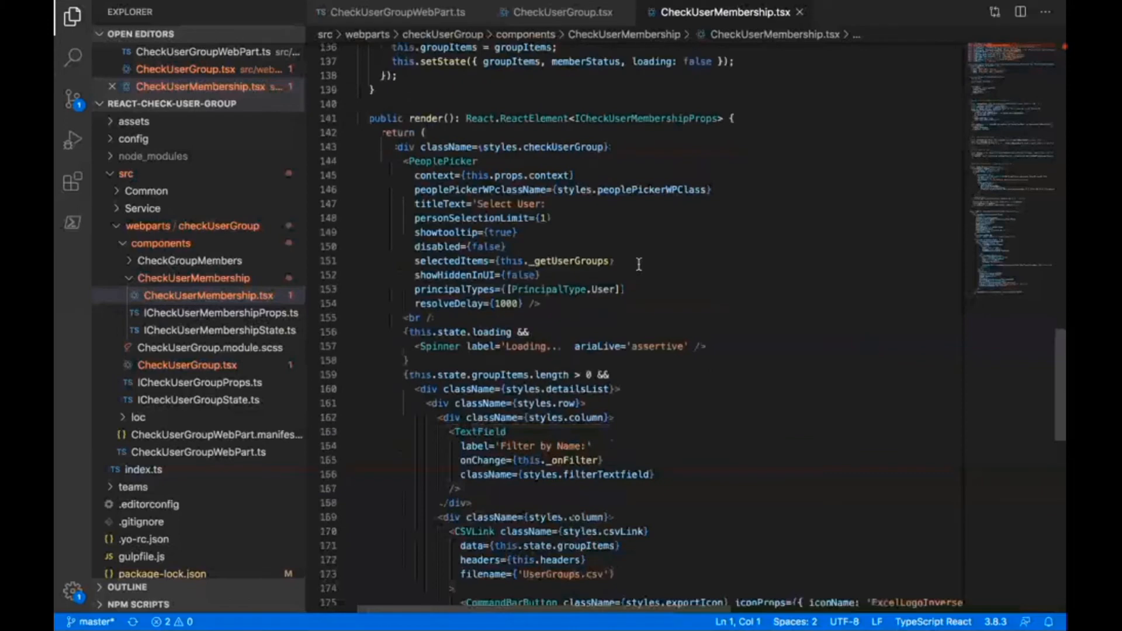
click(445, 160)
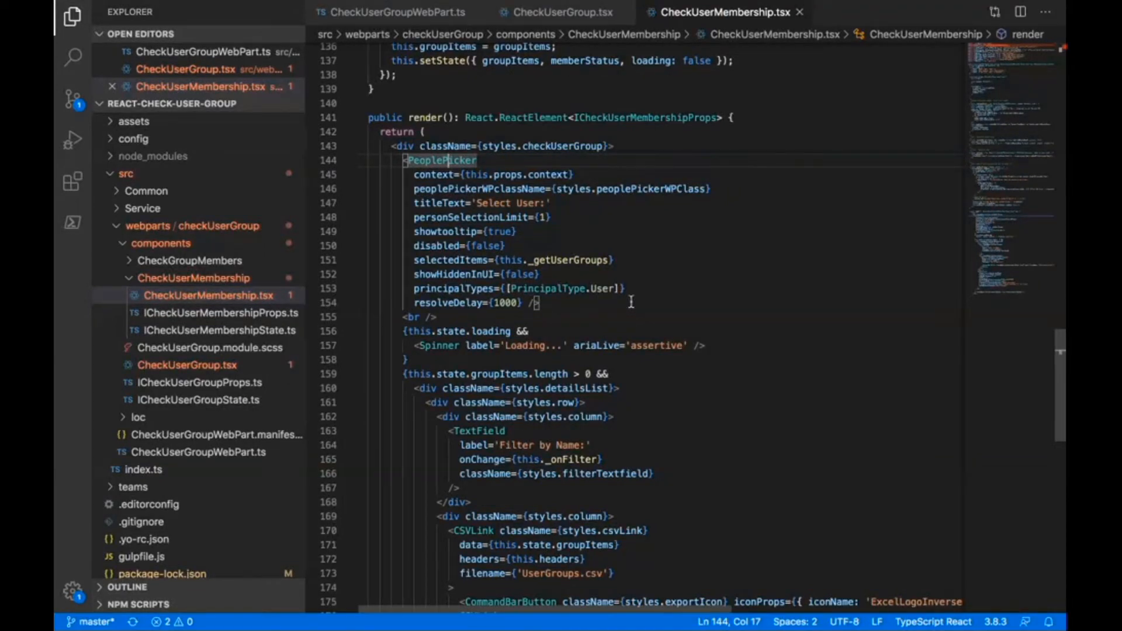
Scroll through the group-lookup and filter methods, then expand the Service folder.
scroll(down, 3)
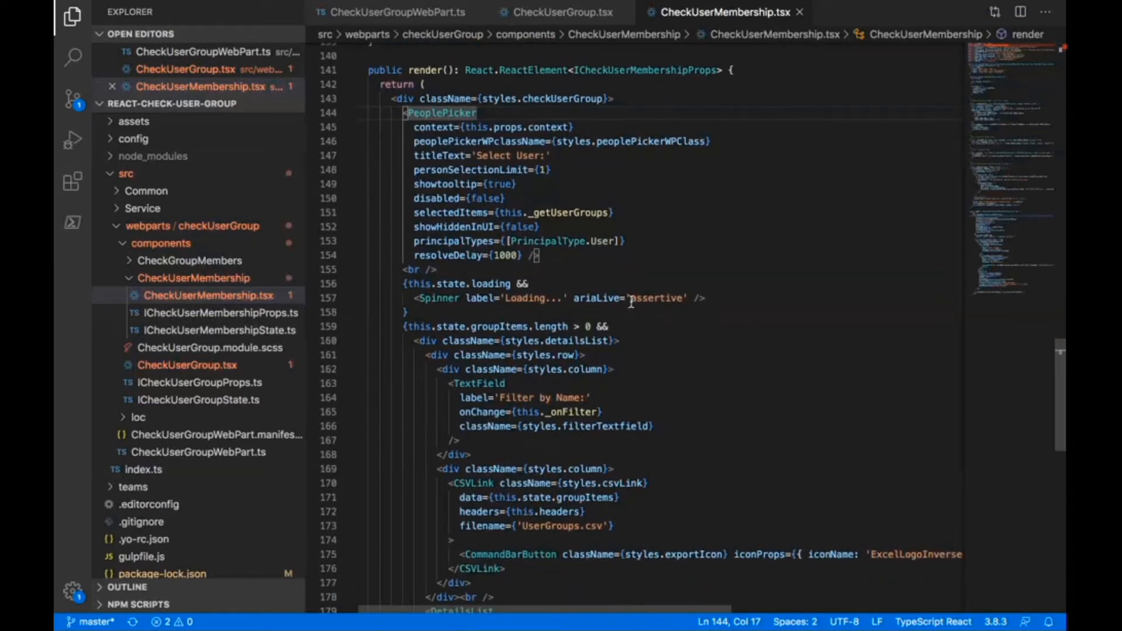
scroll(down, 3)
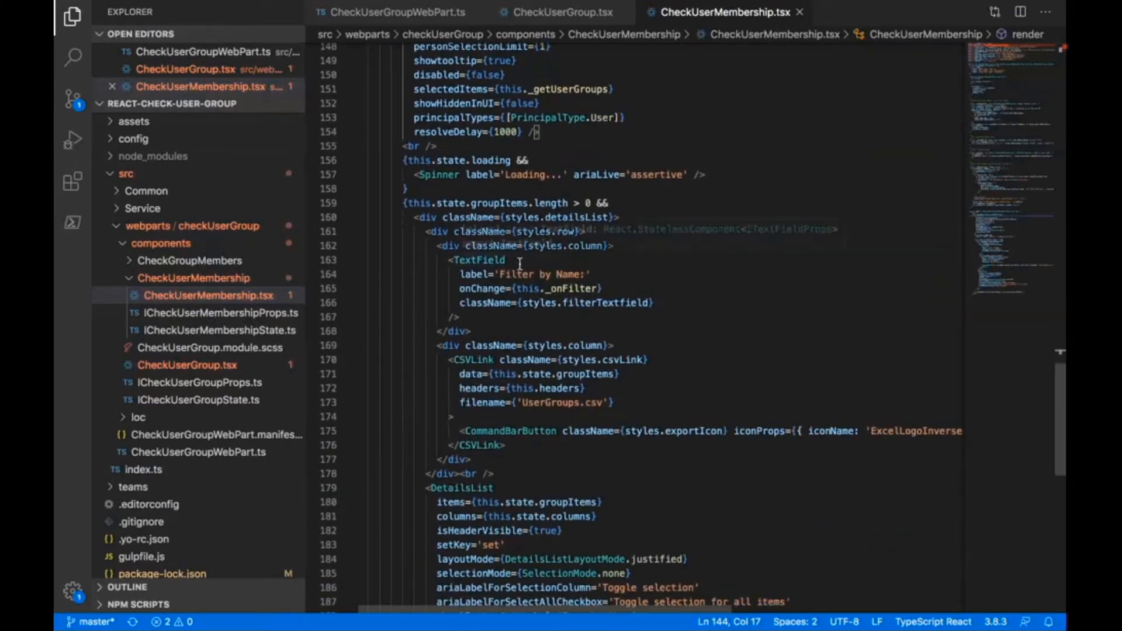
scroll(down, 3)
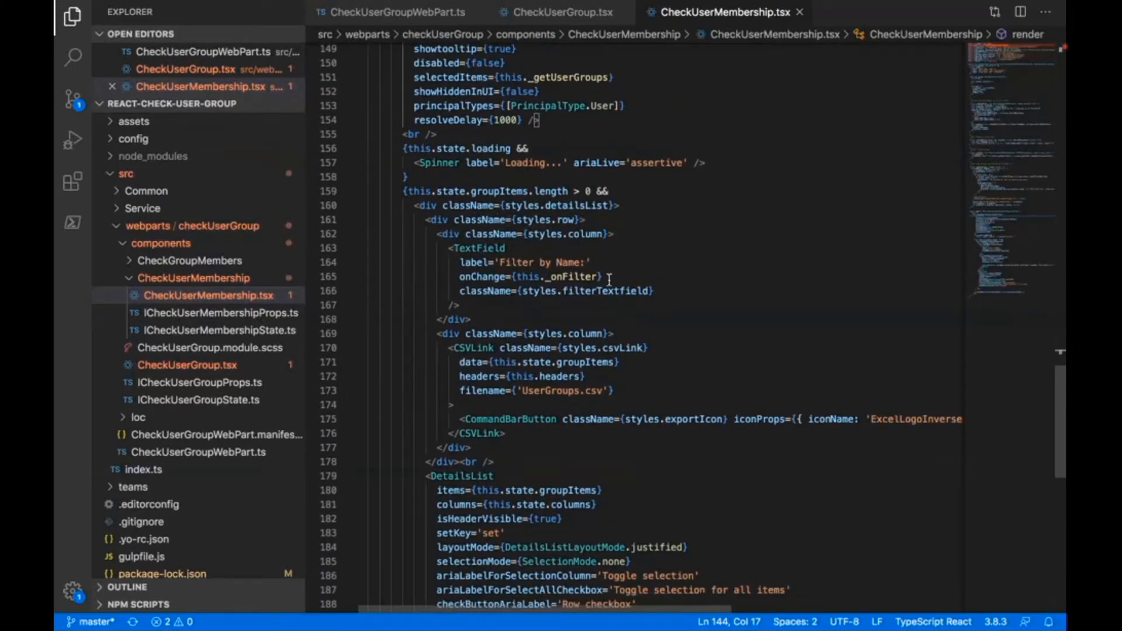
scroll(down, 3)
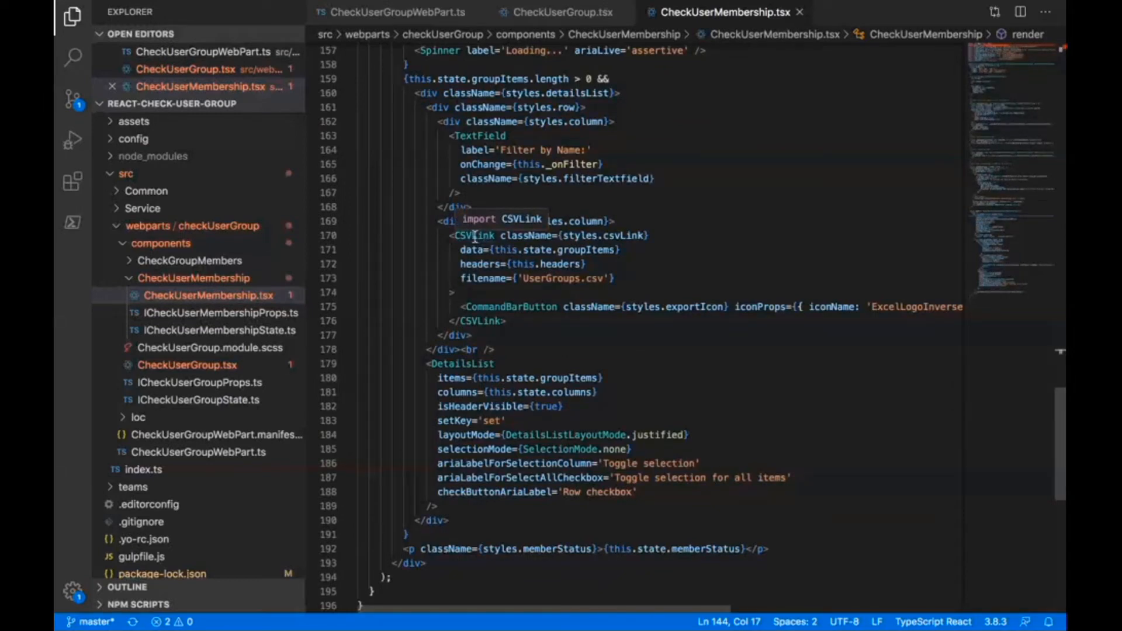
mouse_move(607, 296)
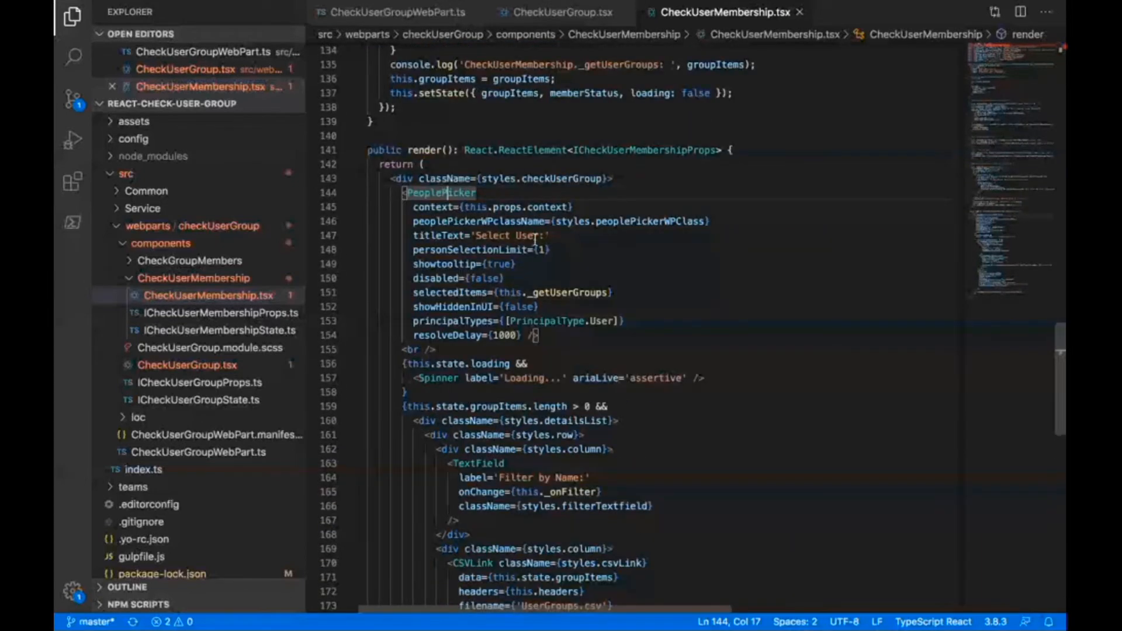
scroll(up, 3)
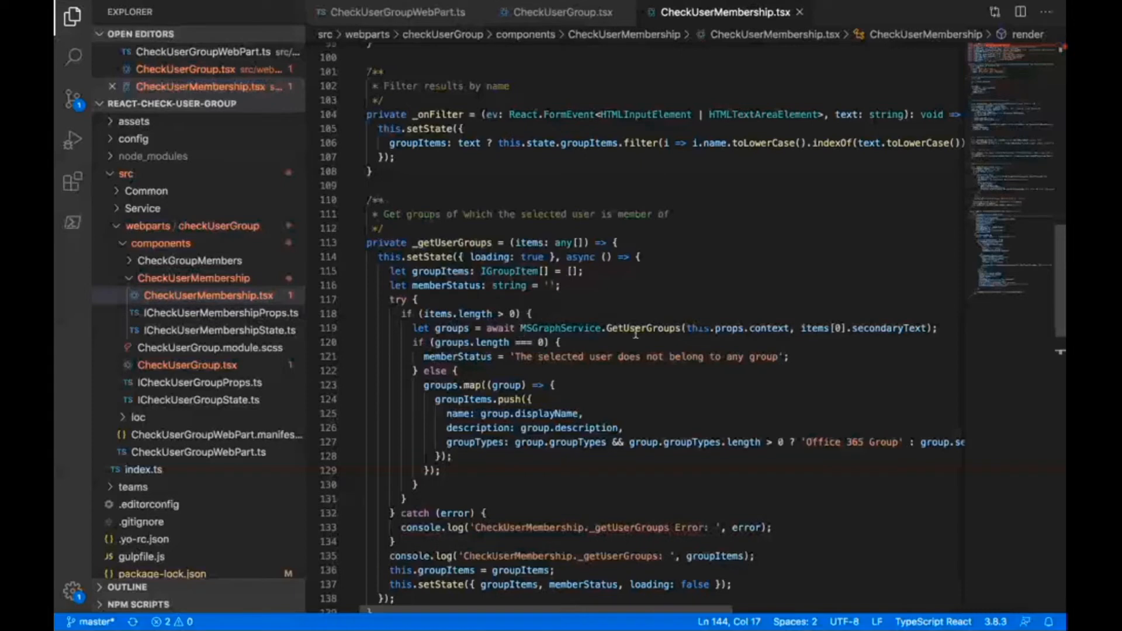
mouse_move(557, 329)
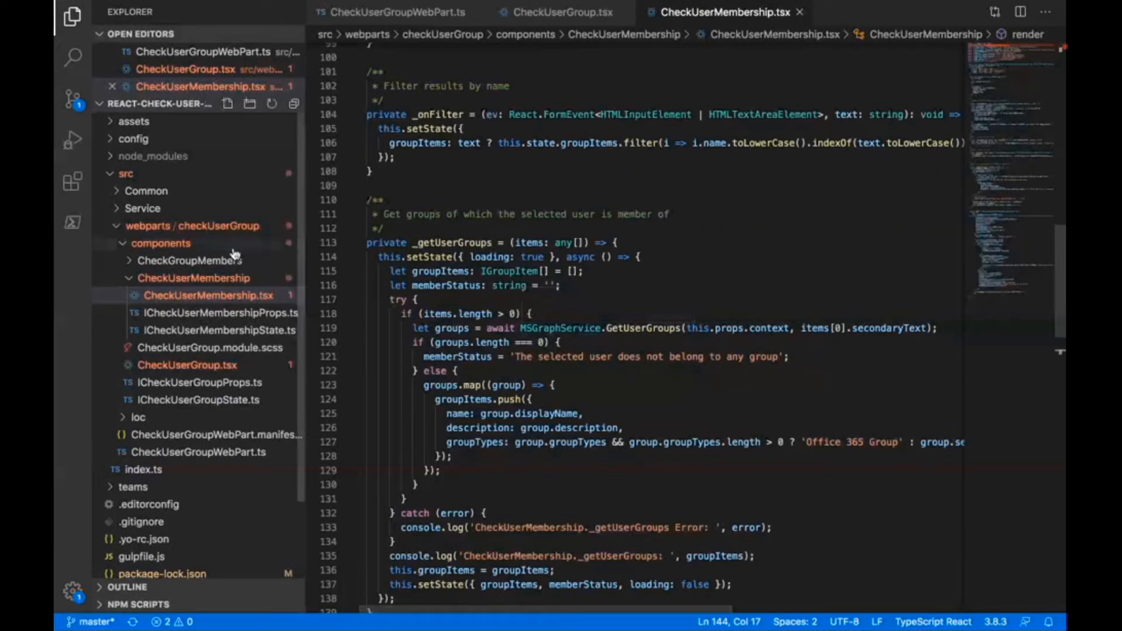
click(143, 208)
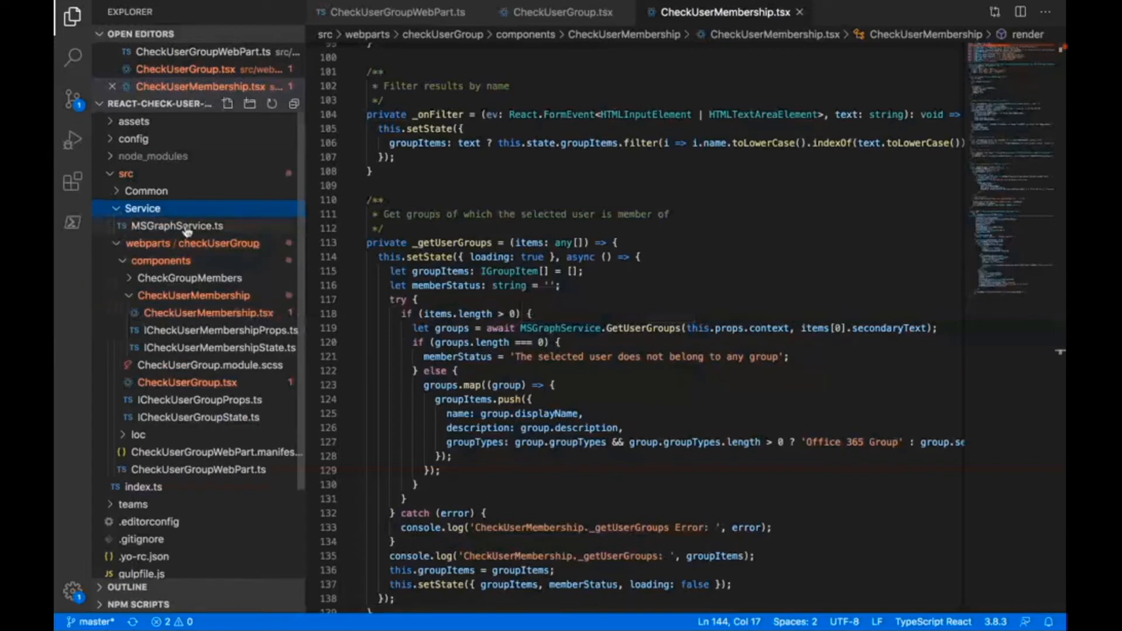
Open MSGraphService.ts and scroll through its GetUserGroups and GetGroupMembers methods.
click(176, 226)
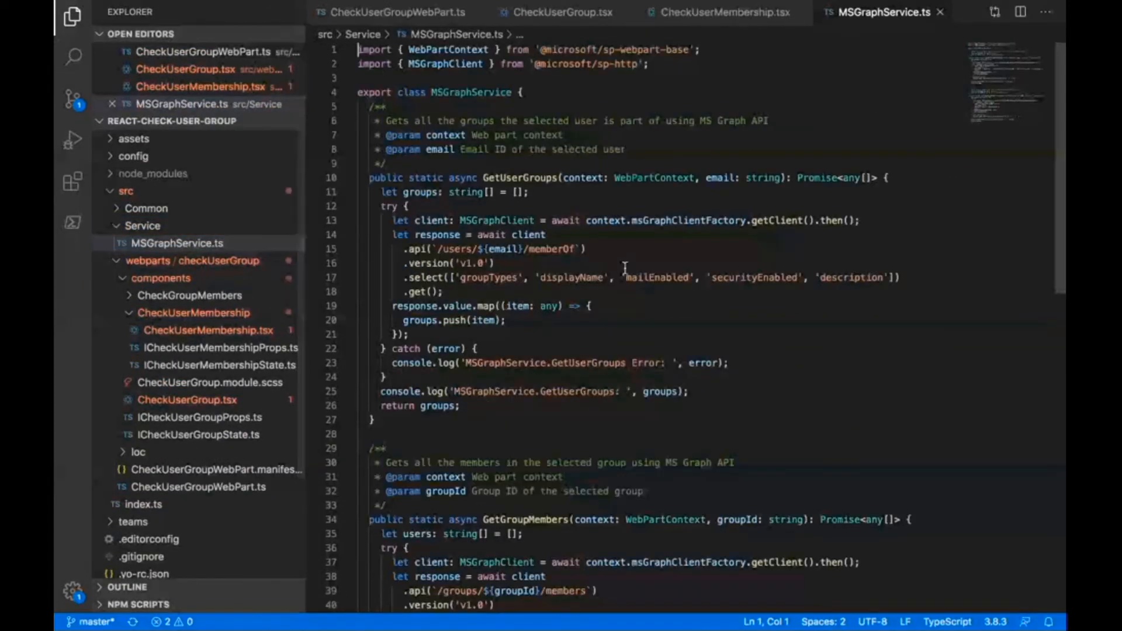
scroll(down, 3)
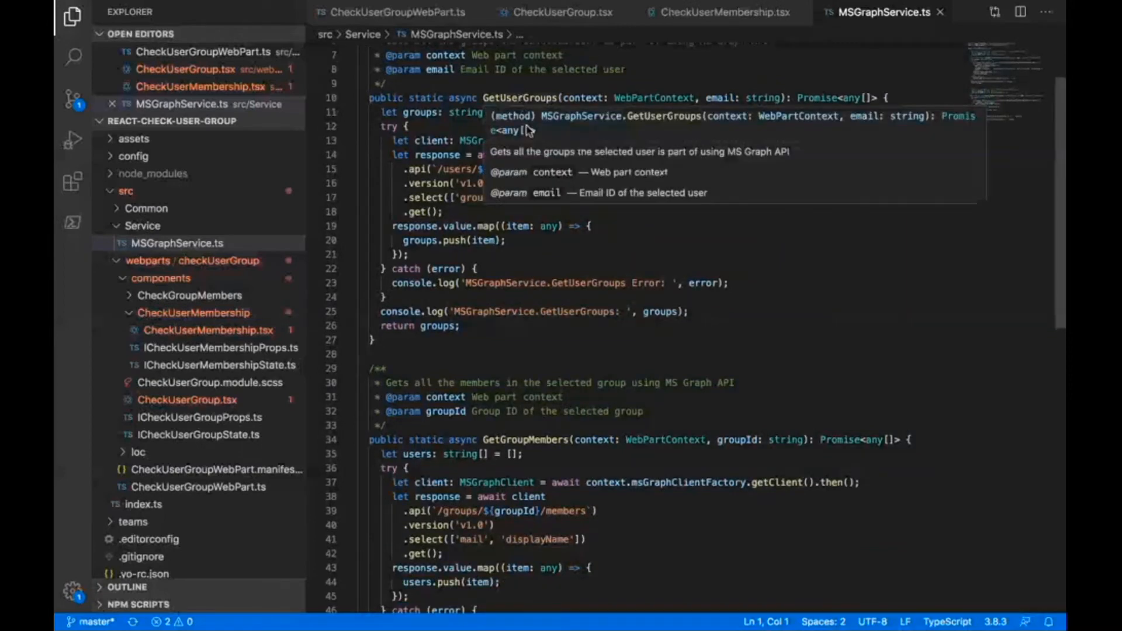
scroll(down, 3)
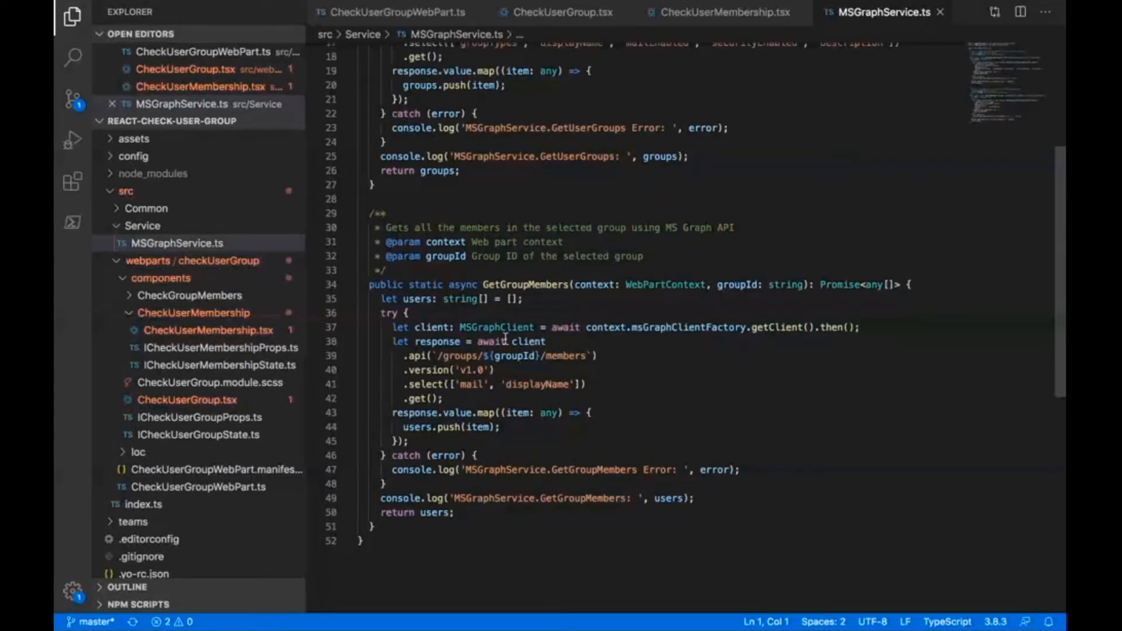
mouse_move(577, 369)
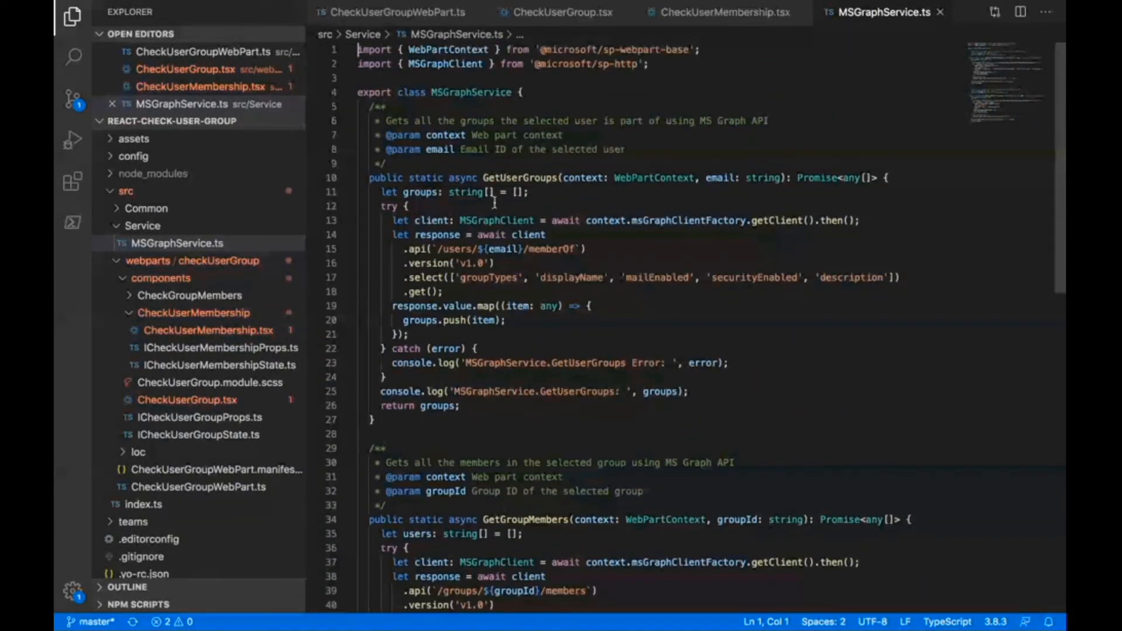
mouse_move(452, 248)
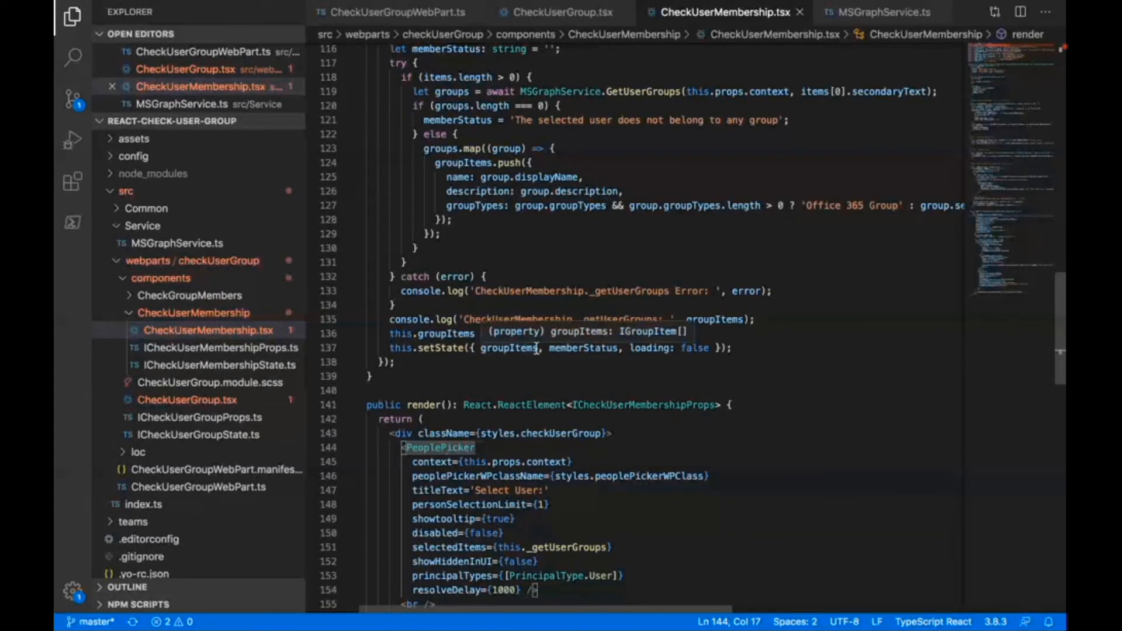
Highlight groupItems usages, then open CheckGroupMembers.tsx from its component folder.
scroll(down, 3)
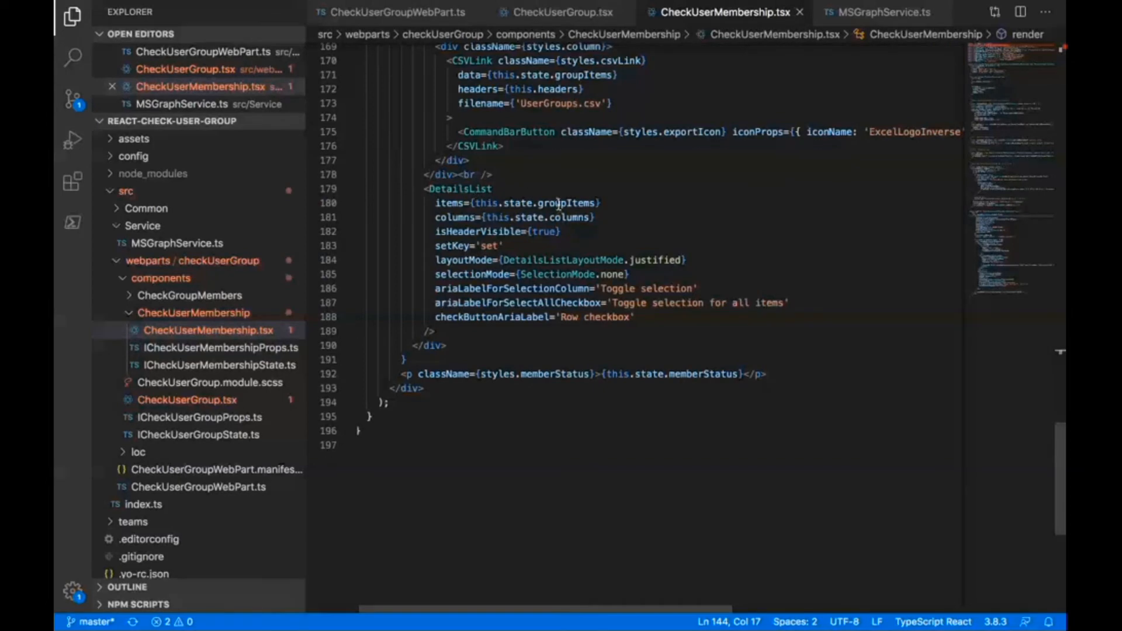
double_click(563, 203)
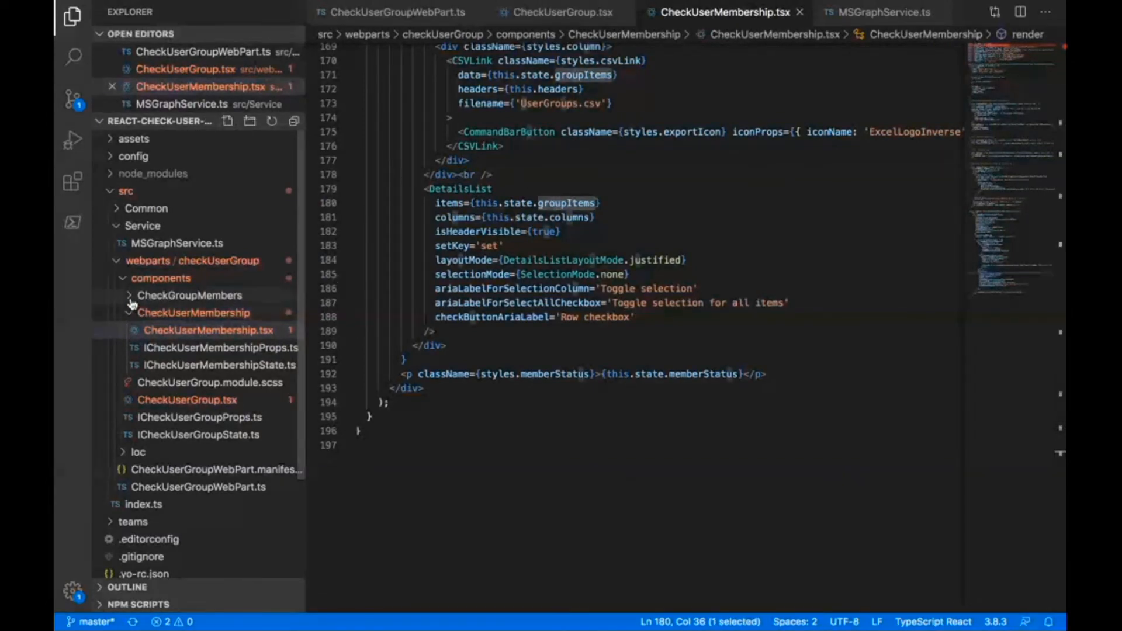
click(189, 295)
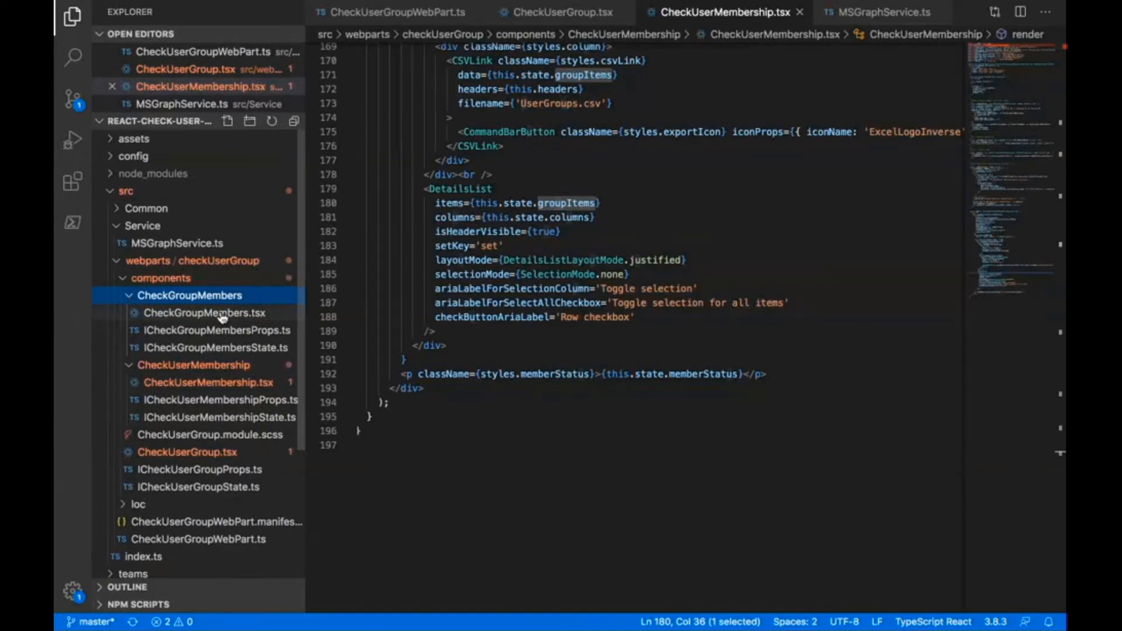
click(204, 331)
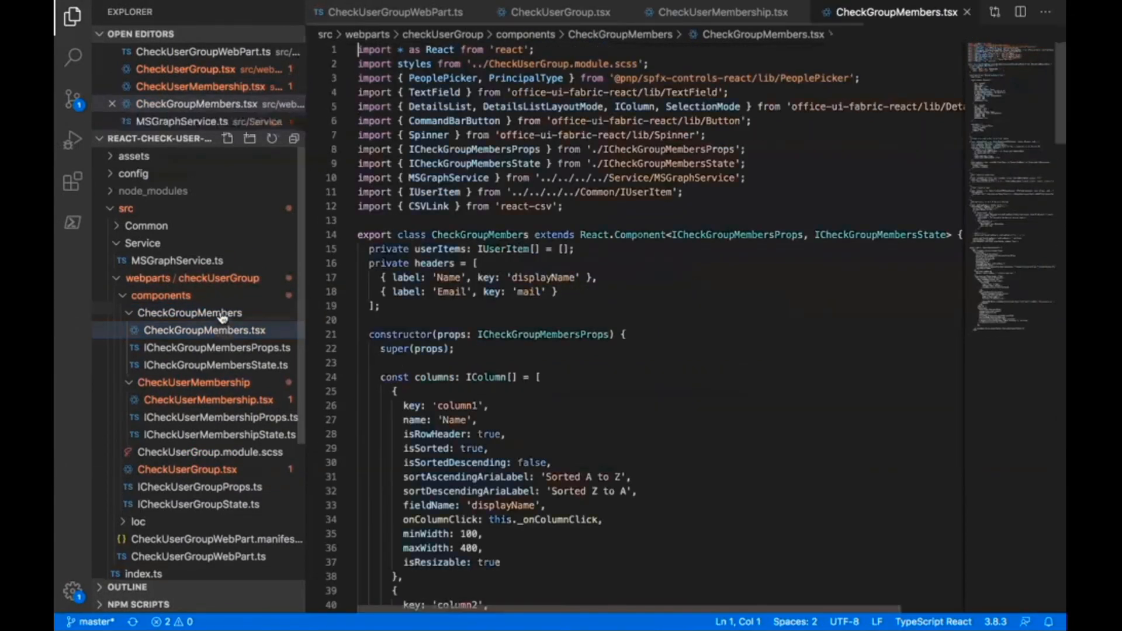
Scroll through CheckGroupMembers.tsx from imports past _getGroupMembers to the render markup.
scroll(down, 3)
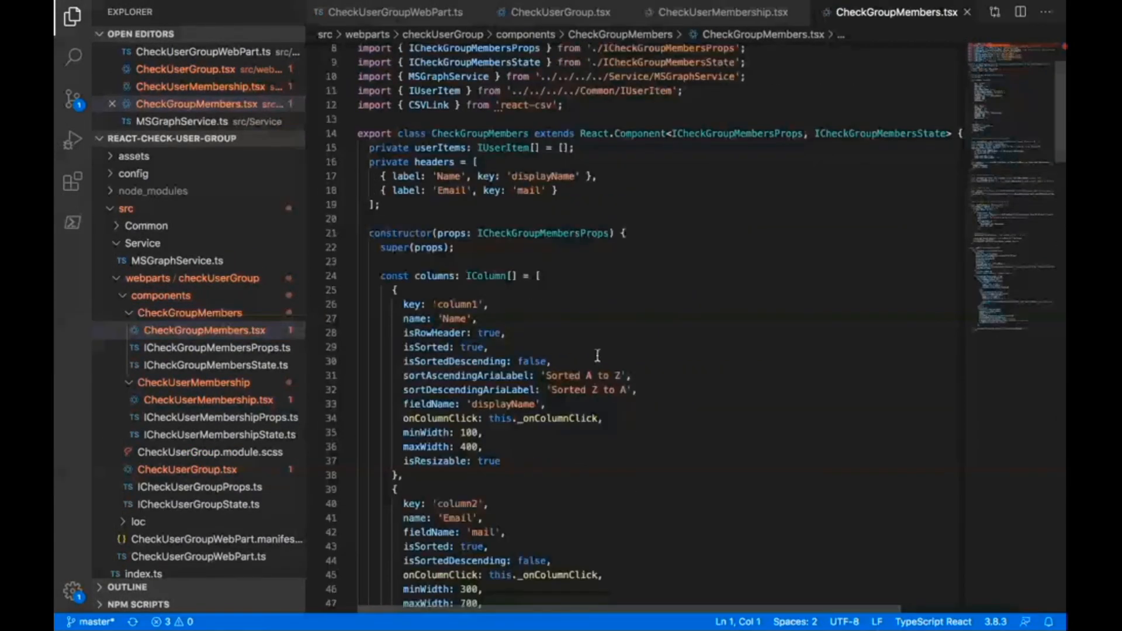
scroll(down, 3)
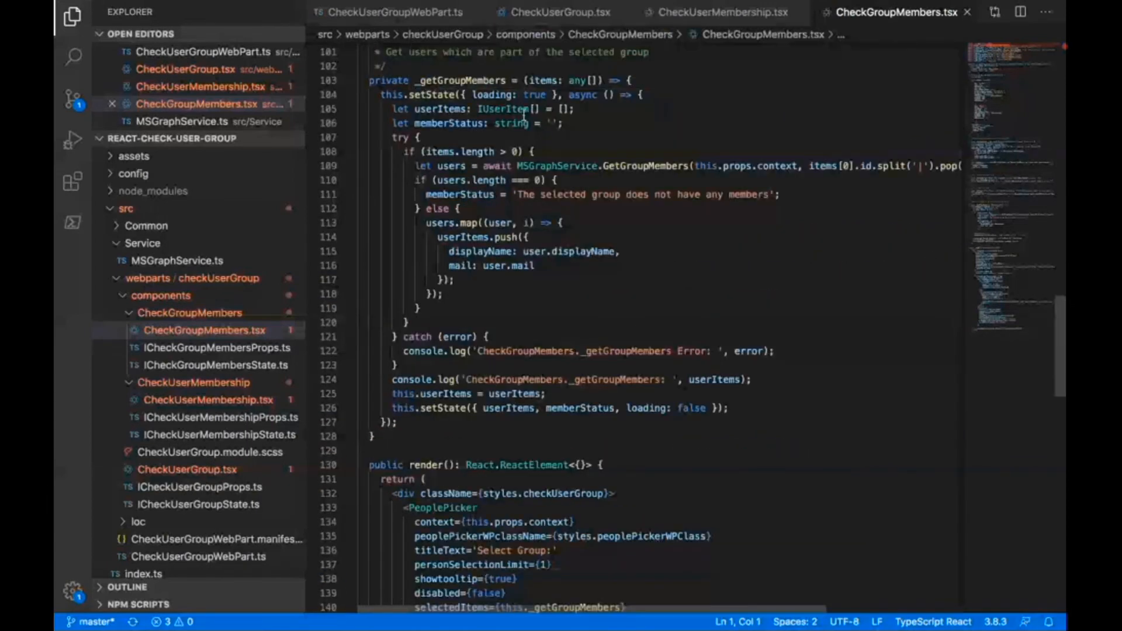
mouse_move(491, 80)
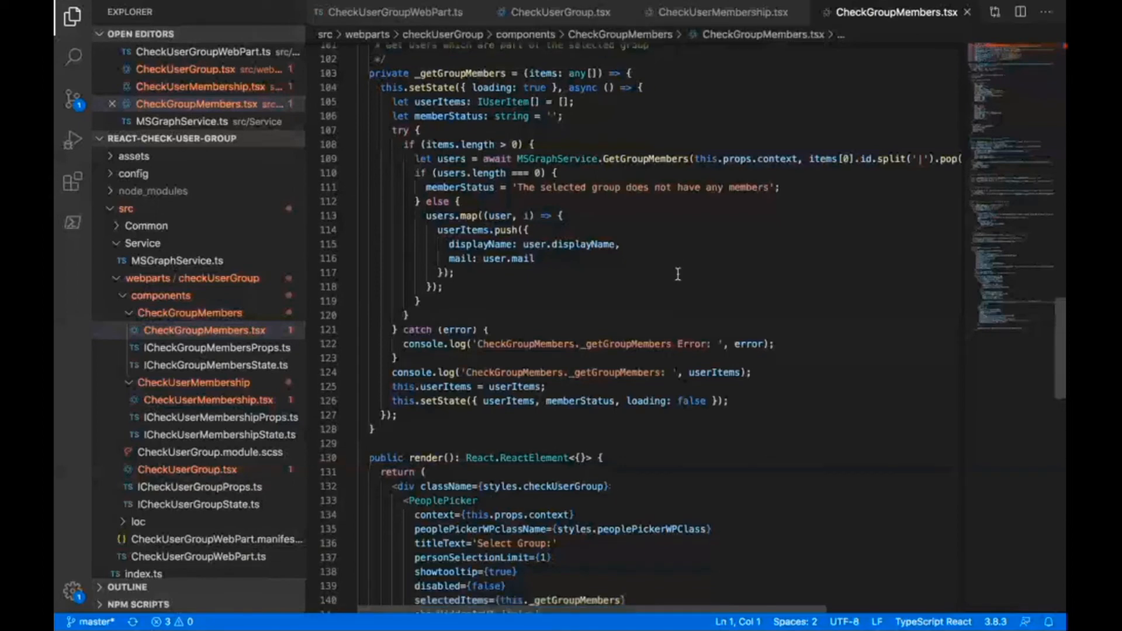
scroll(down, 3)
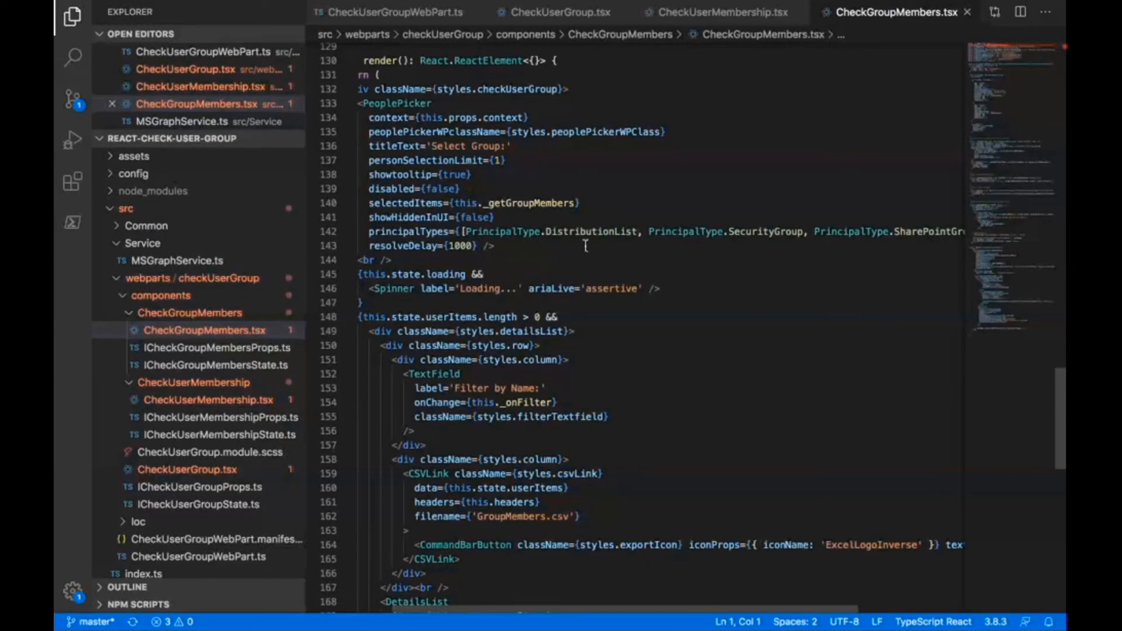
scroll(right, 3)
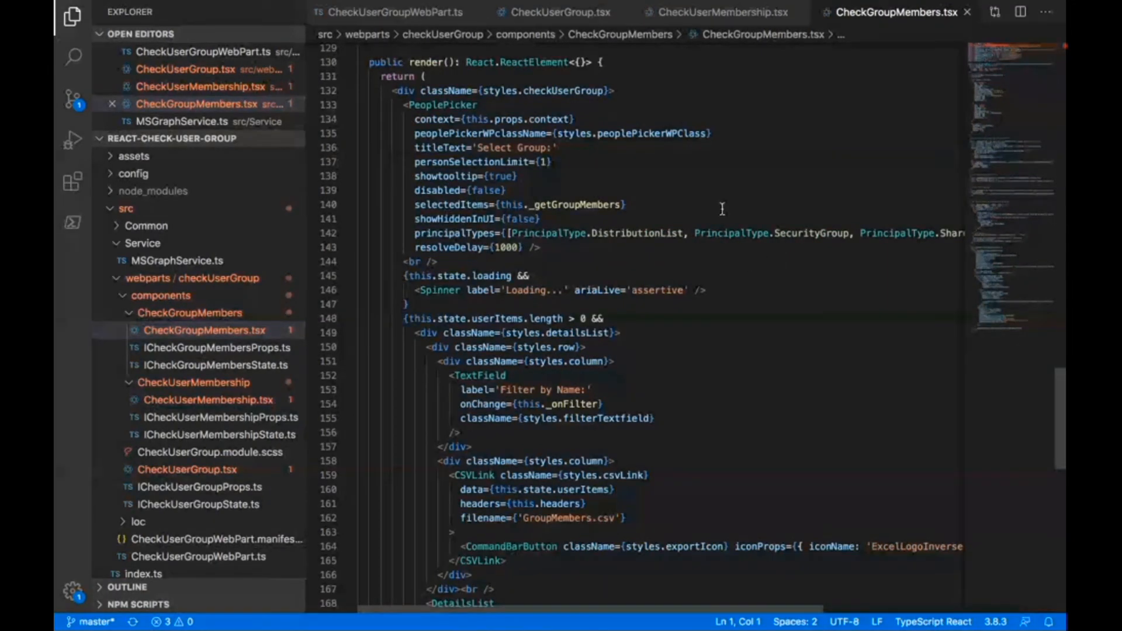
scroll(down, 3)
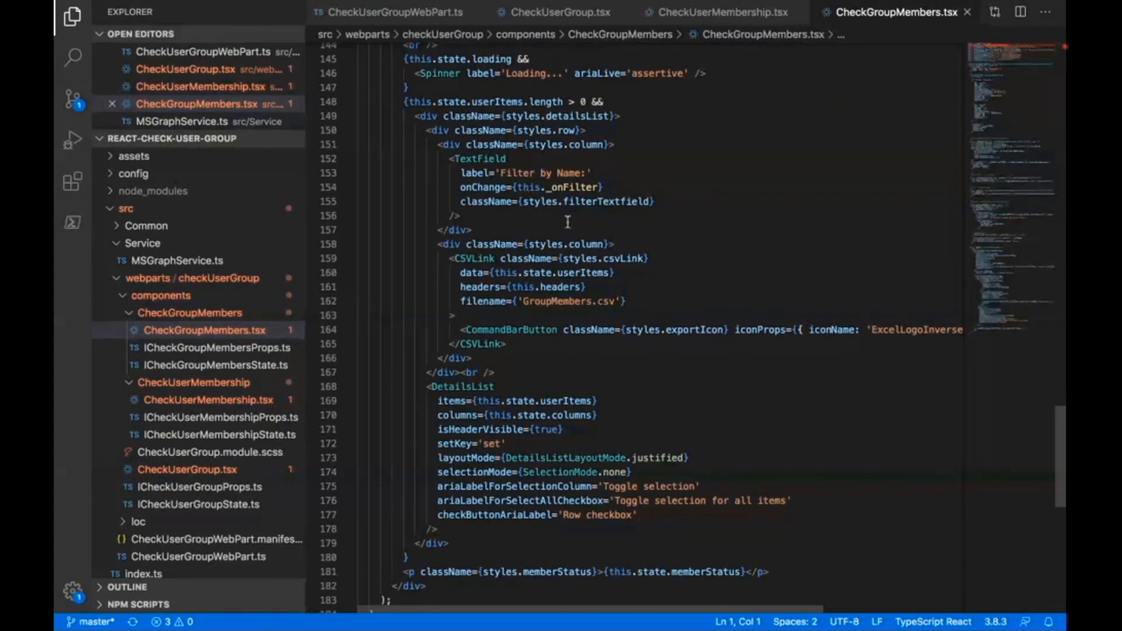
scroll(down, 3)
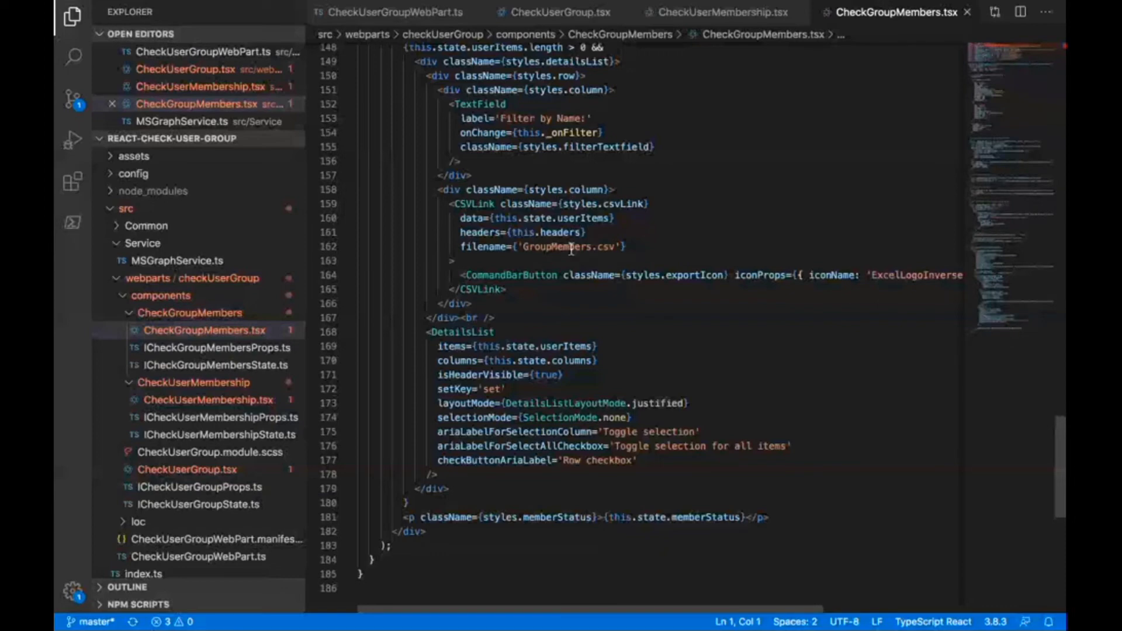
mouse_move(607, 285)
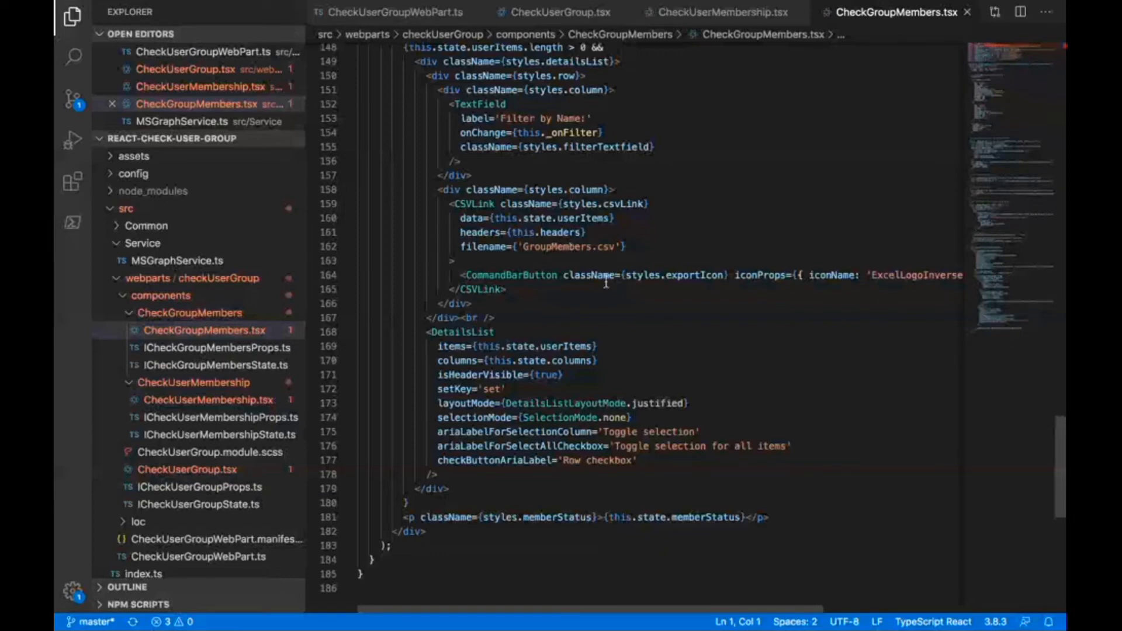
scroll(down, 3)
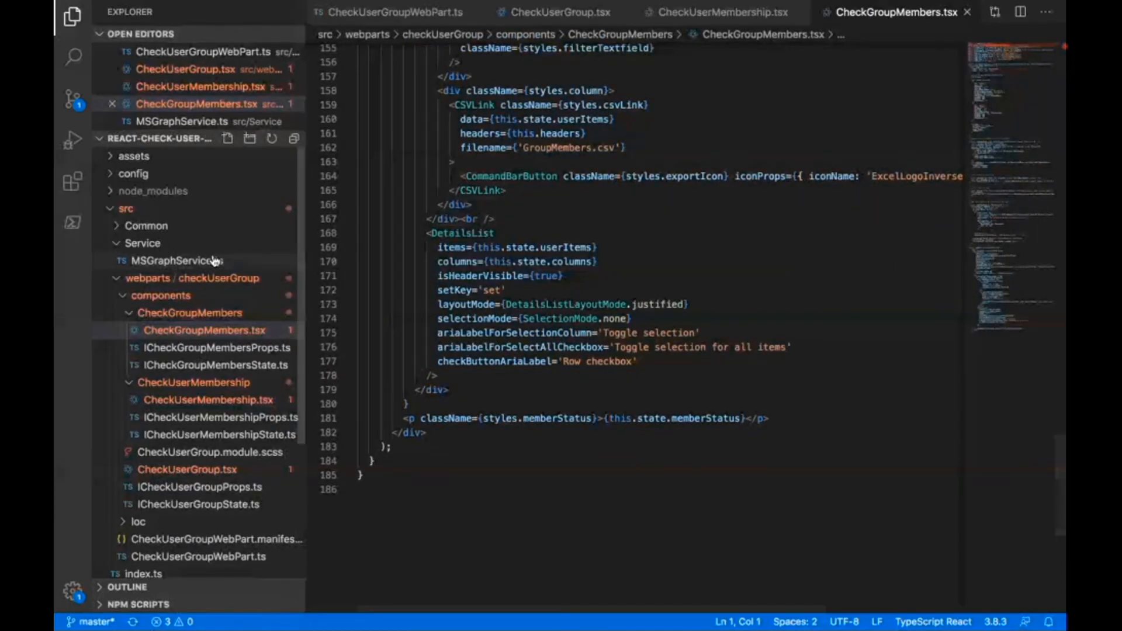
mouse_move(127, 173)
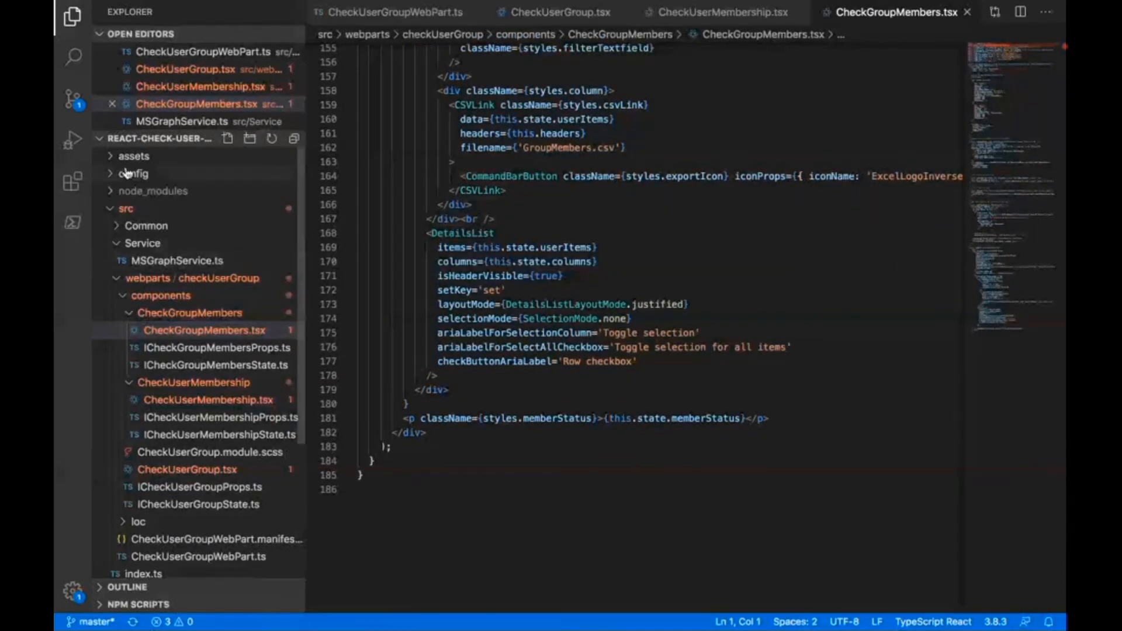
Review the Directory.Read.All Graph permission in package-solution.json, then switch back to Chrome.
click(134, 173)
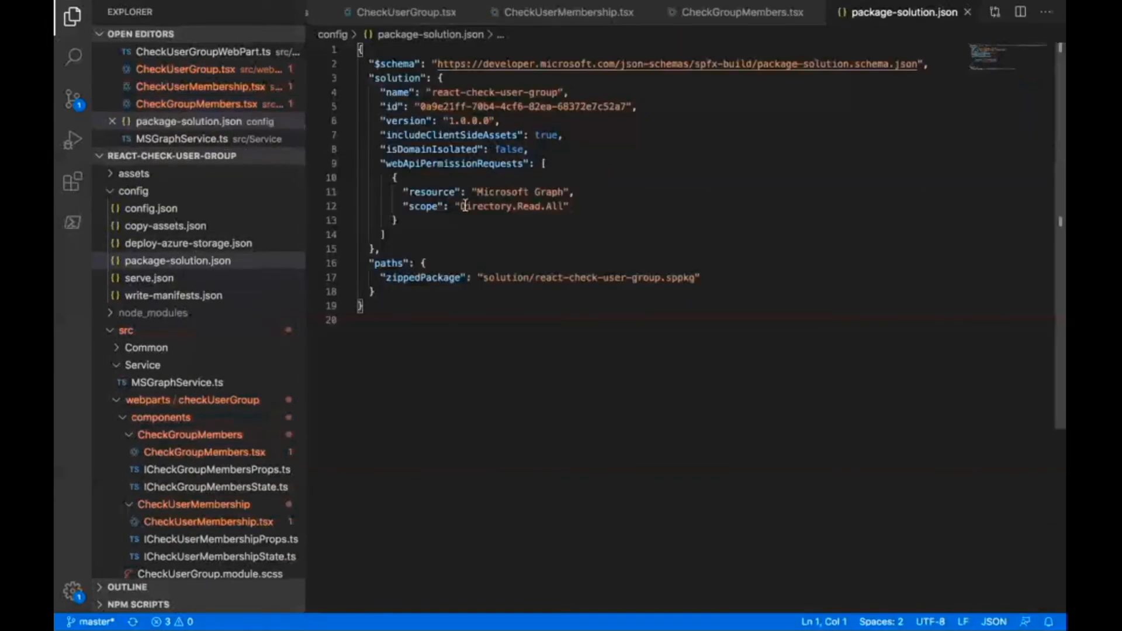
mouse_move(550, 212)
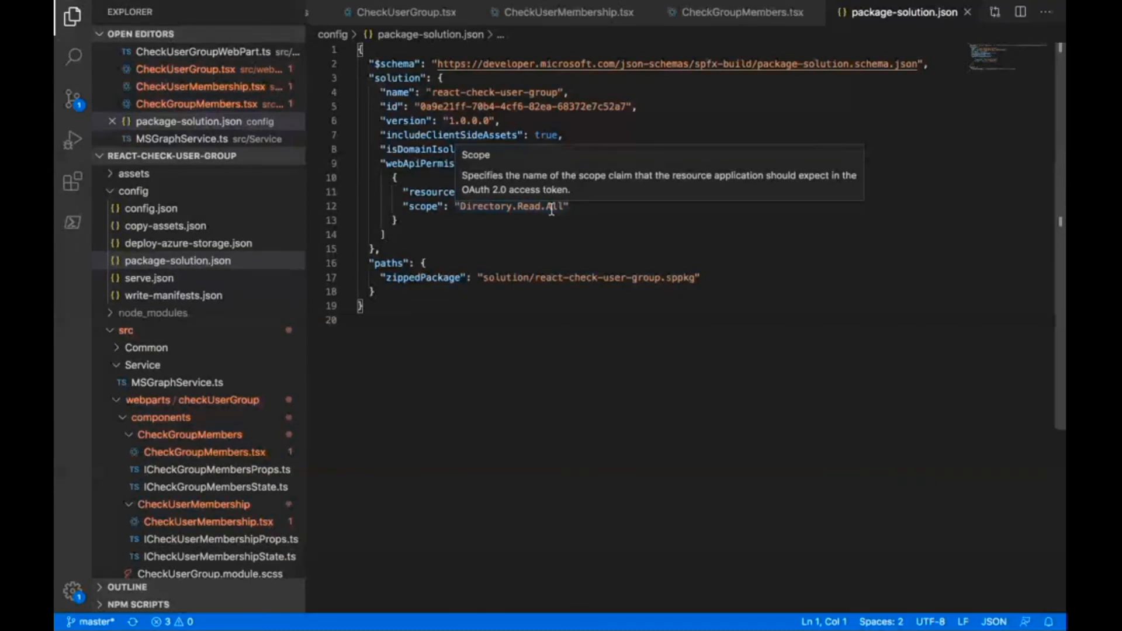
mouse_move(692, 112)
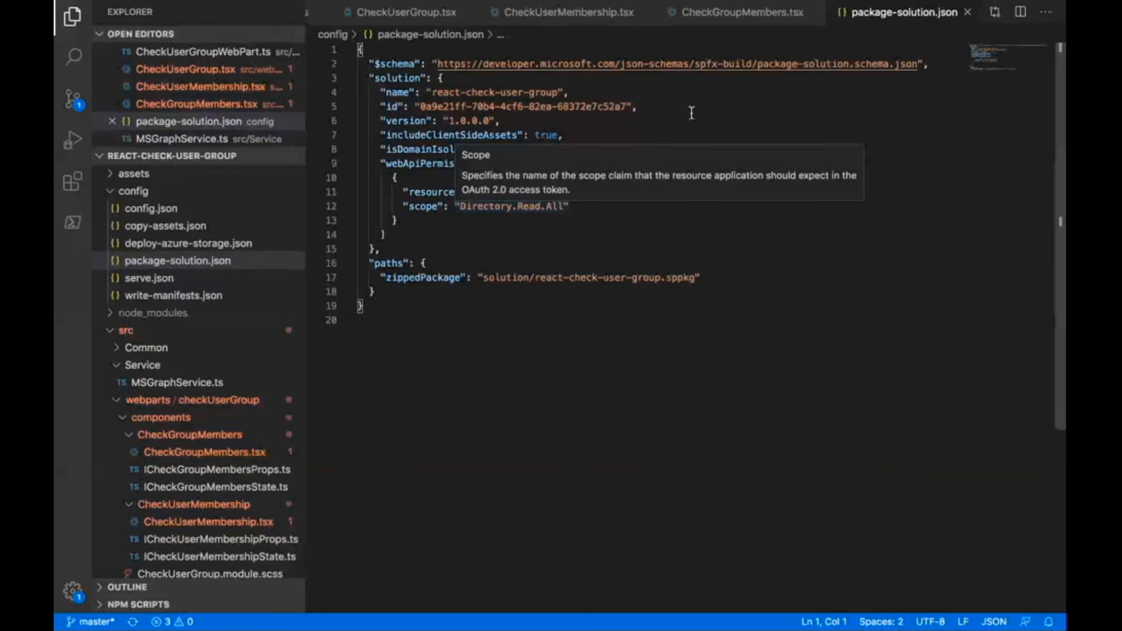
mouse_move(742, 88)
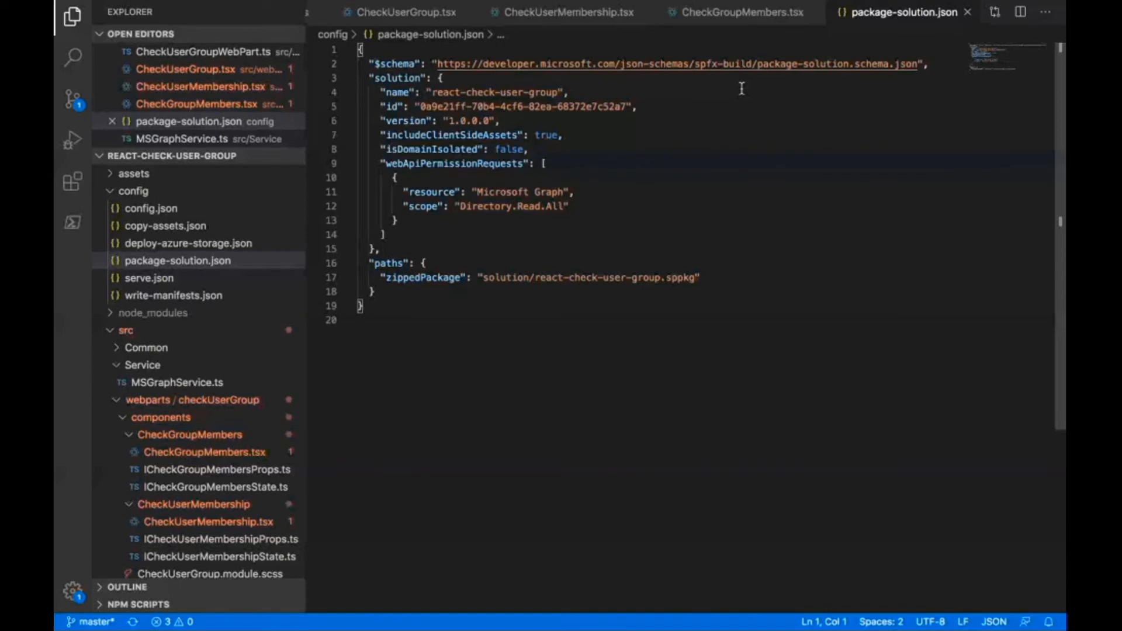
mouse_move(257, 316)
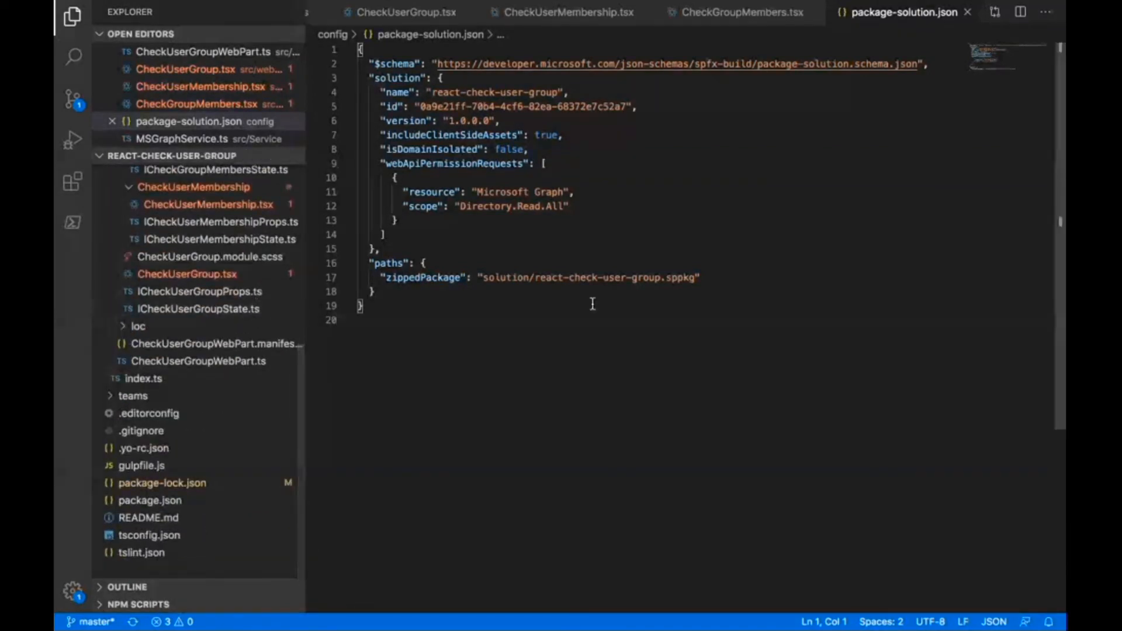
mouse_move(697, 278)
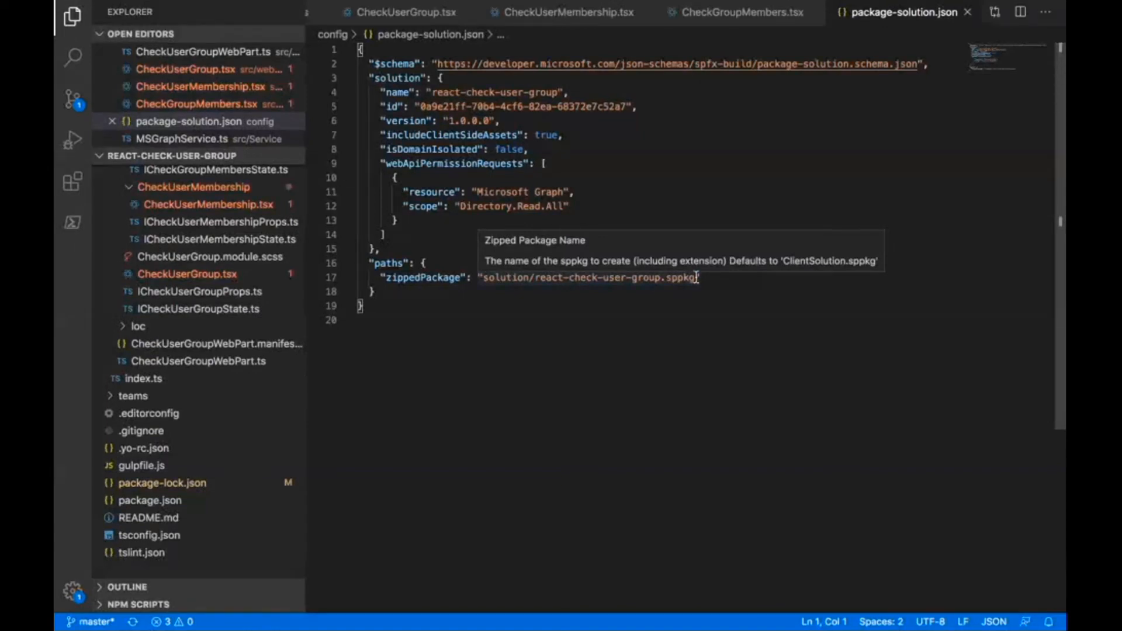
mouse_move(638, 264)
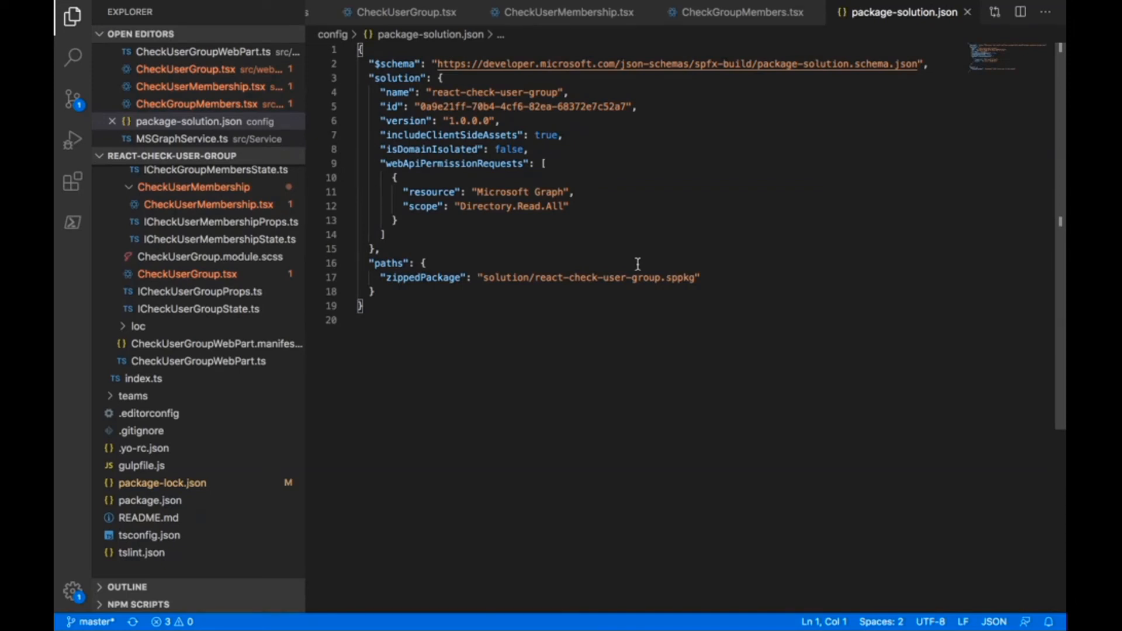
key(Cmd+Tab)
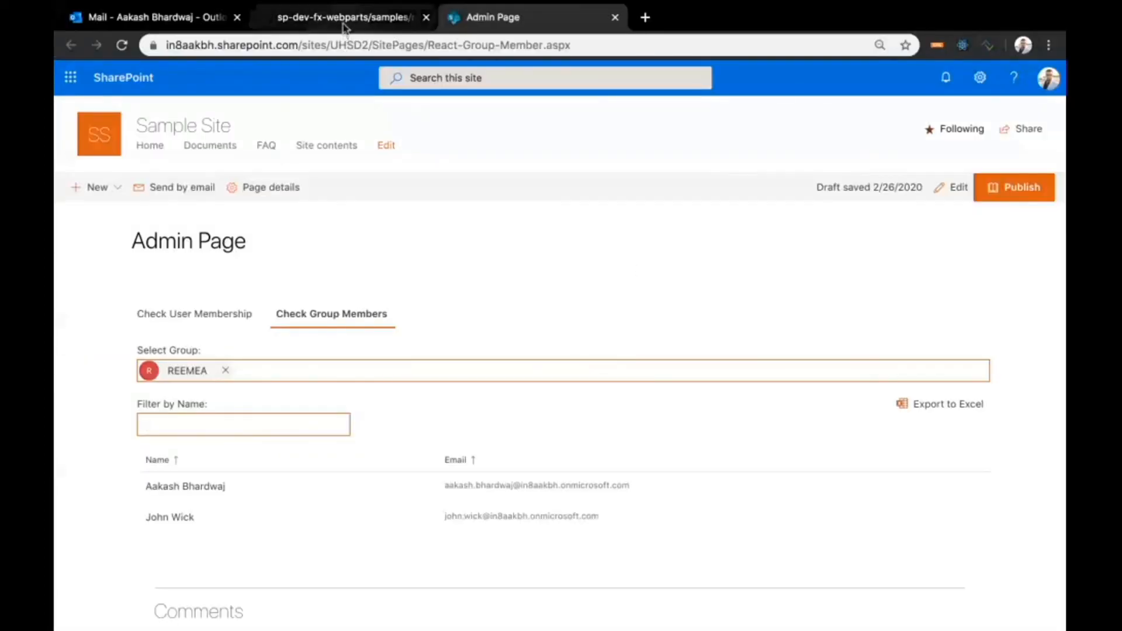
Revisit the react-check-user-group README on GitHub, entering 'te' and 'reem', then return to VS Code.
click(349, 17)
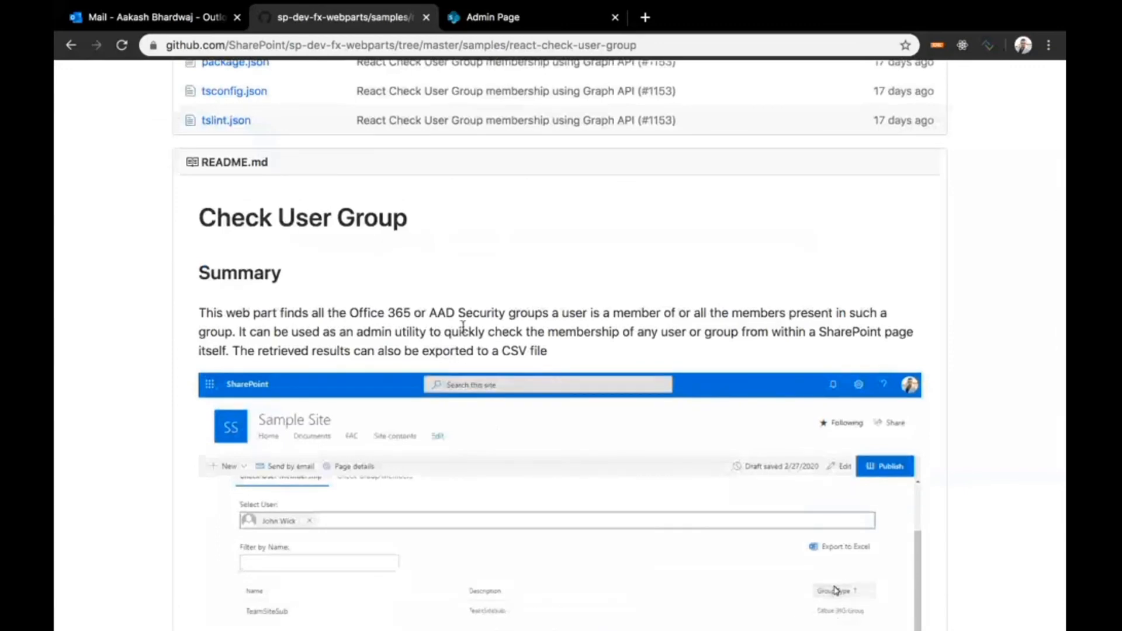
text(te)
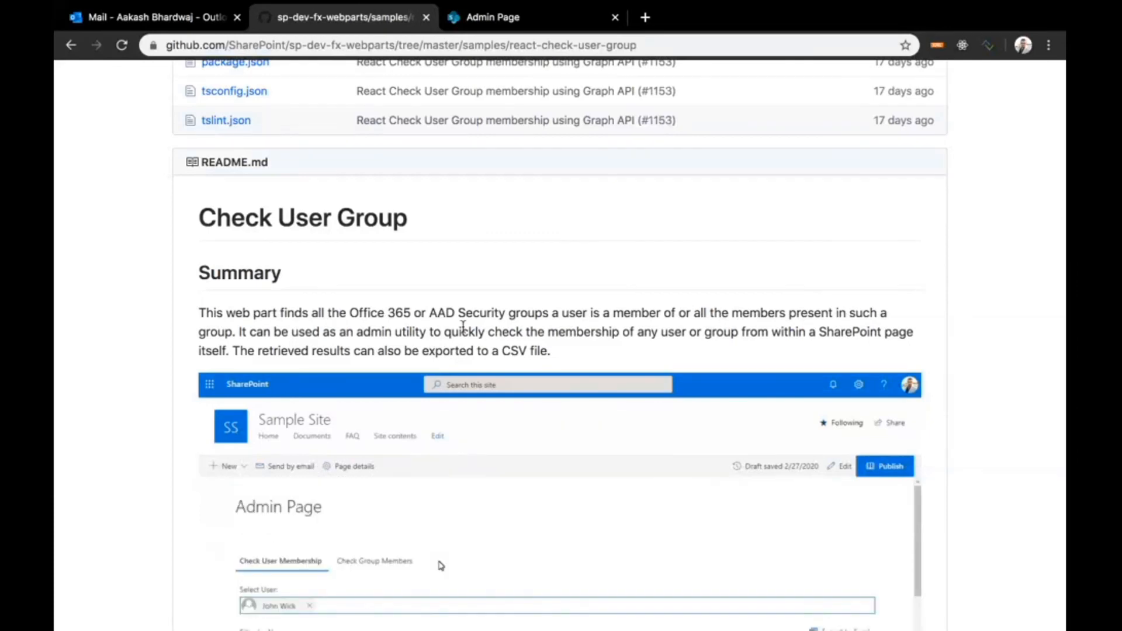
click(376, 560)
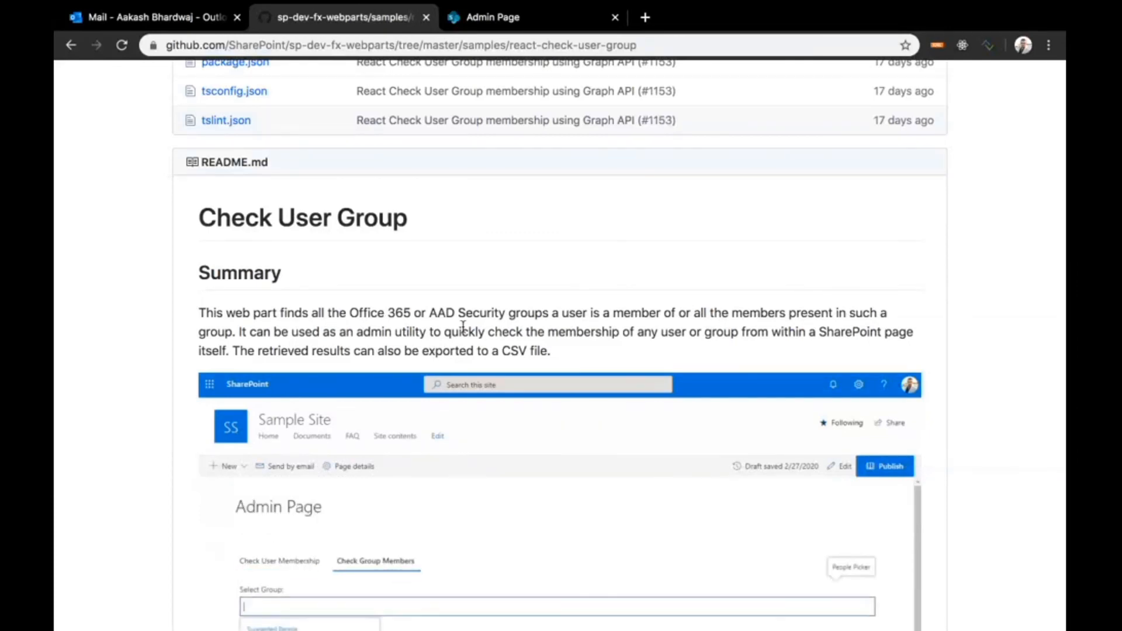
text(reem)
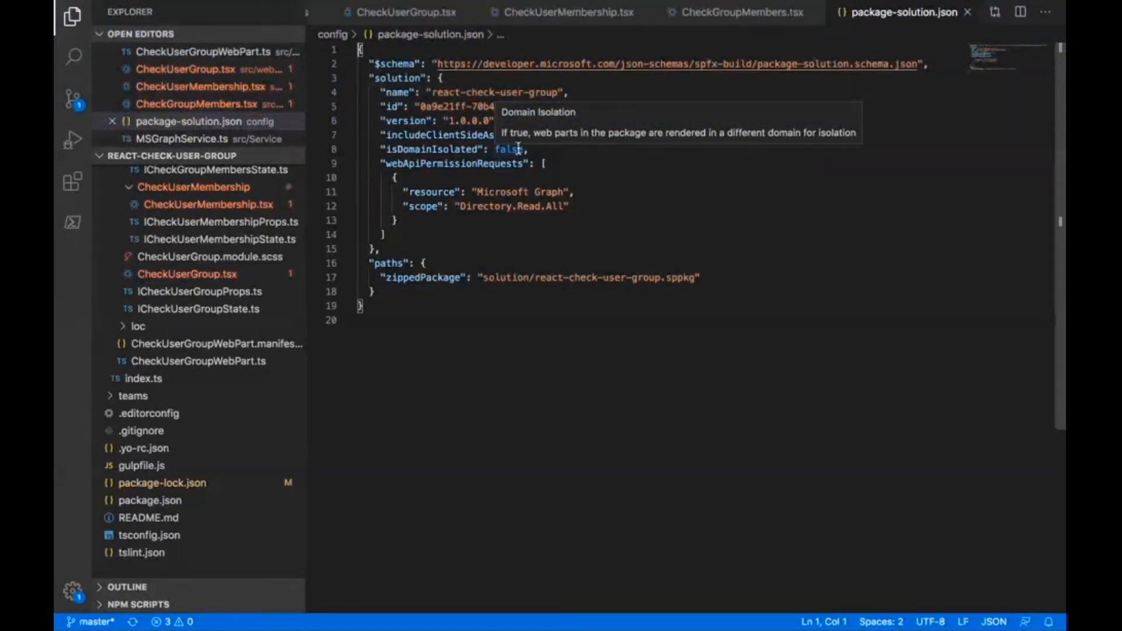
key(Cmd+Tab)
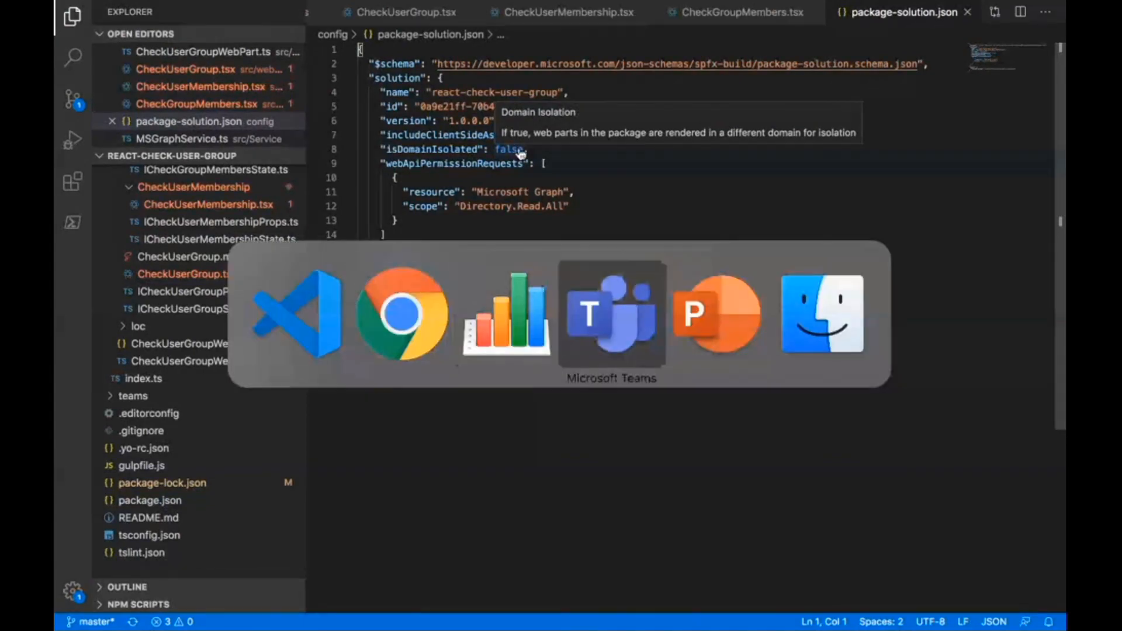